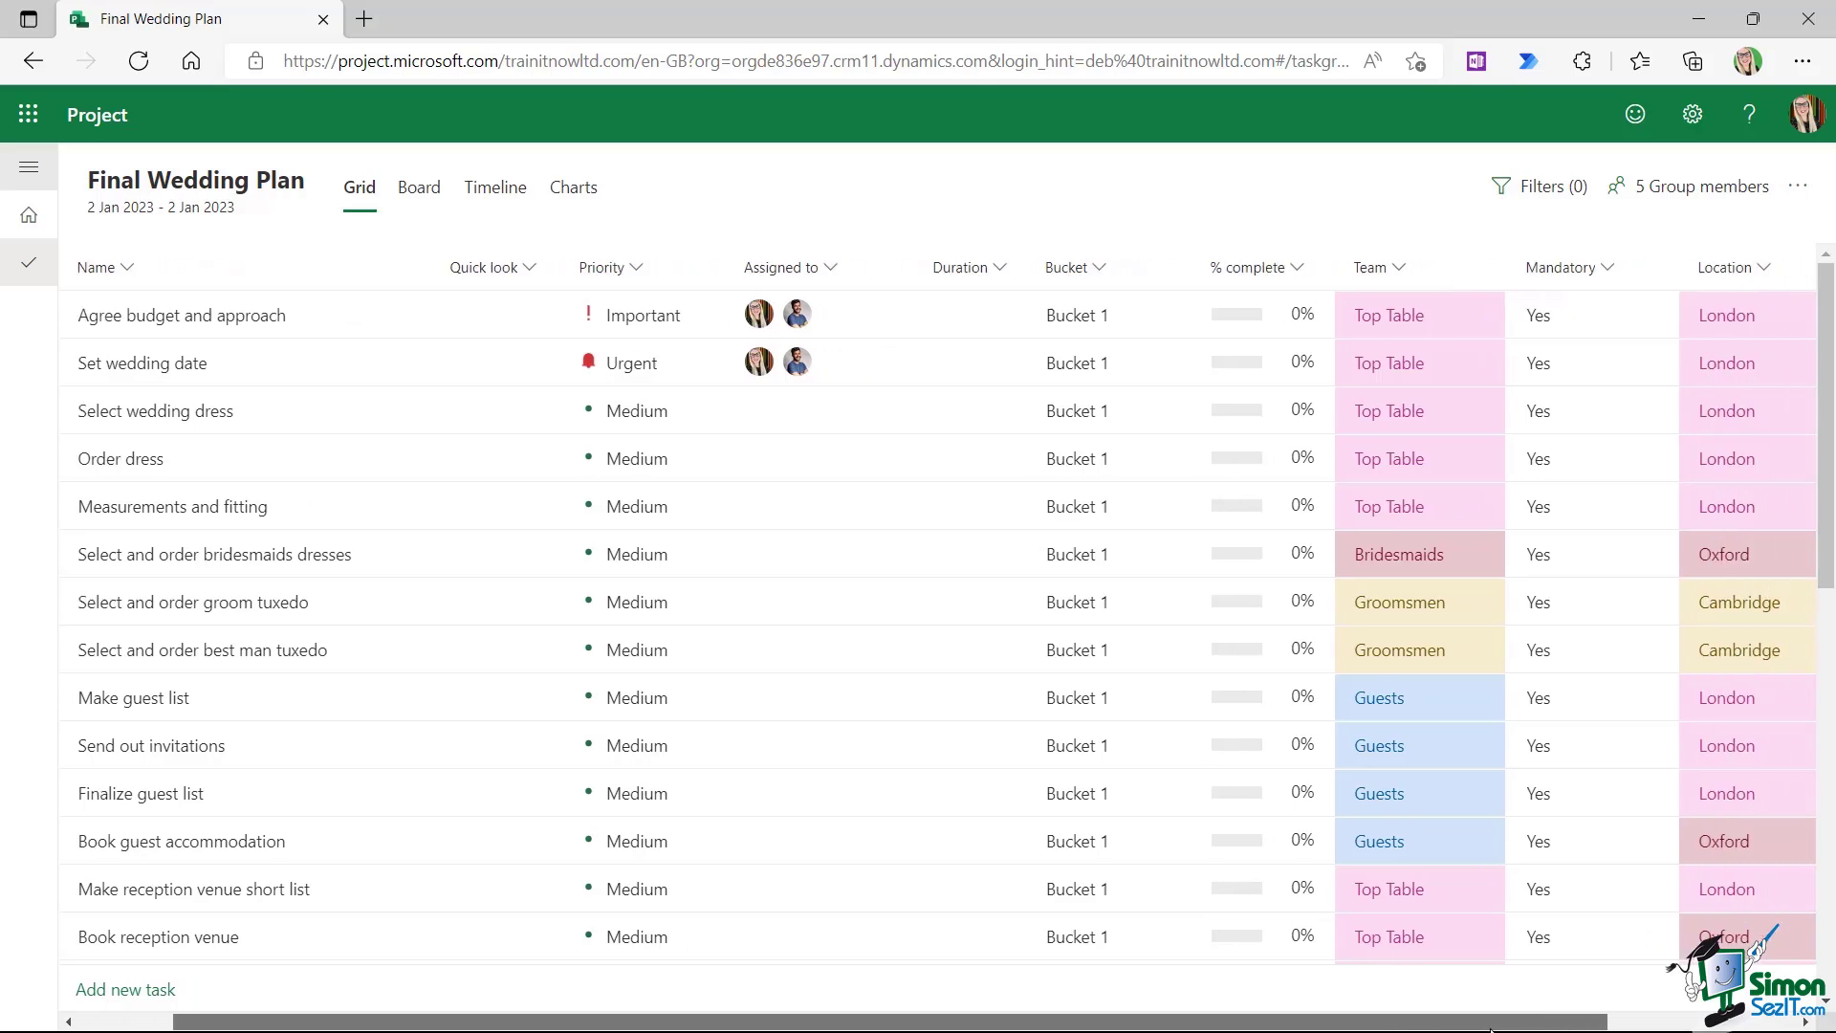
Select the untitled task row 34 and open its task actions list
scroll("right", 3)
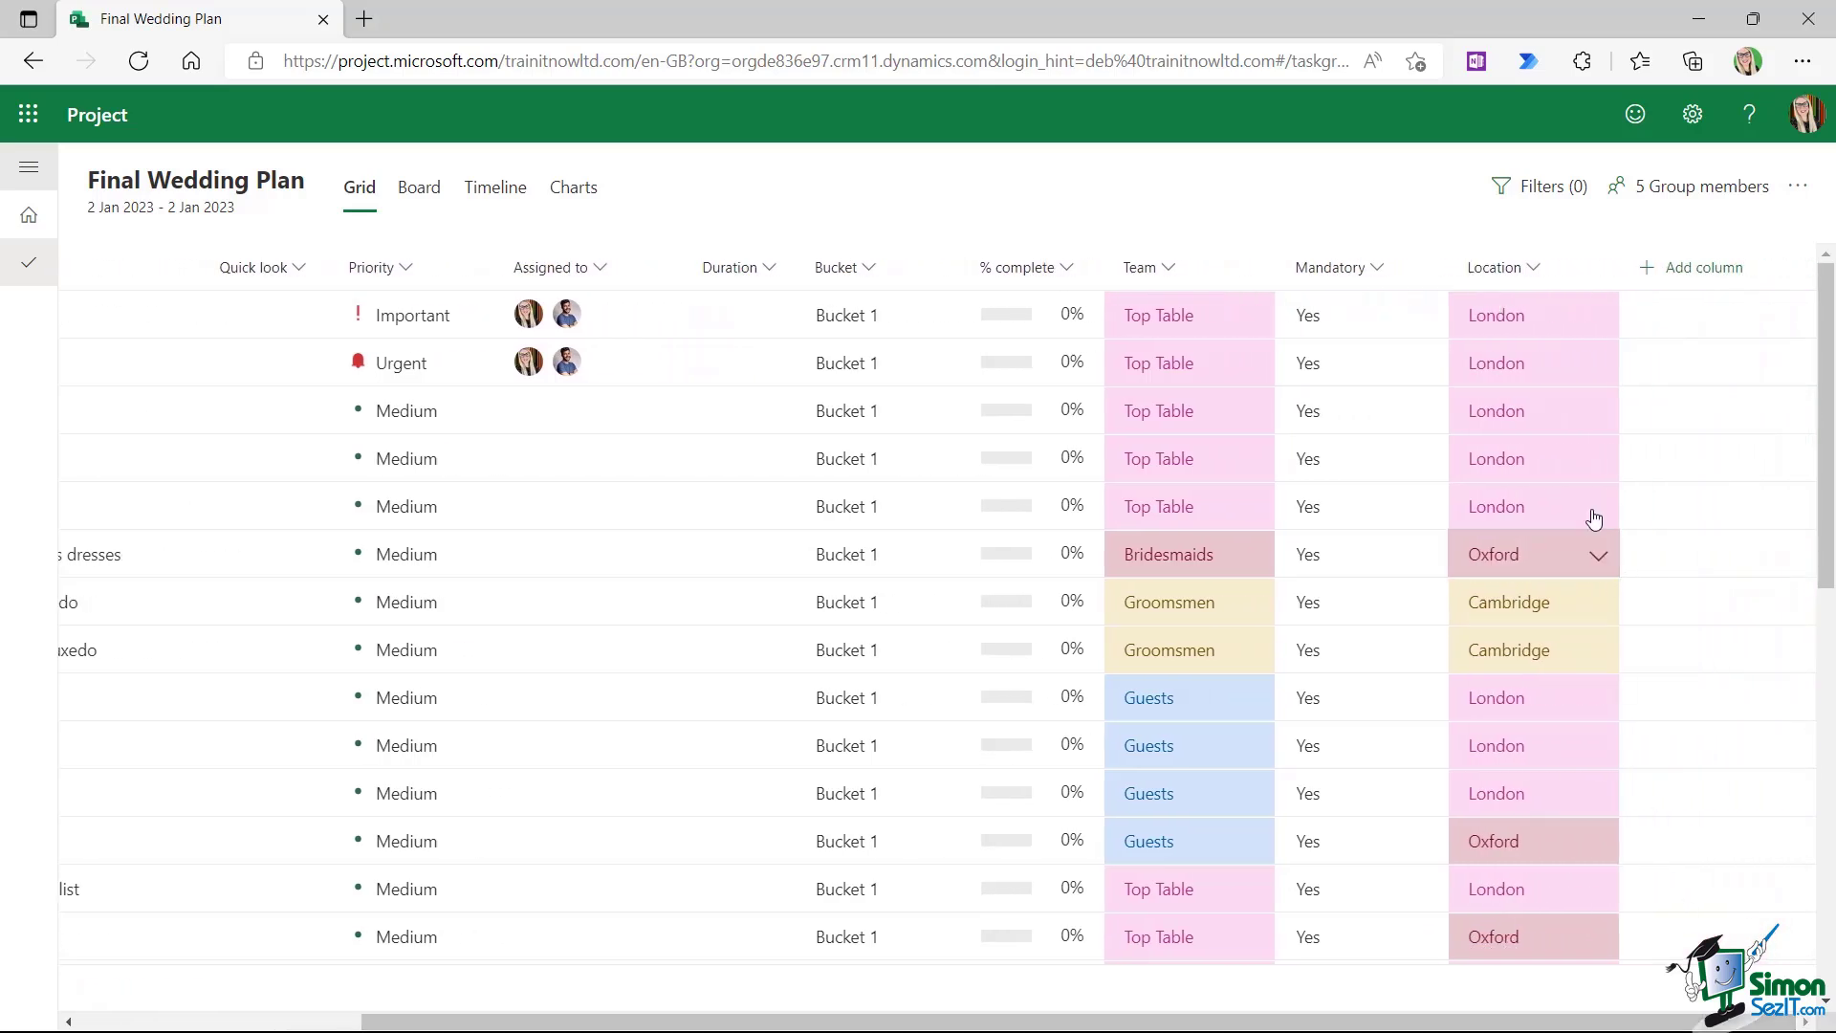
scroll("down", 3)
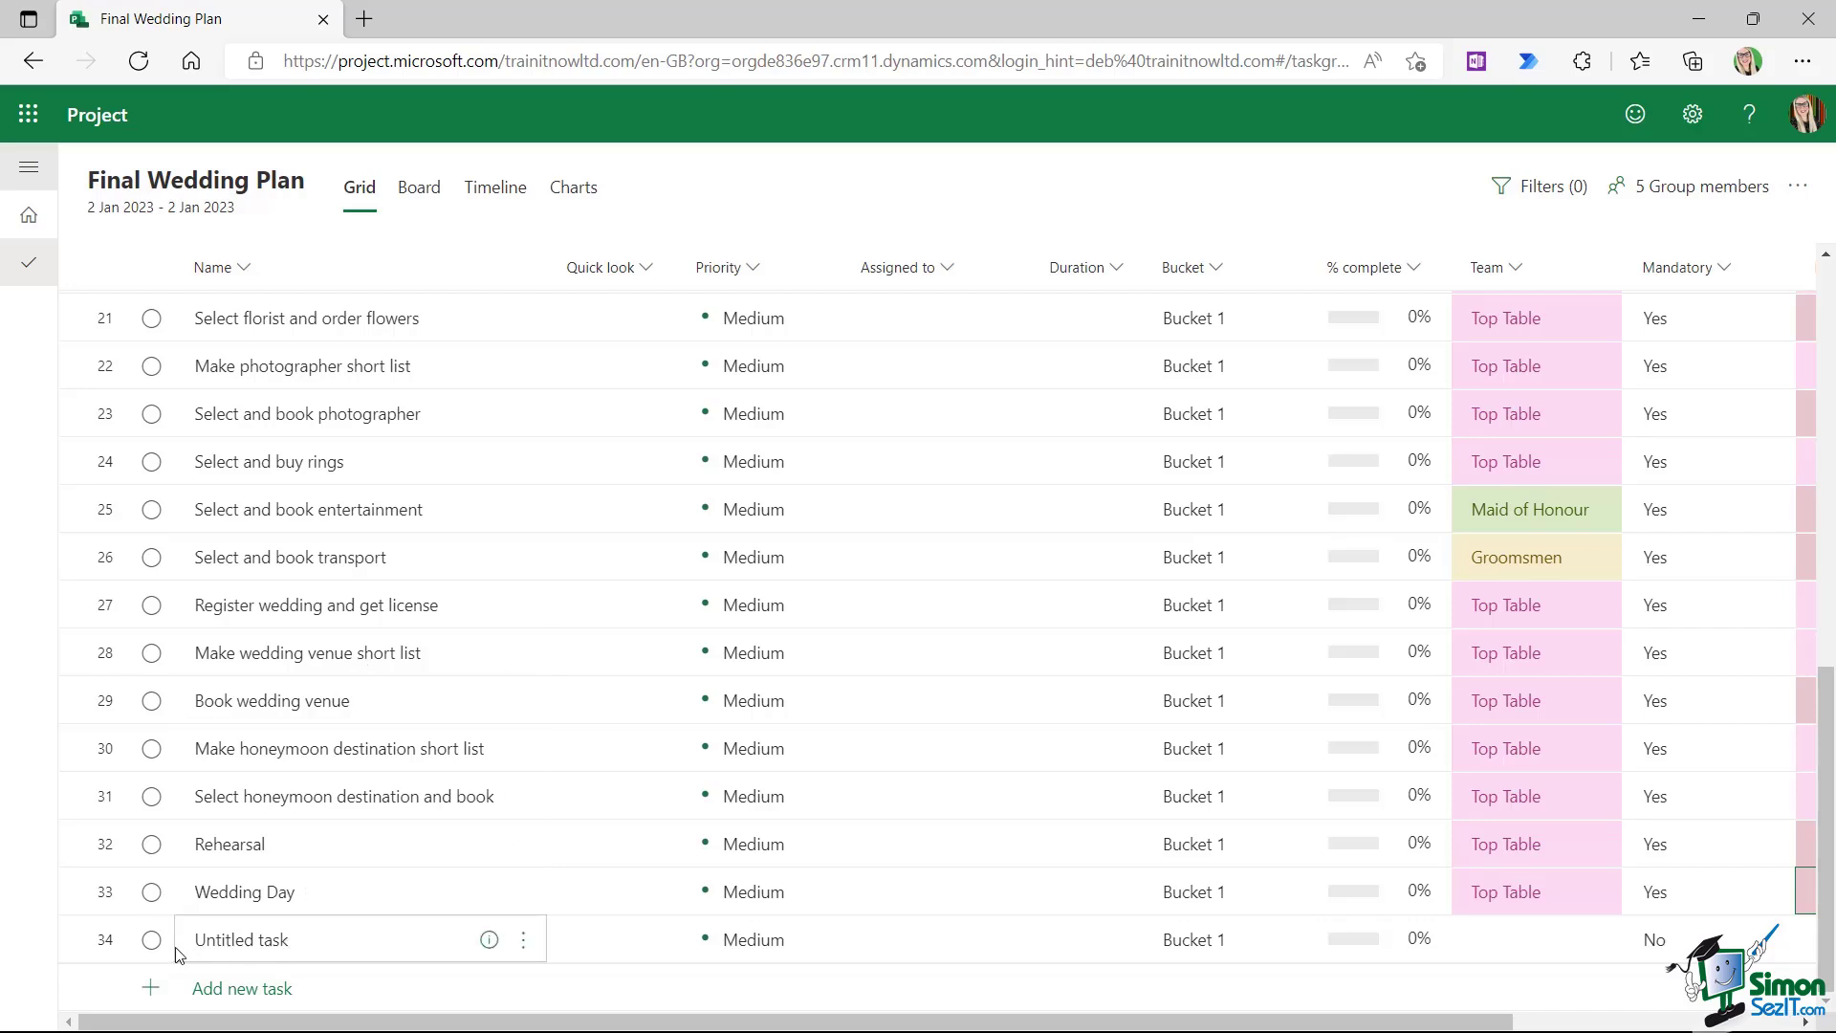
mouse_move(240, 948)
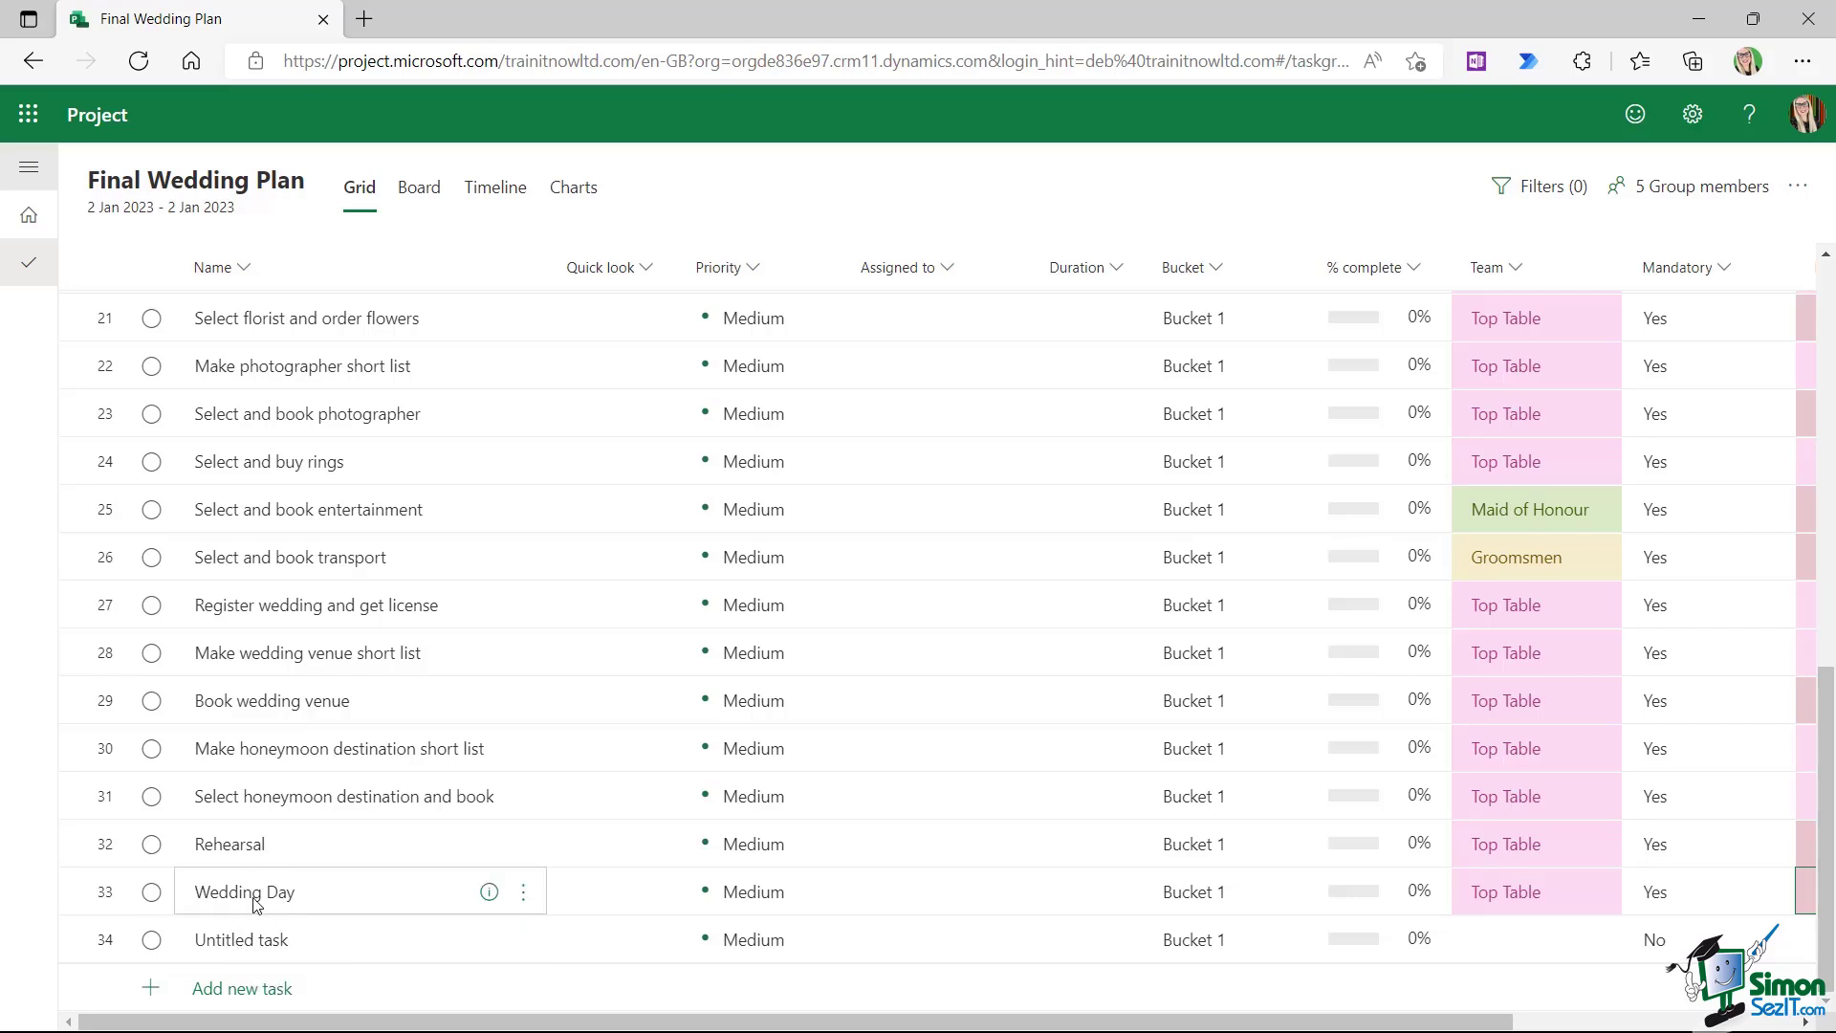
mouse_move(276, 907)
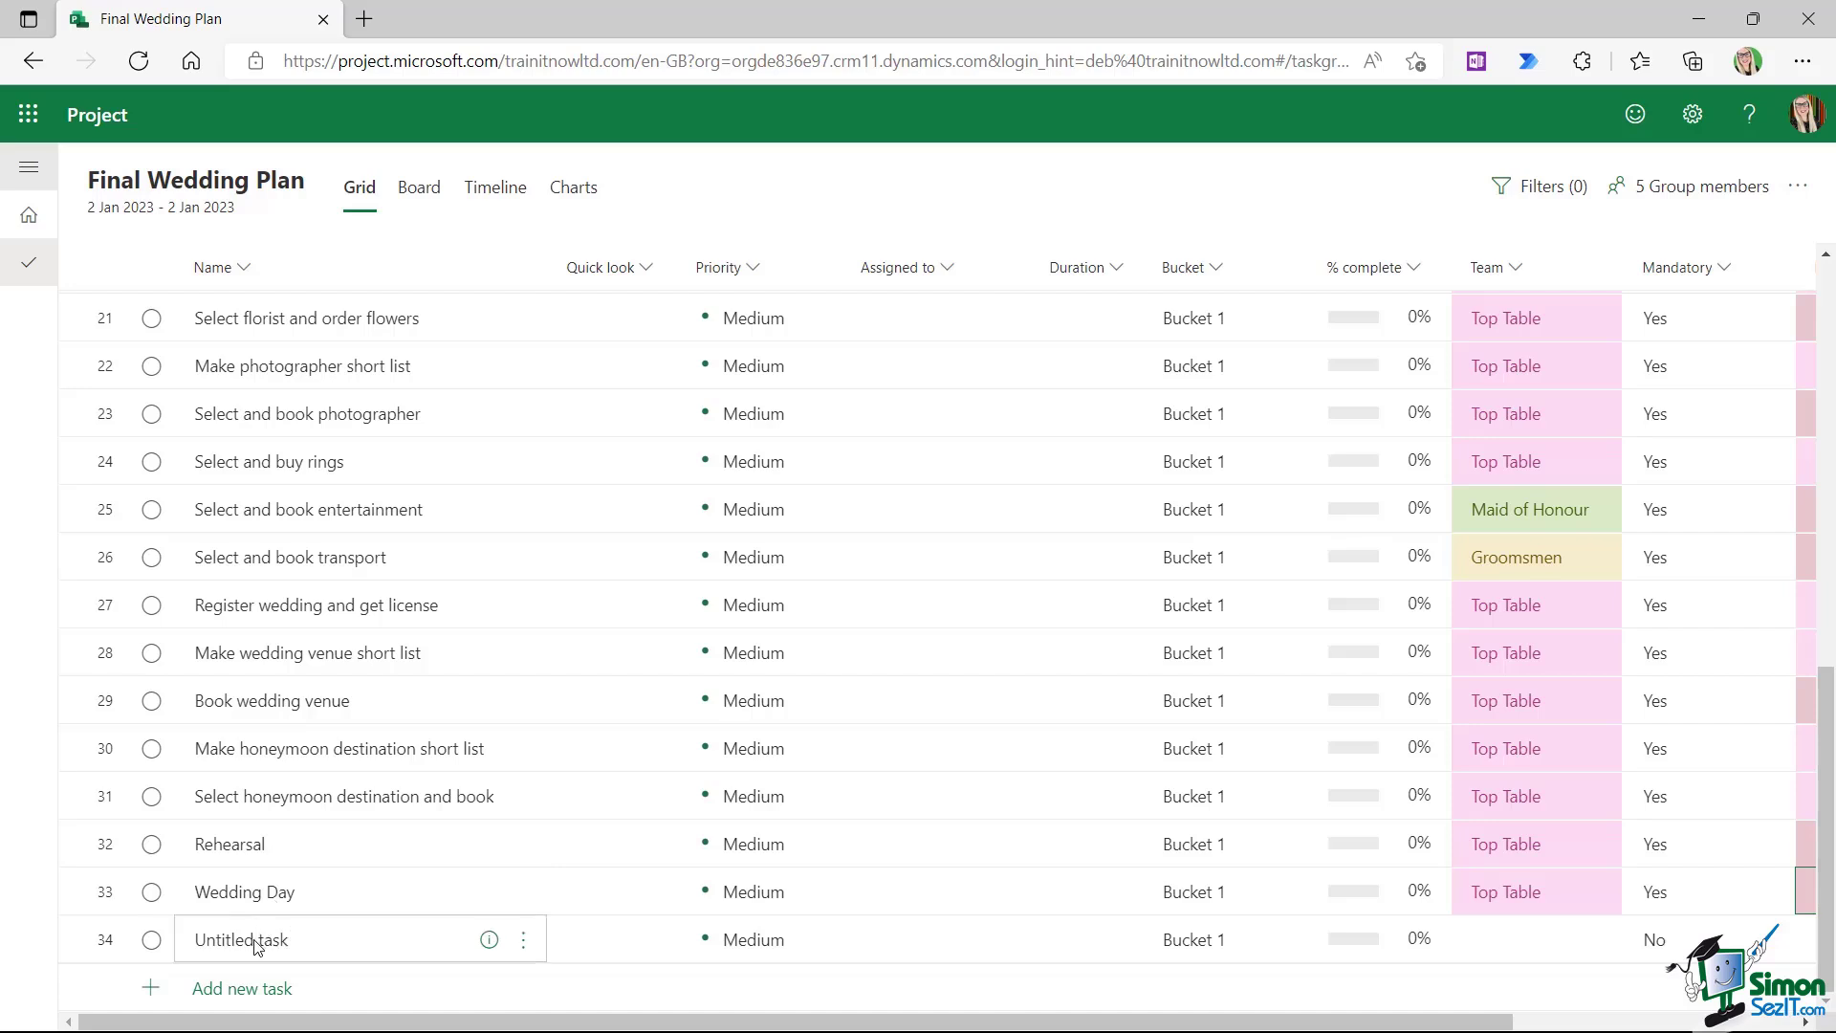
mouse_move(241, 939)
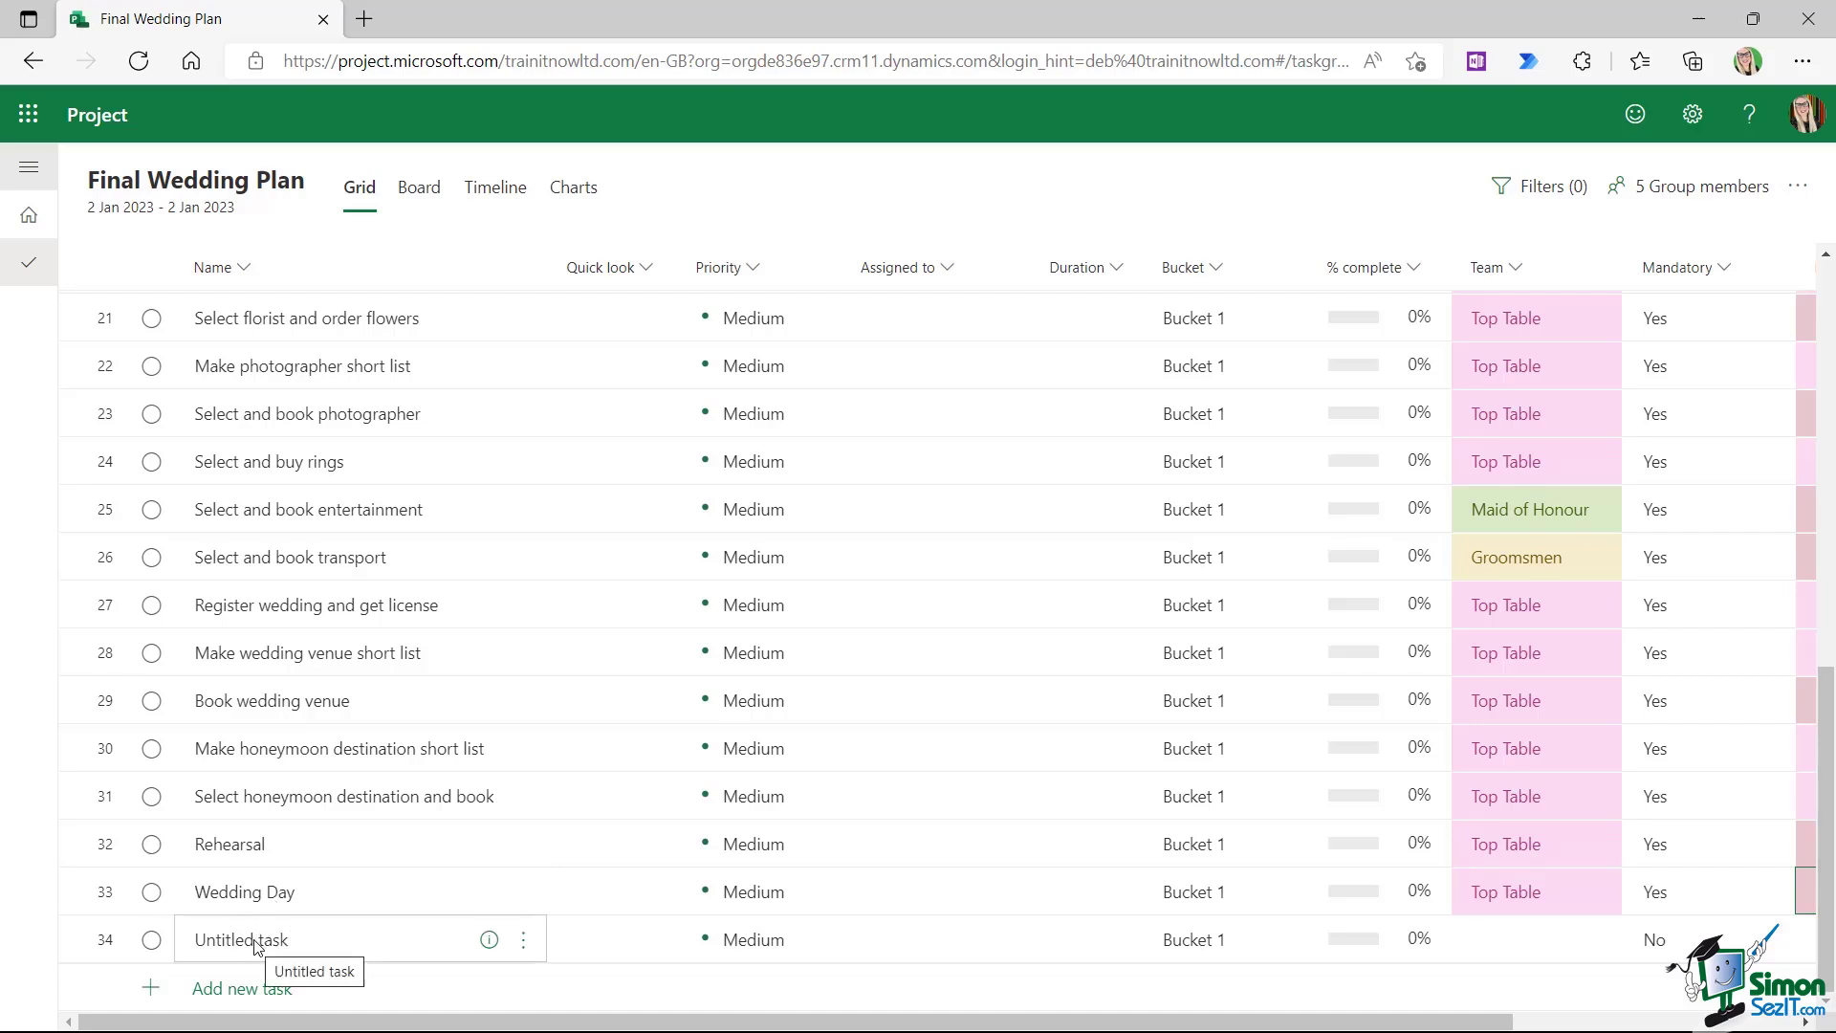
left_click(151, 939)
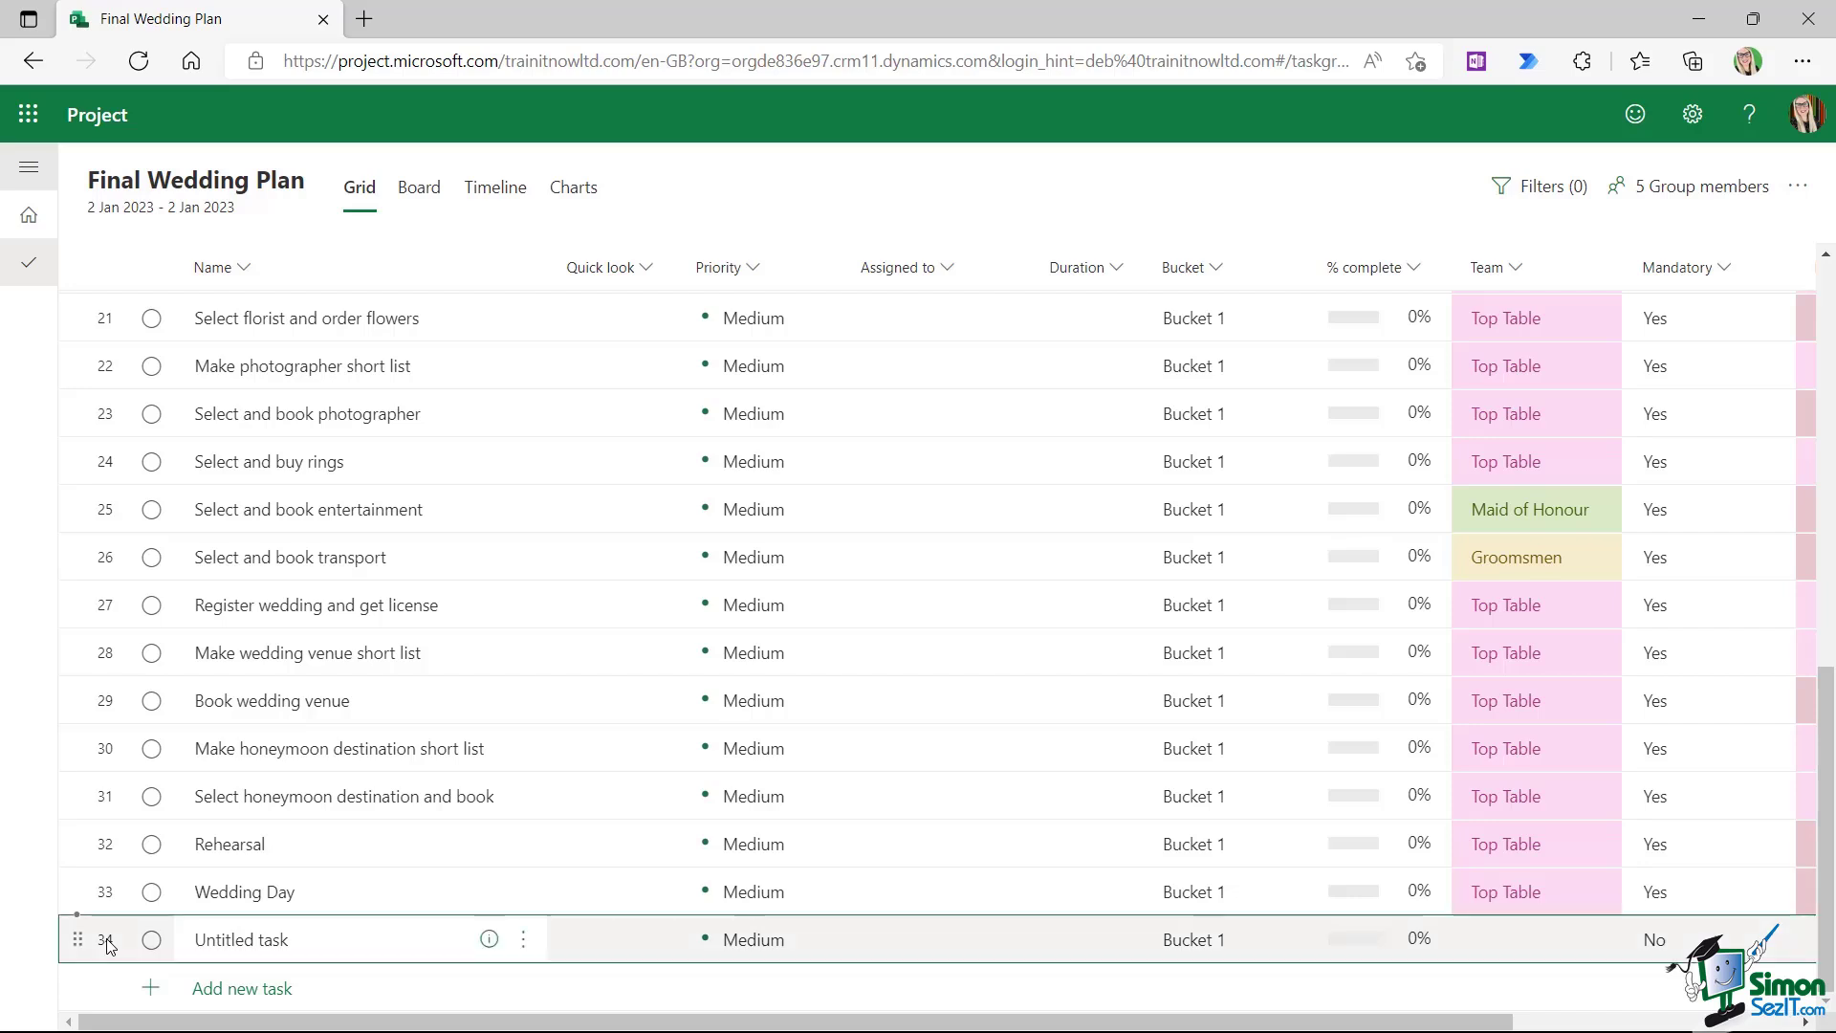
left_click(522, 938)
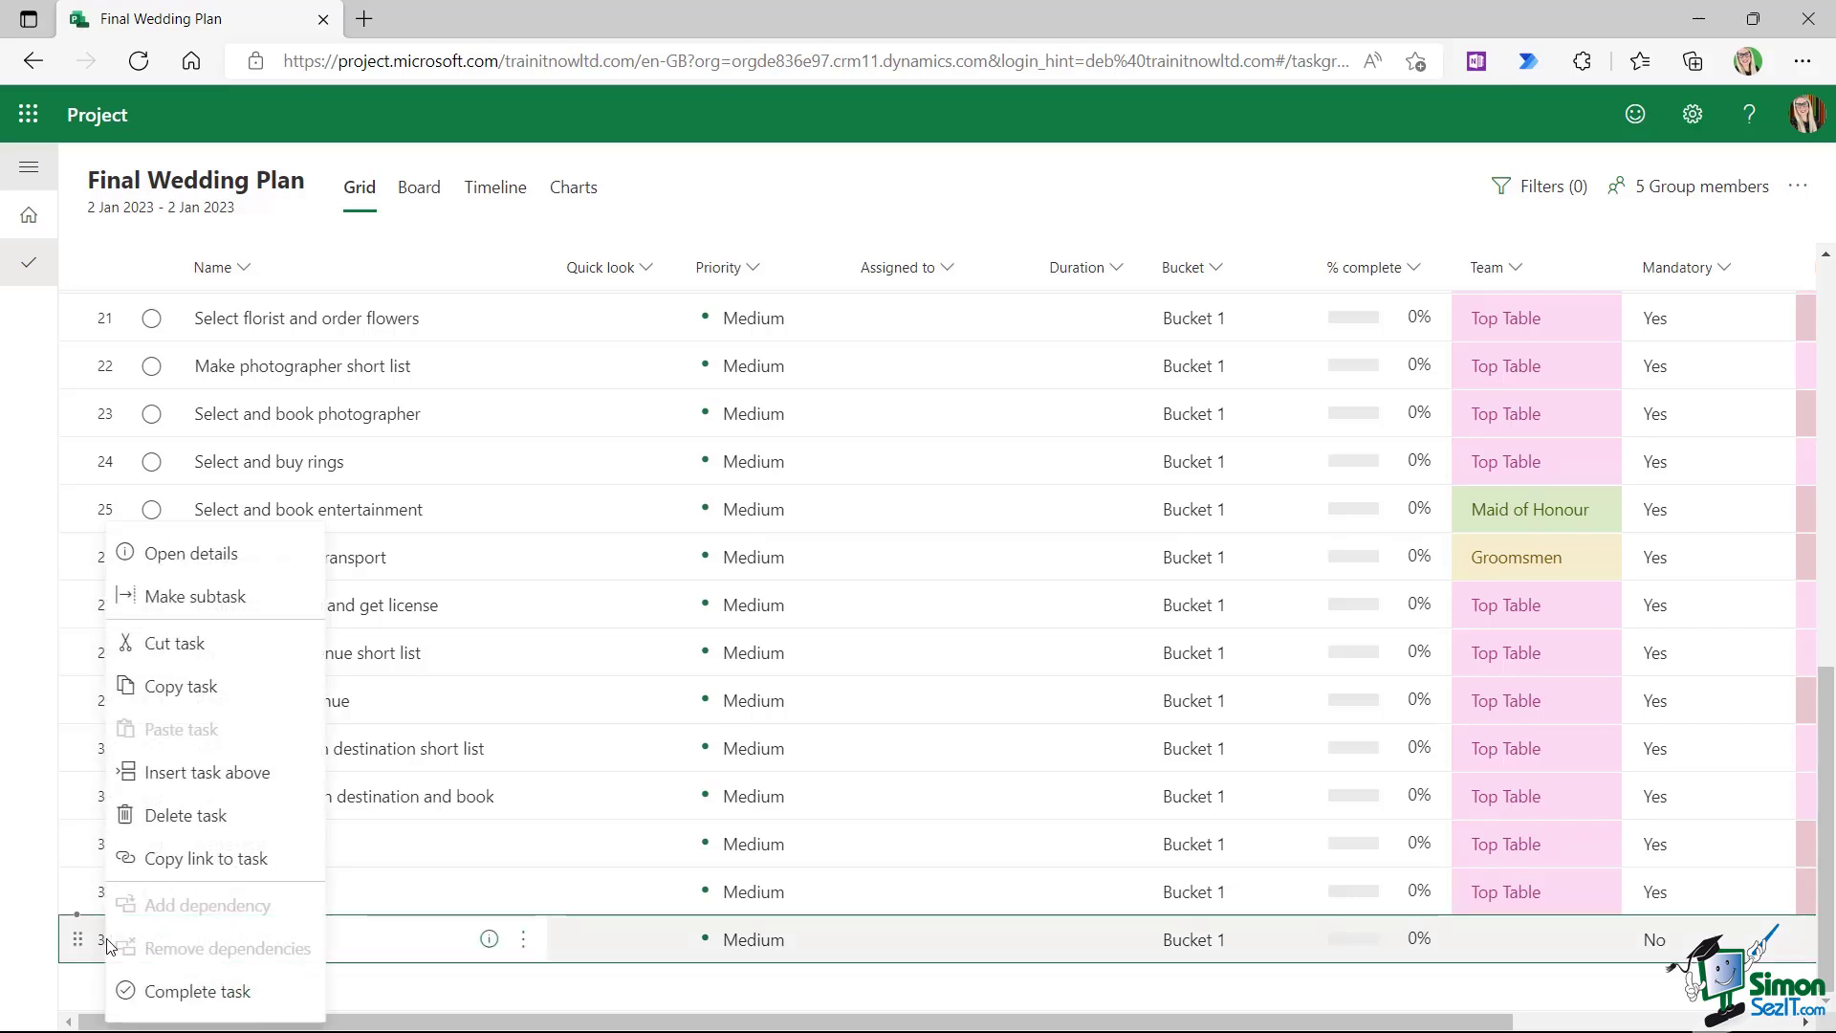
mouse_move(187, 815)
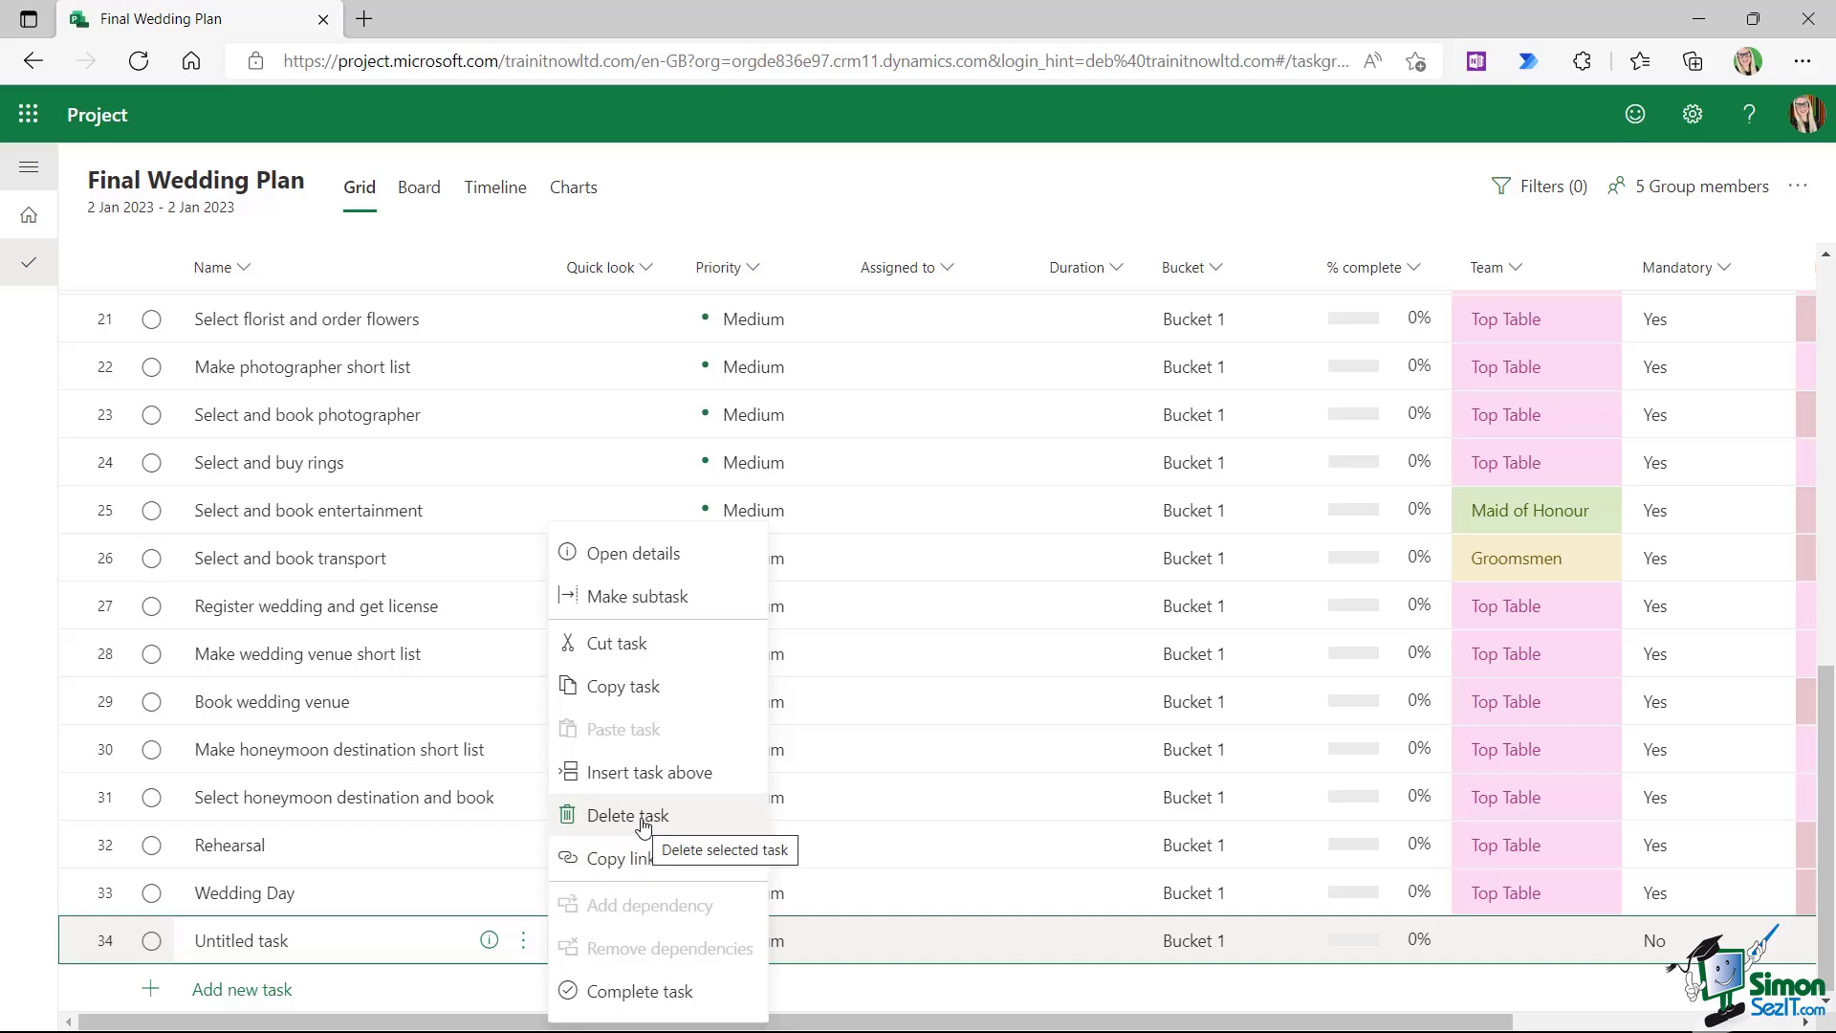
mouse_move(684, 552)
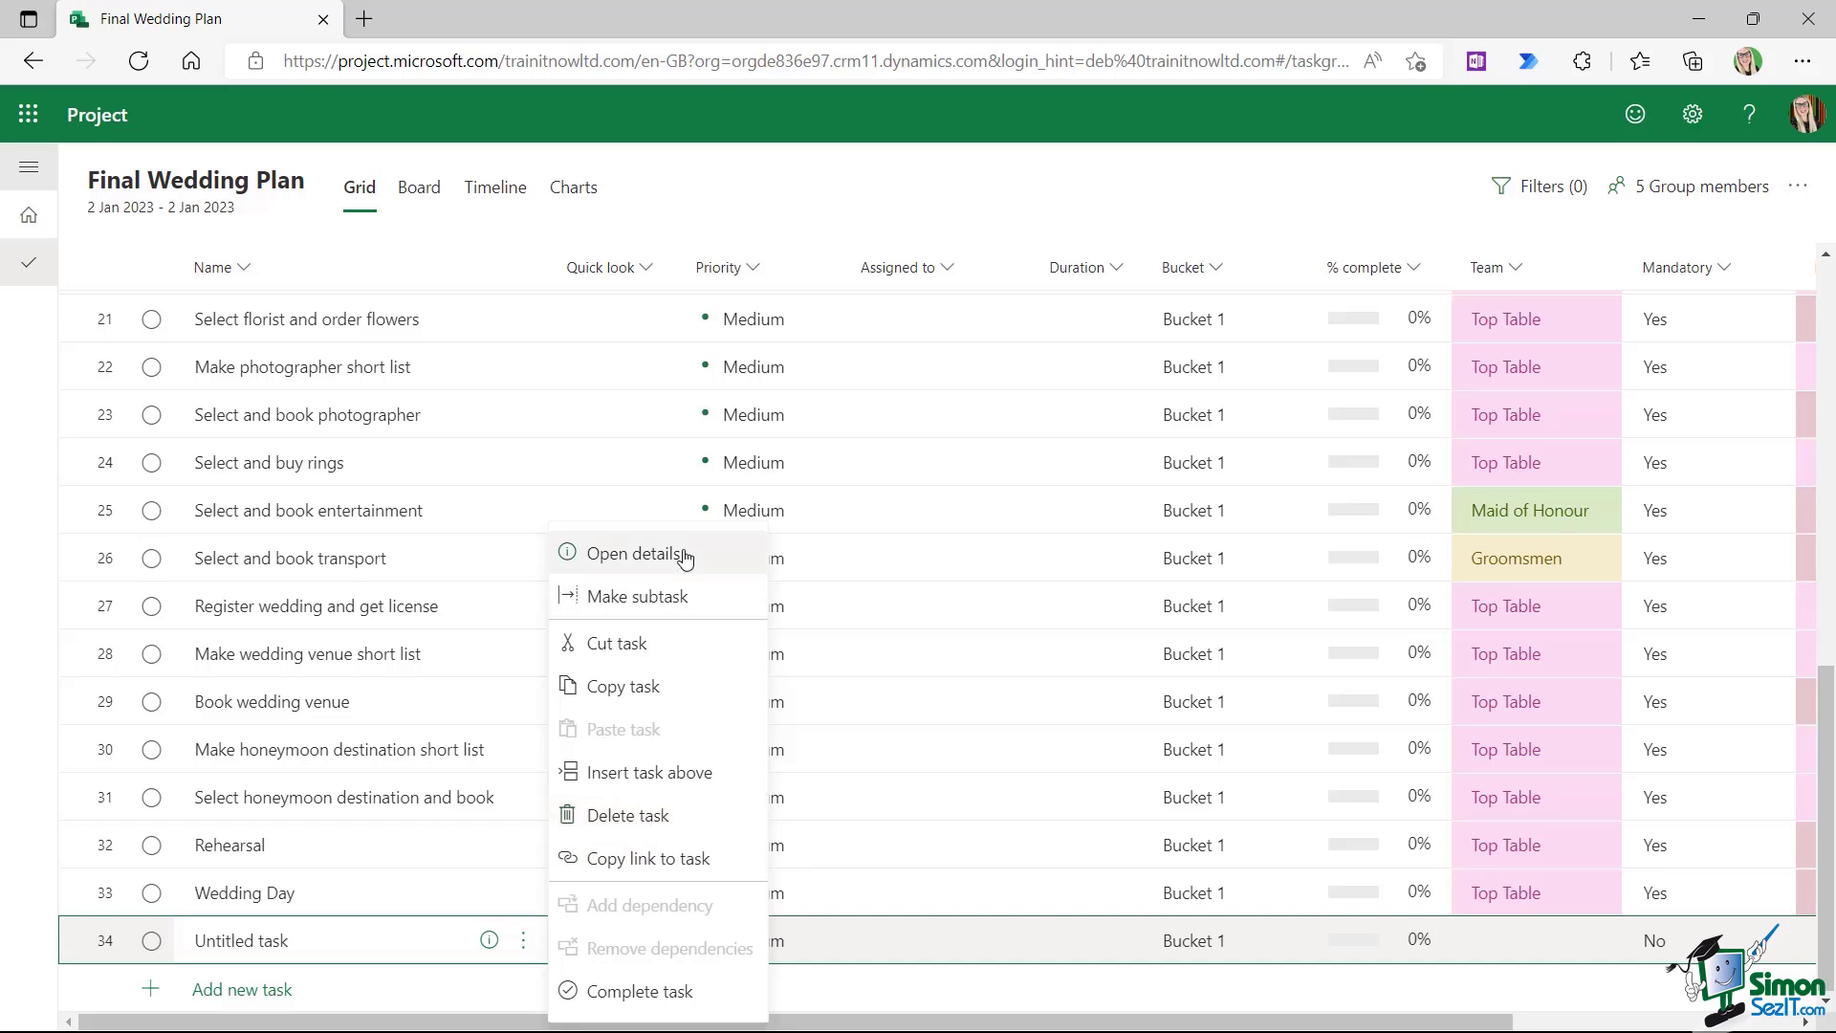
mouse_move(621, 815)
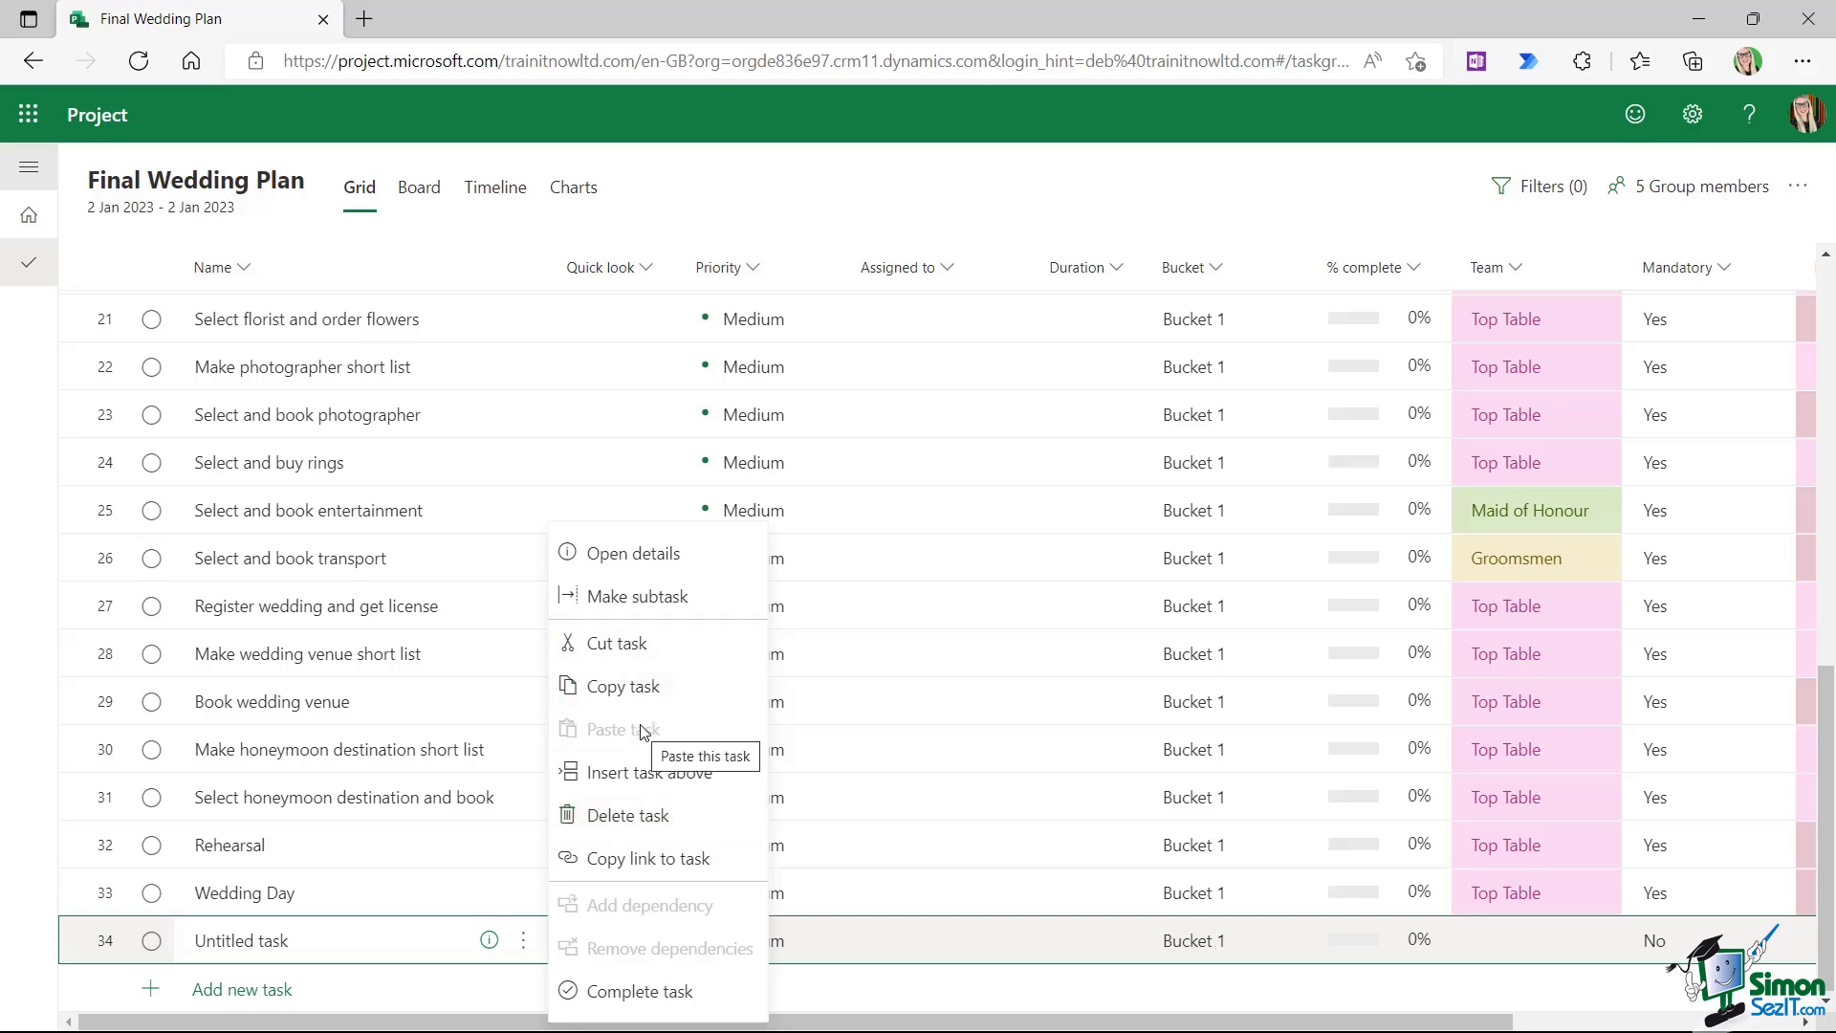
mouse_move(608, 777)
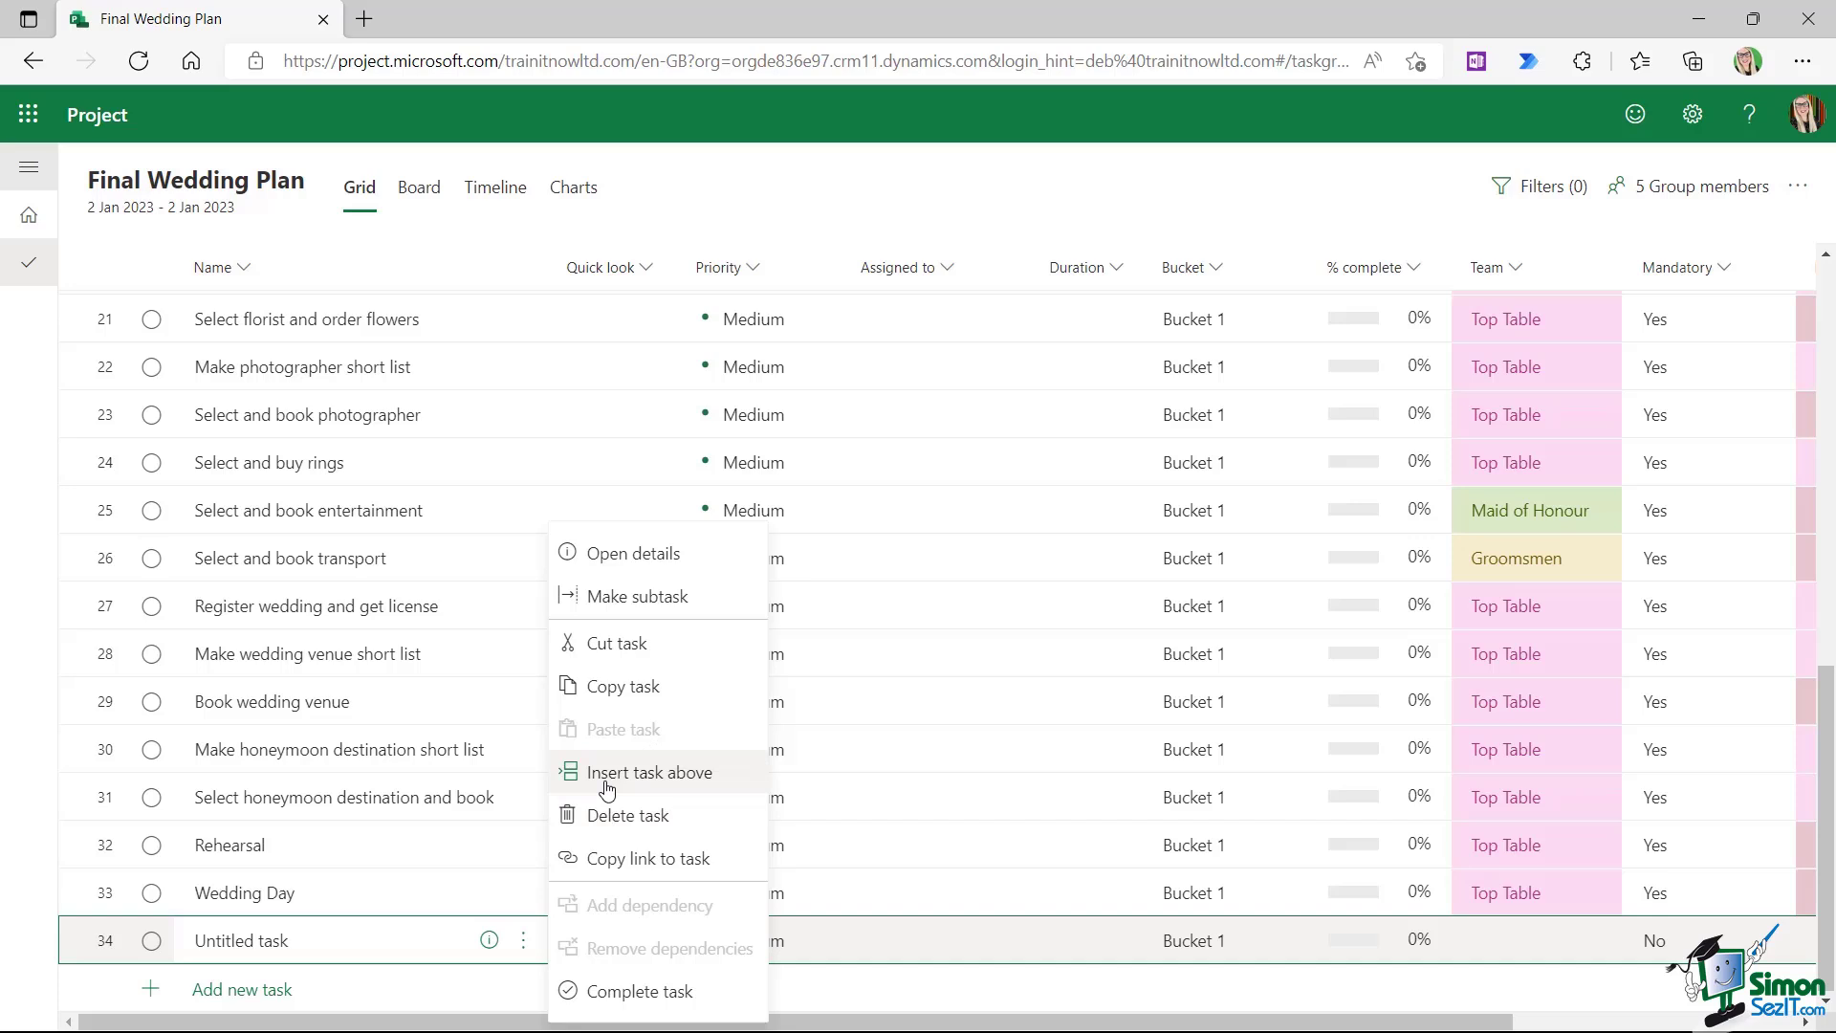
mouse_move(644, 772)
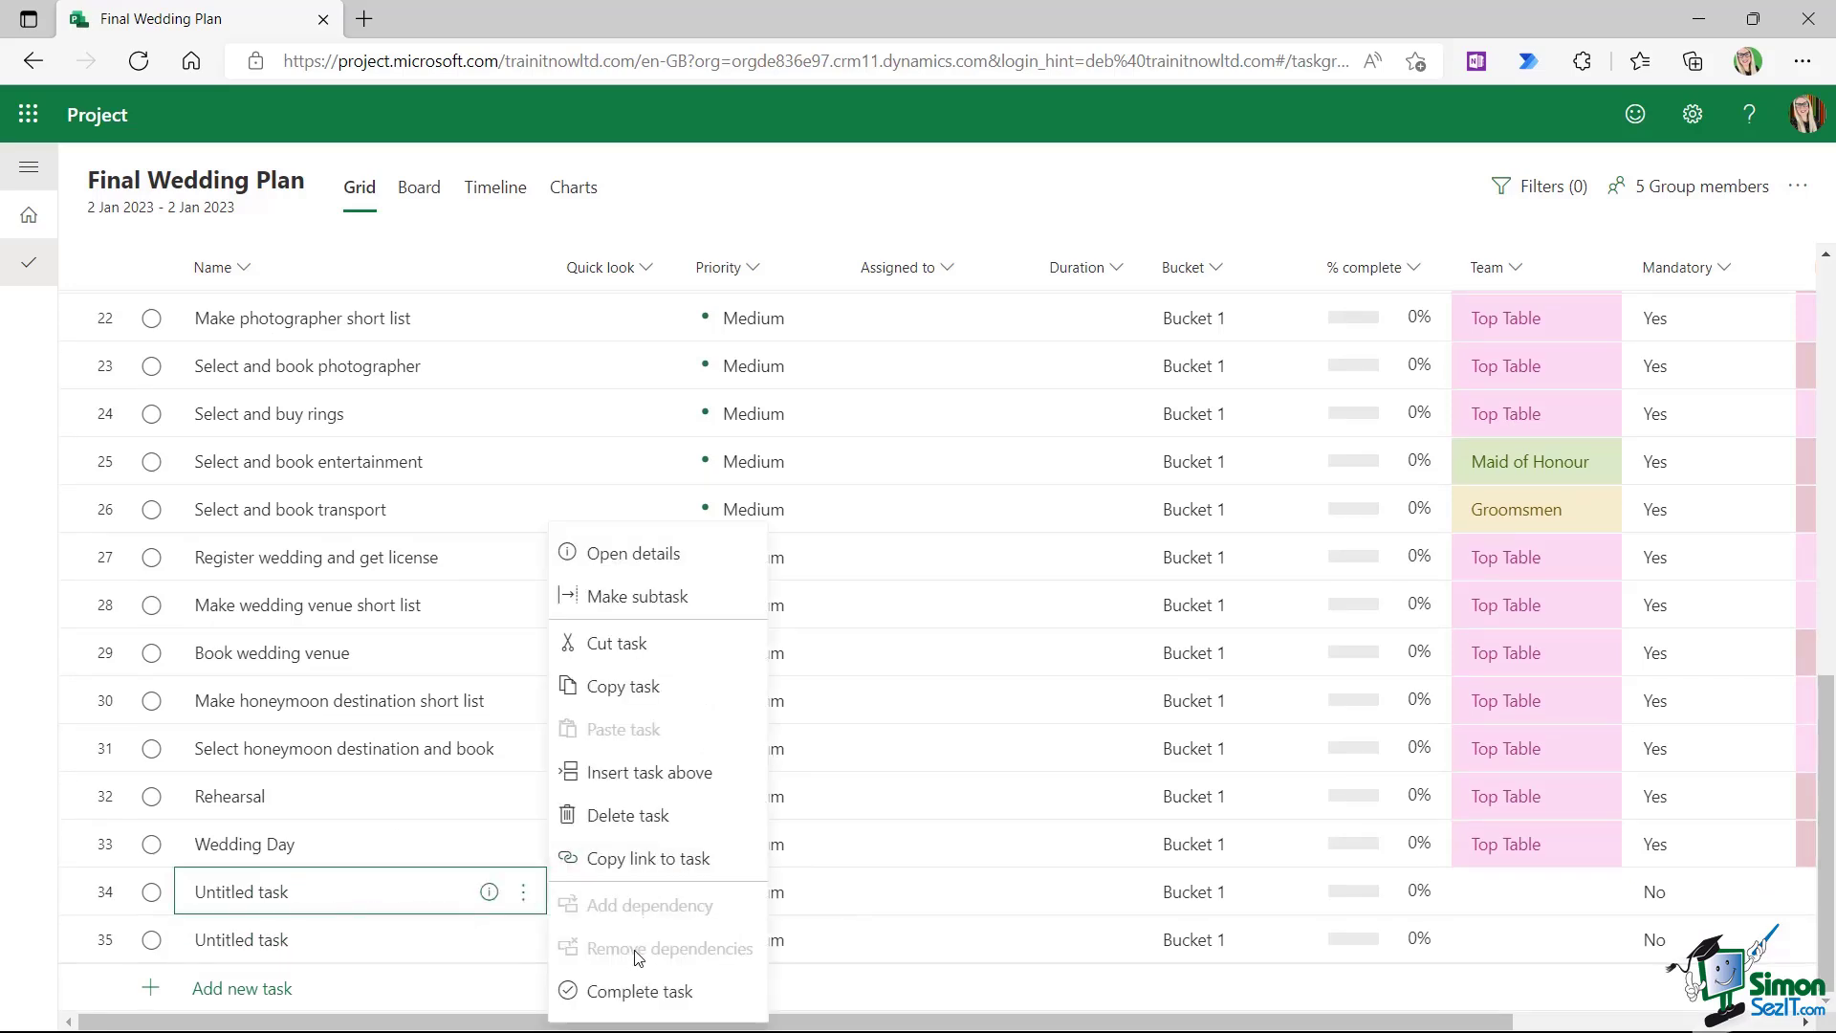
mouse_move(642, 991)
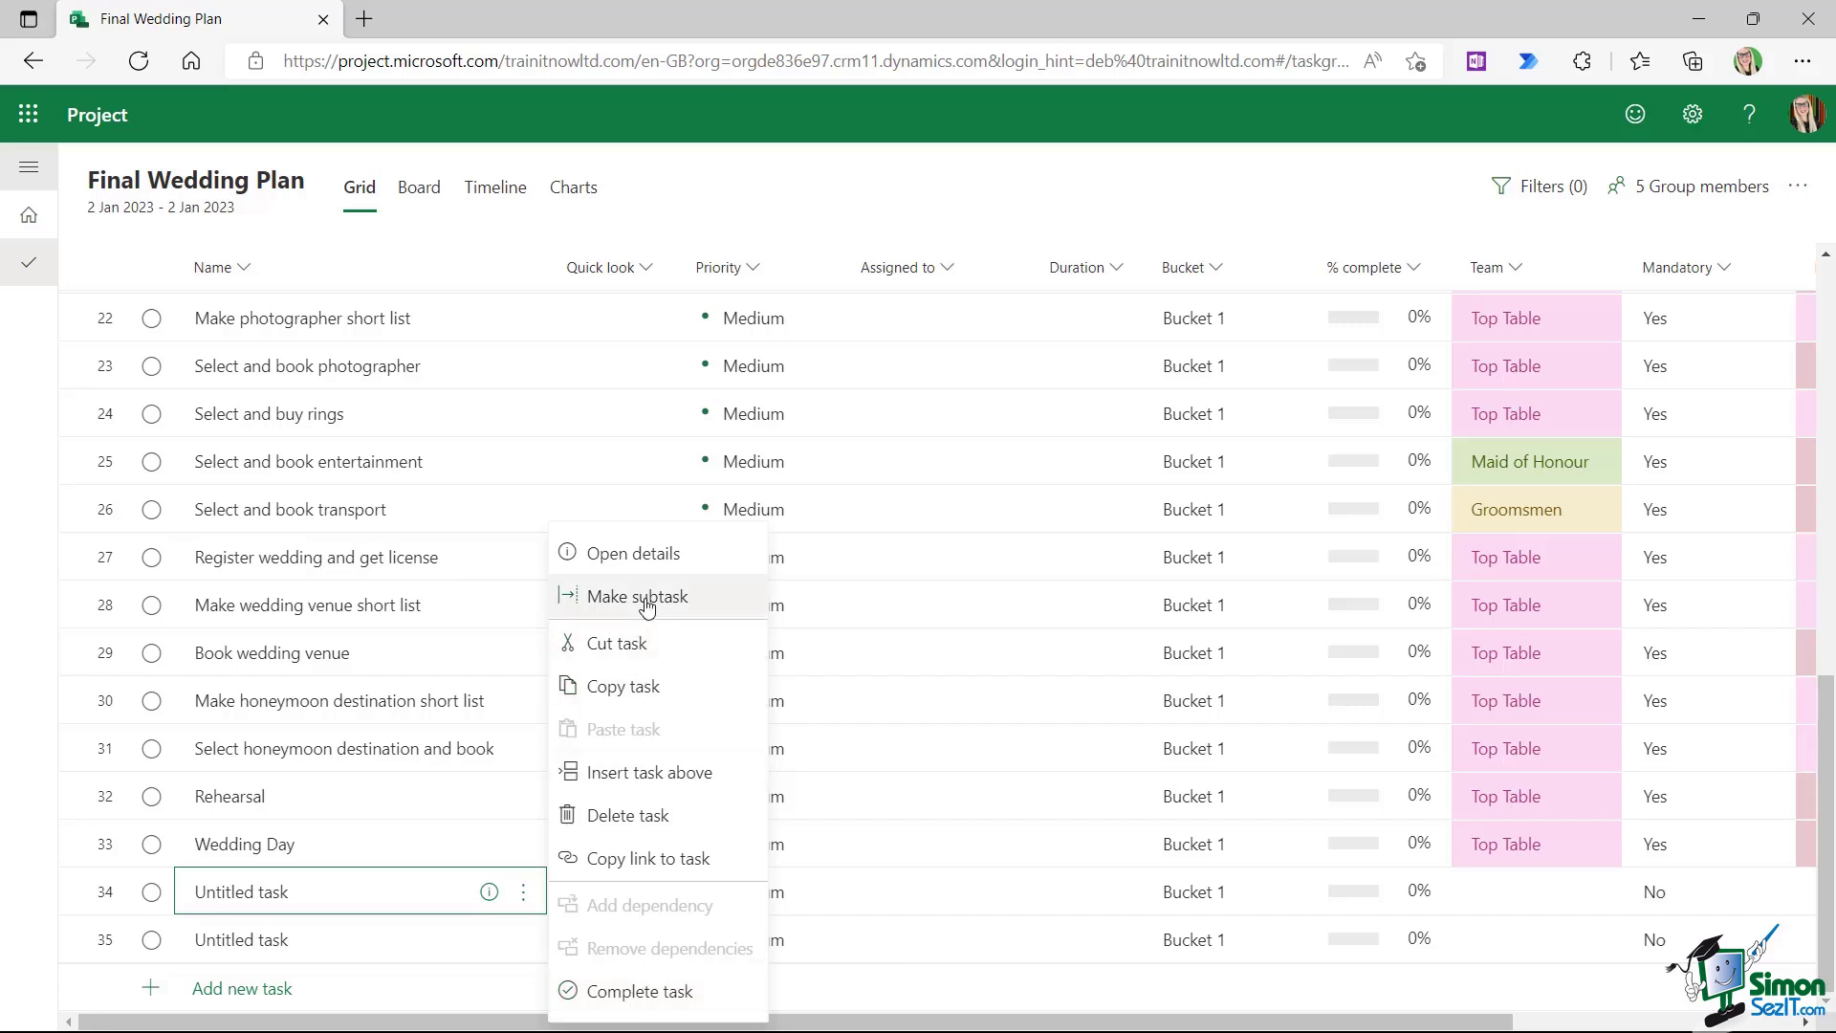
mouse_move(636, 595)
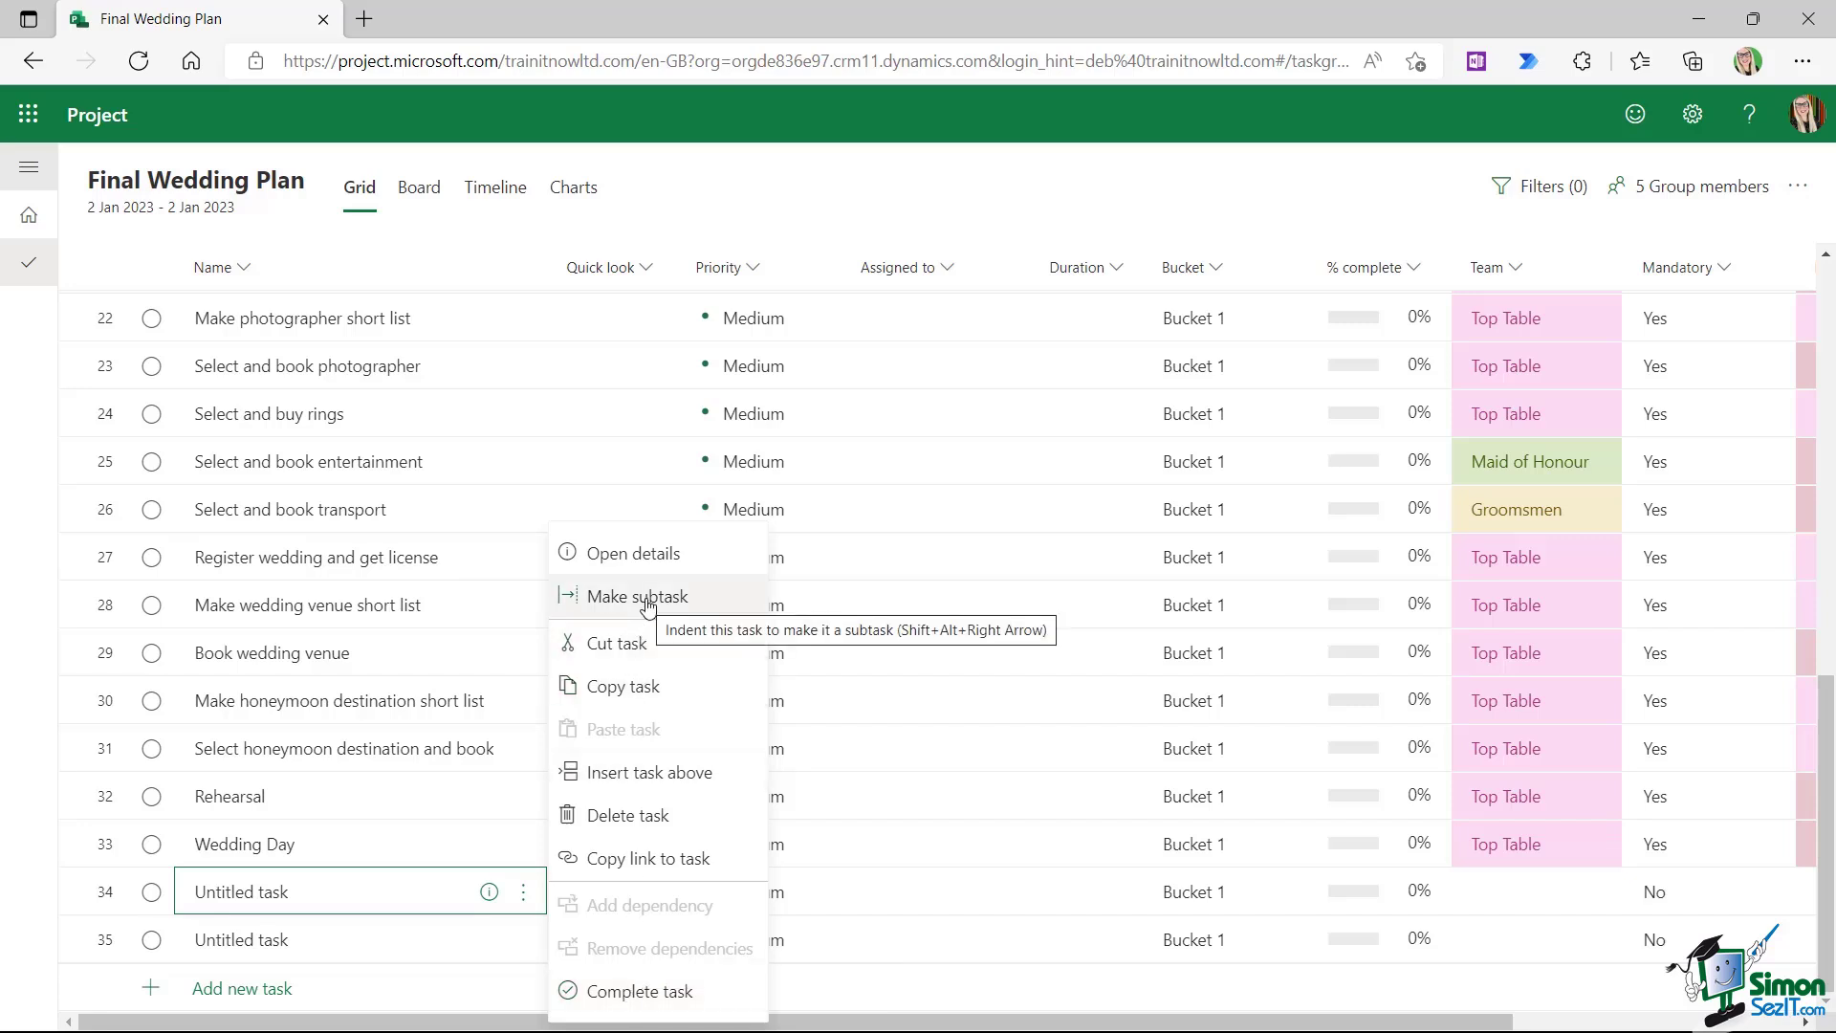
mouse_move(366, 861)
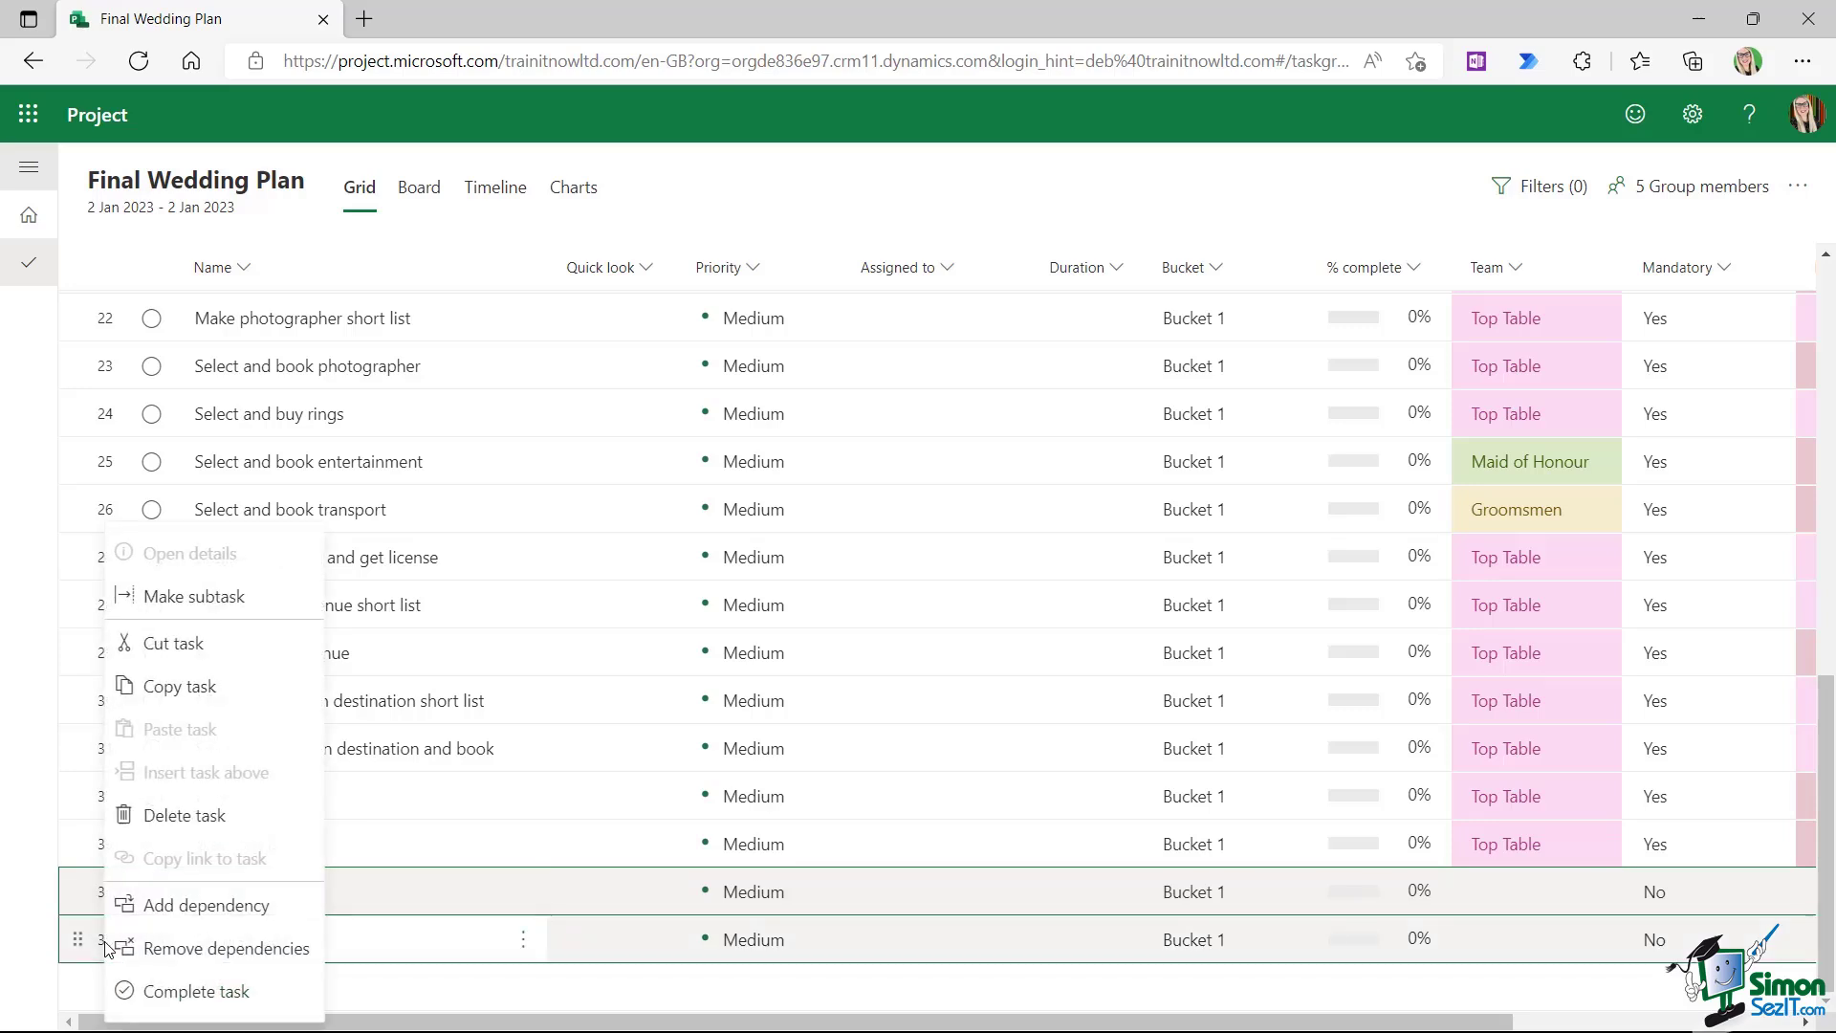
Delete both untitled rows and scroll back through the wedding task list
left_click(187, 815)
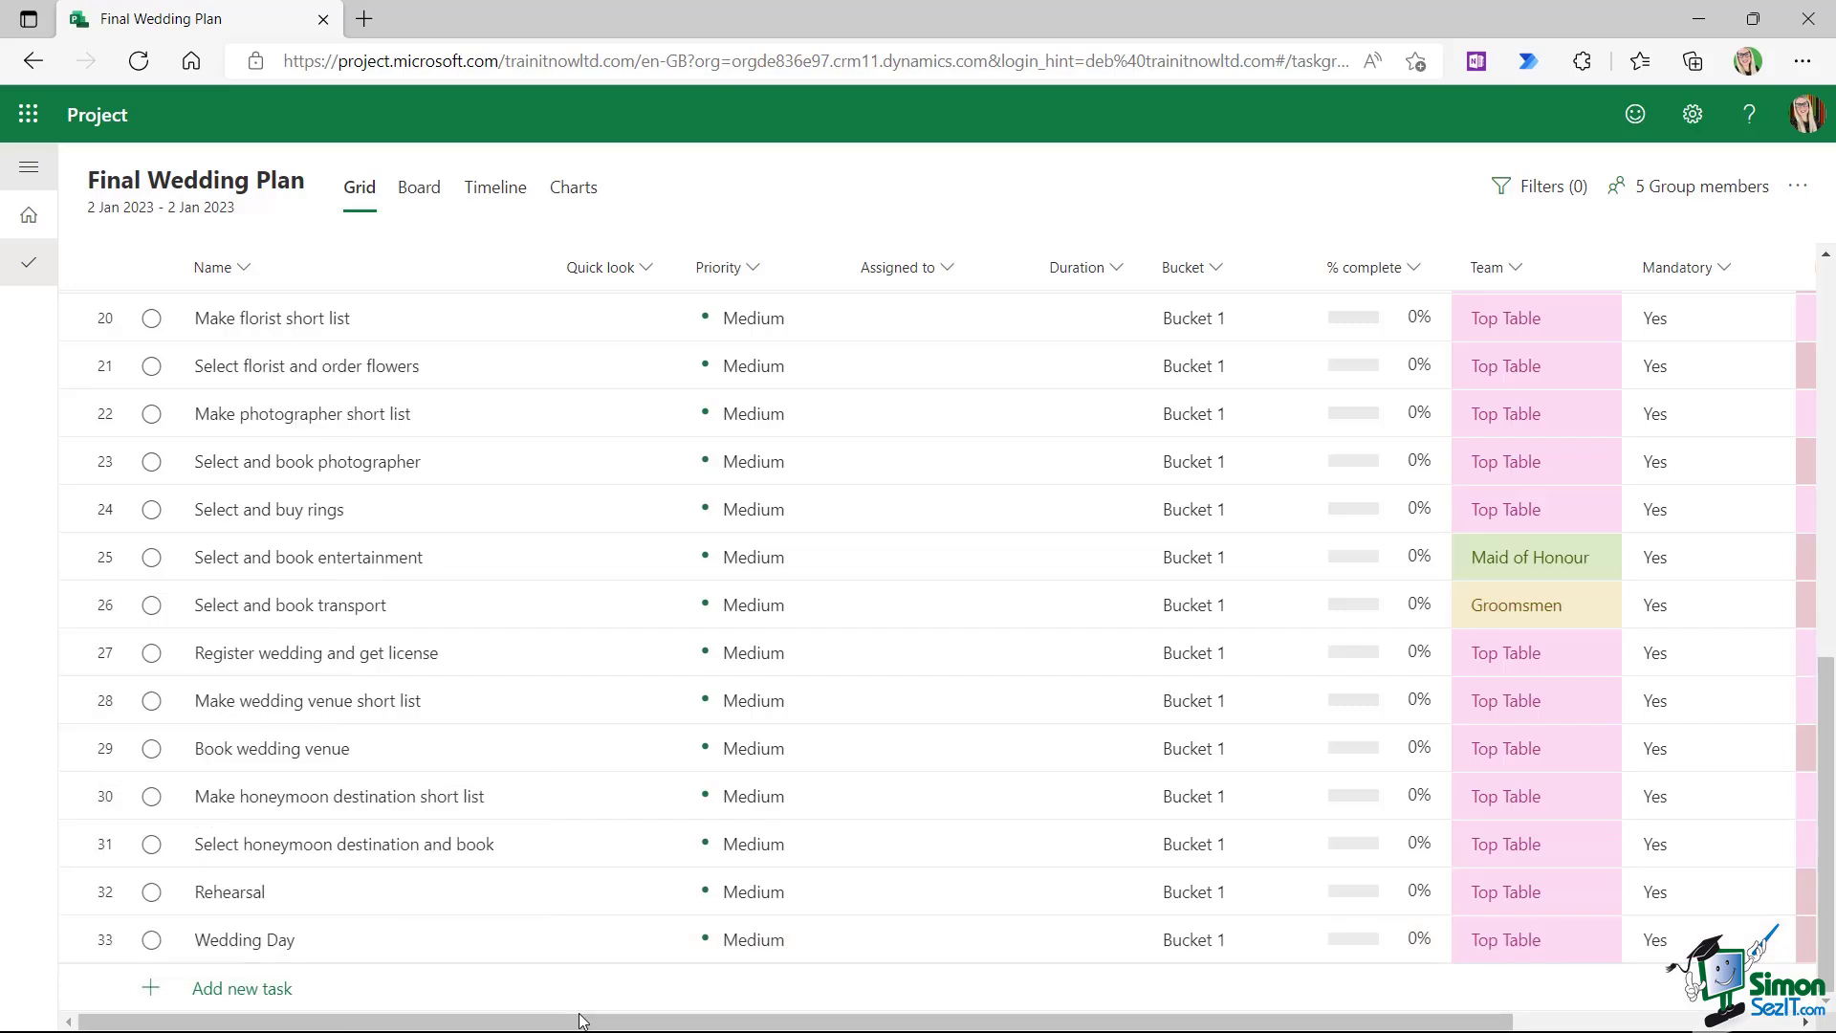
scroll("up", 3)
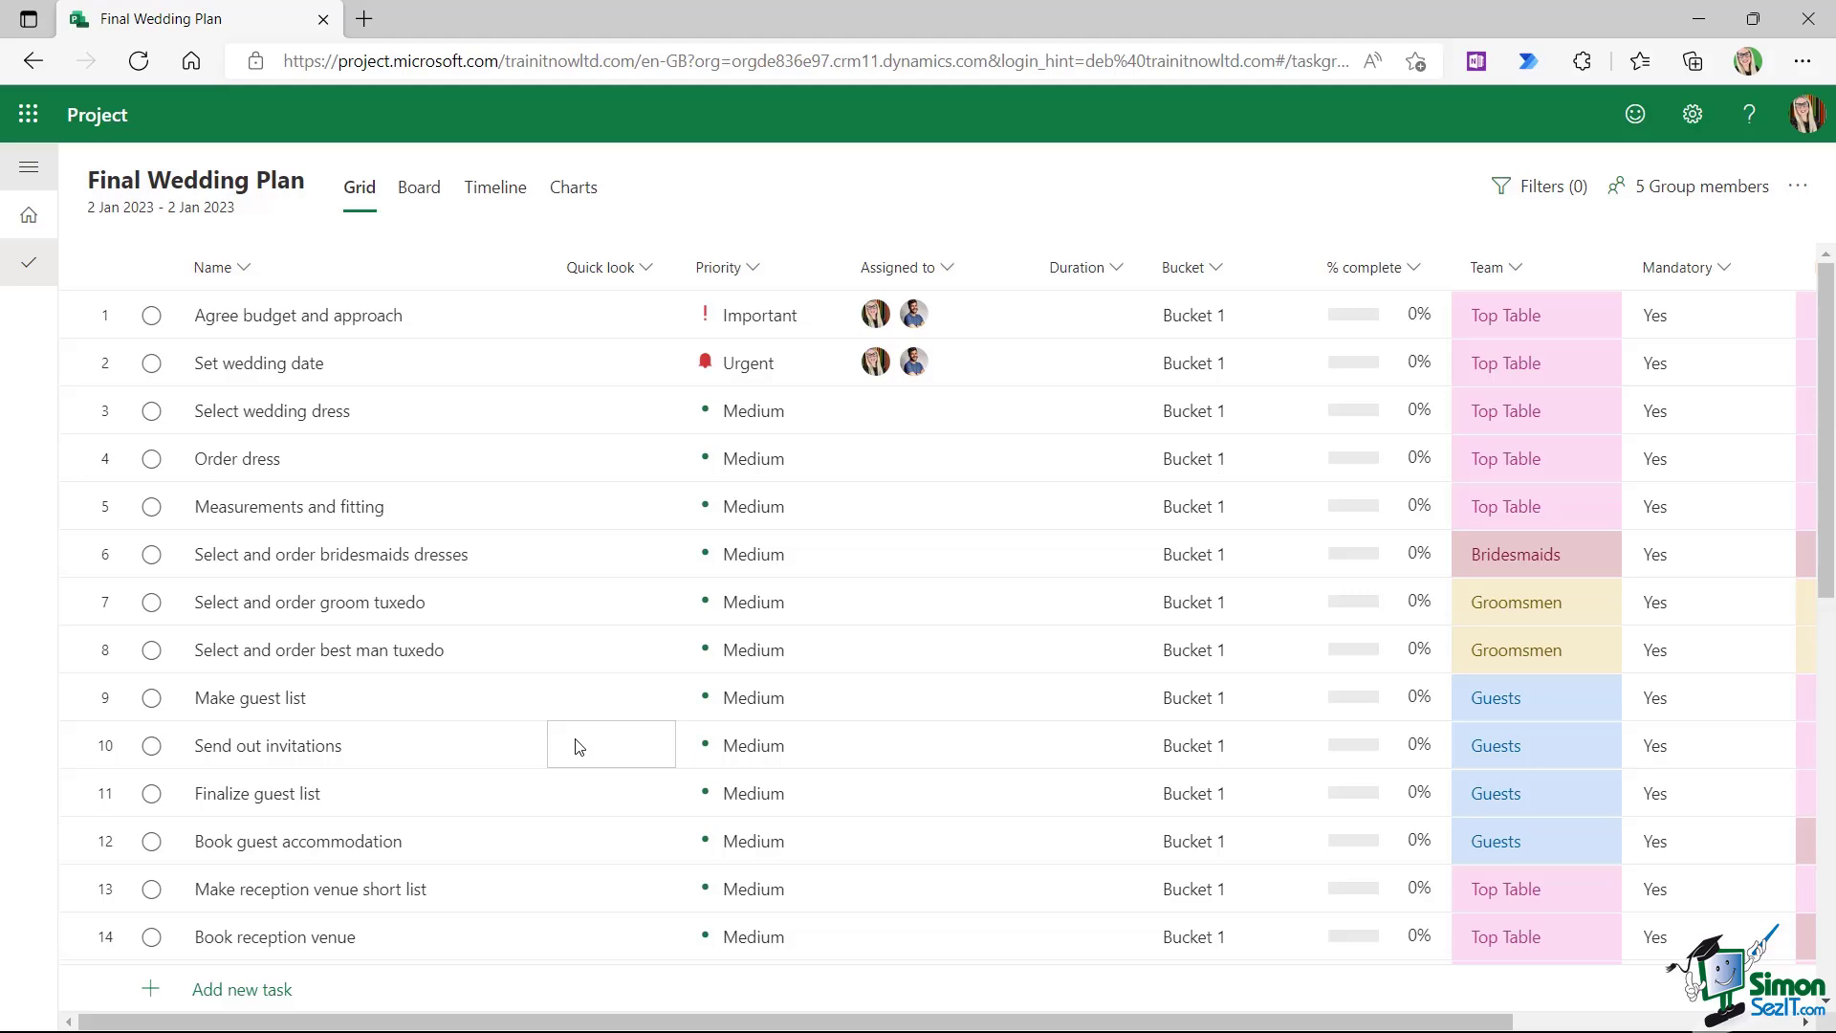
scroll("down", 3)
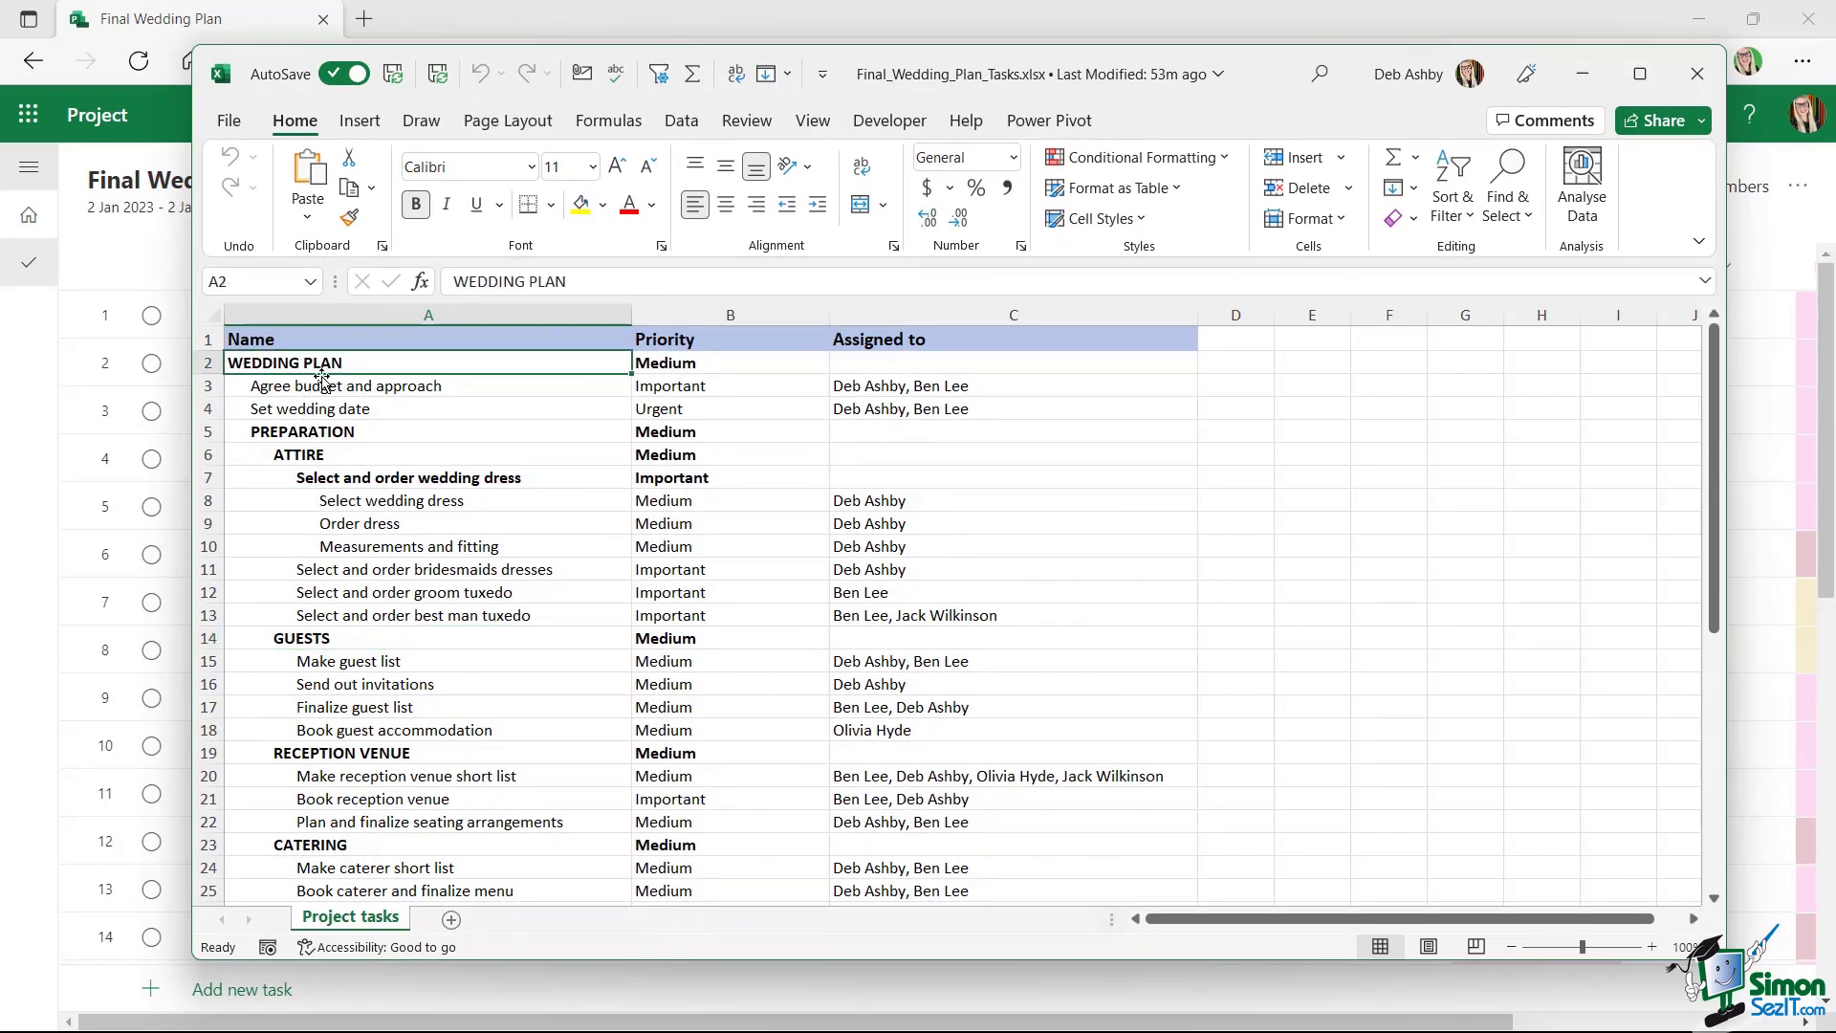
Select the WEDDING PLAN task name in the Excel outline
left_click(298, 454)
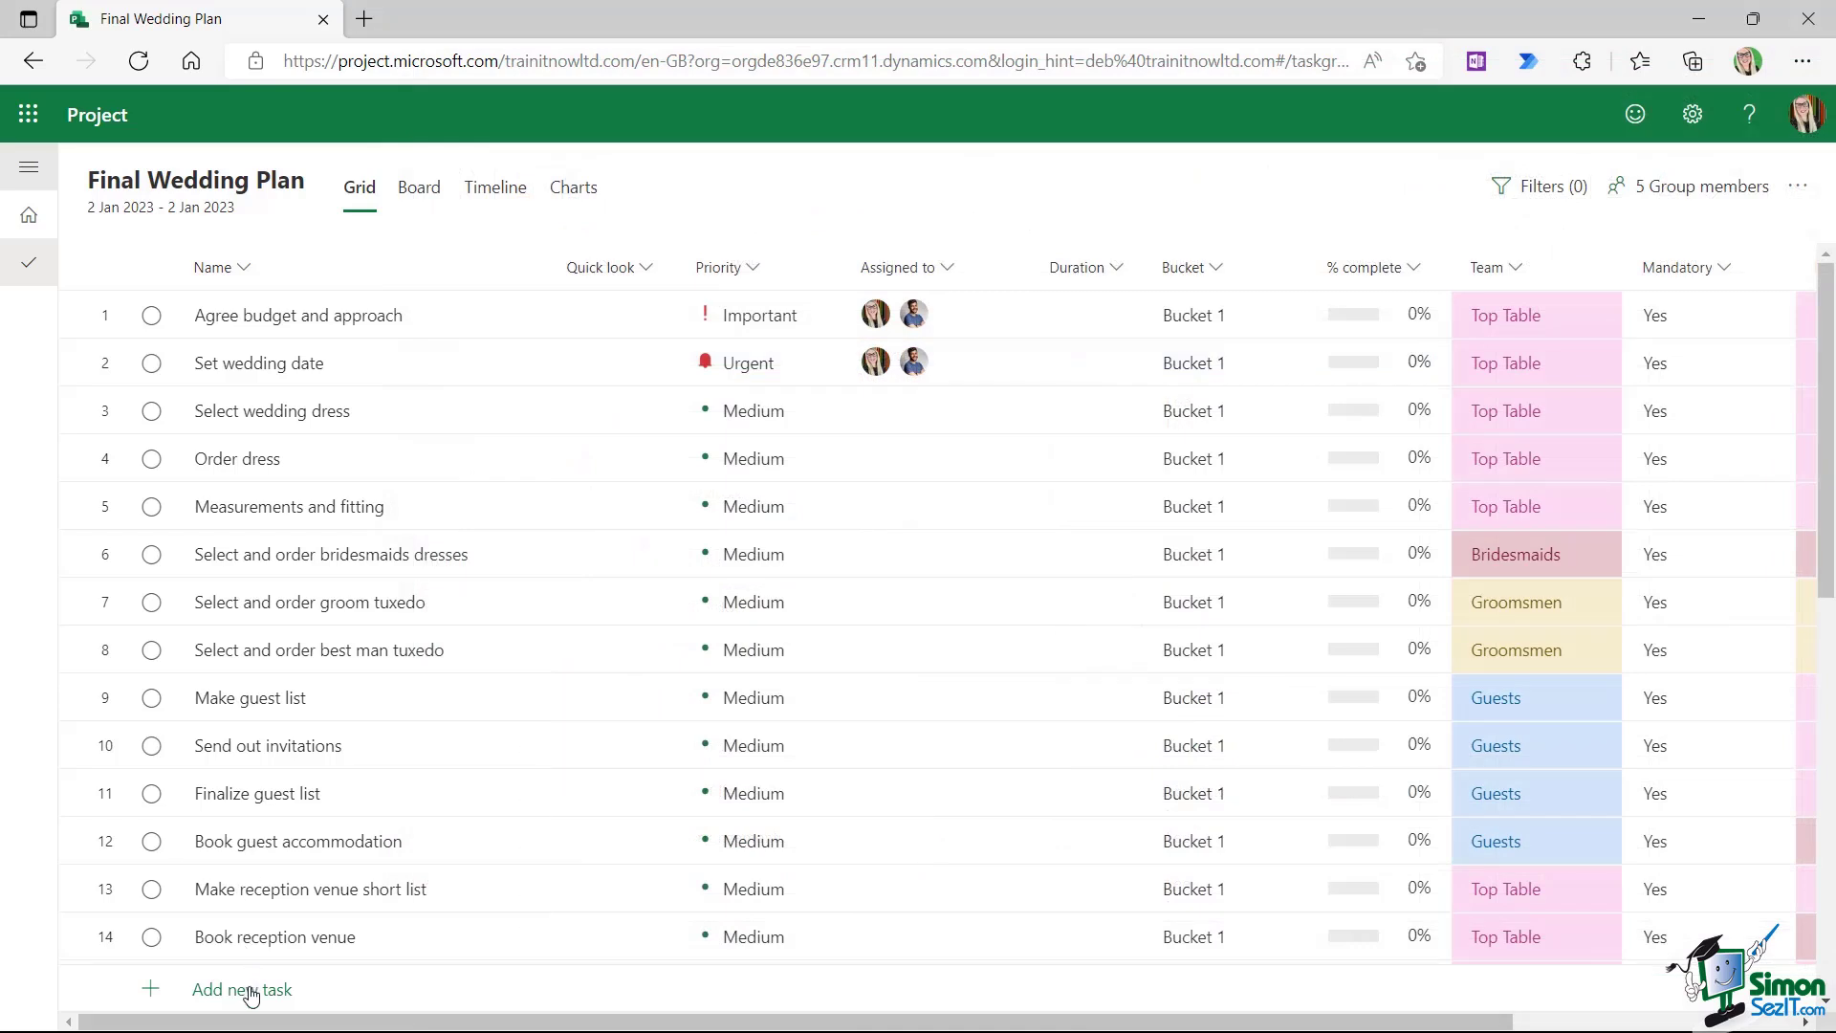
Add a new task at the end of the grid, naming it WEDDING PLAN
left_click(242, 990)
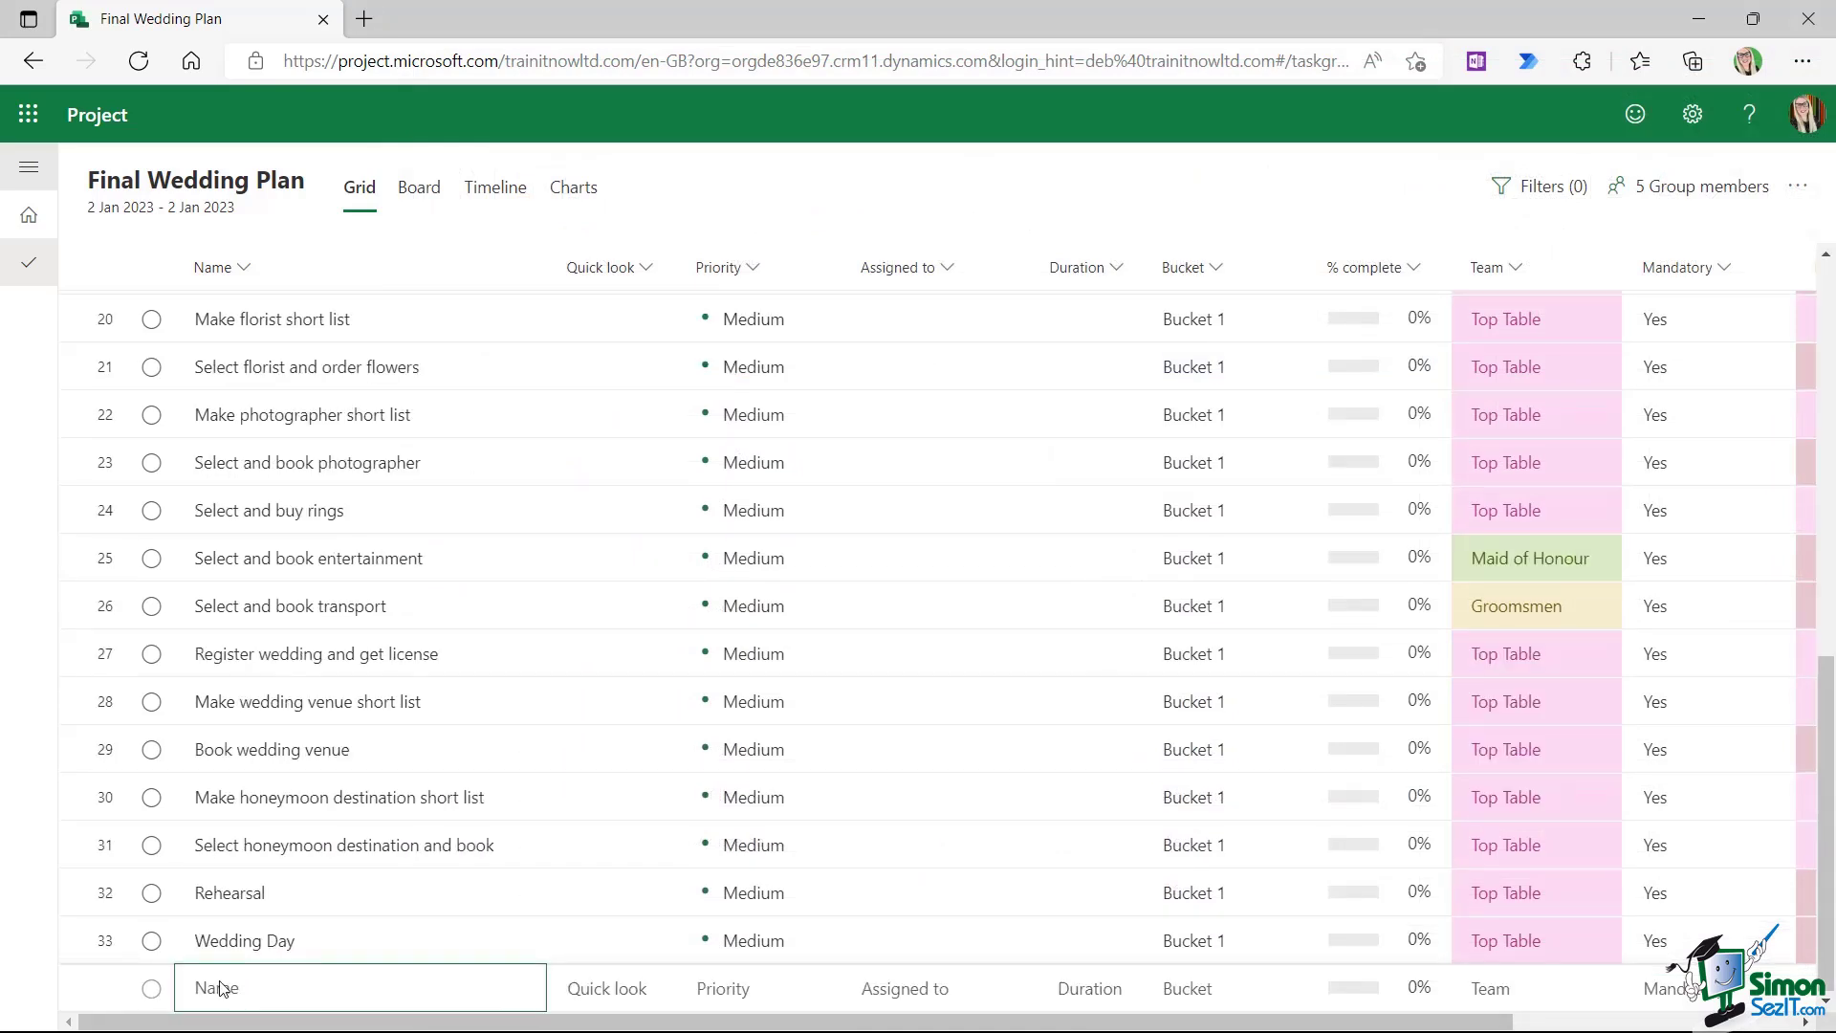
left_click(351, 987)
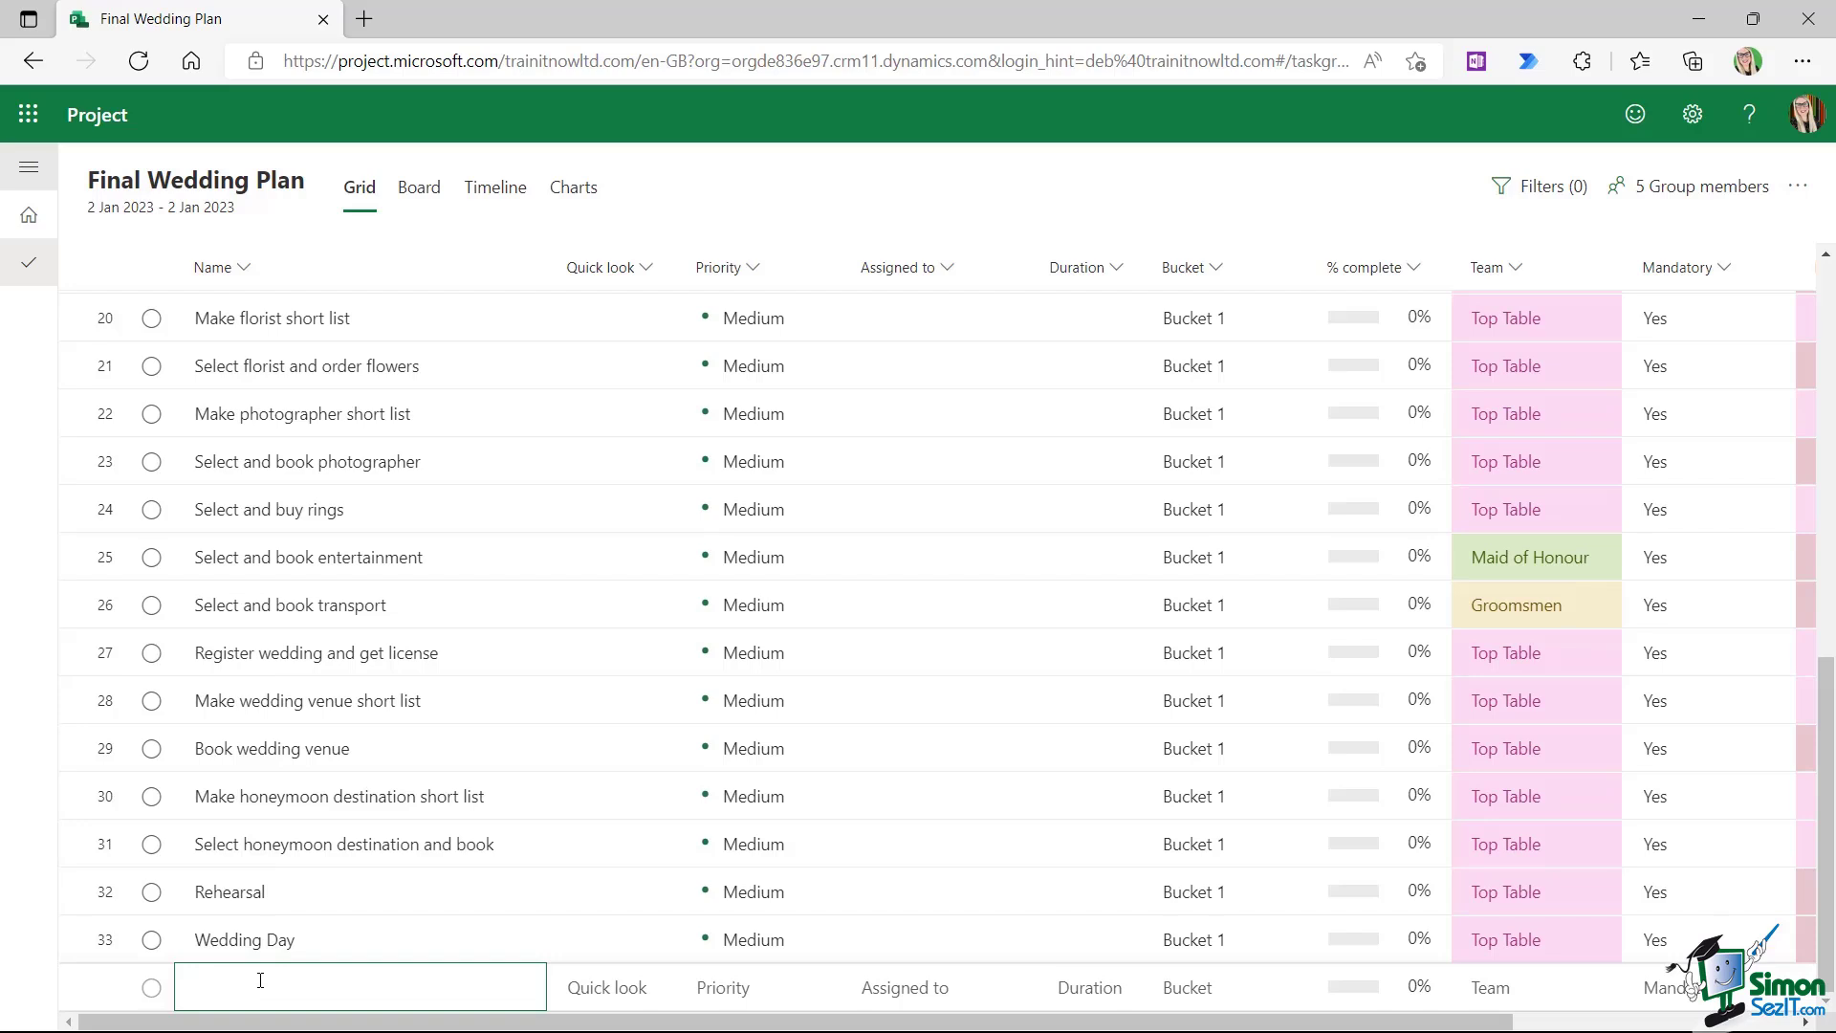
type("WEDDING PLAN")
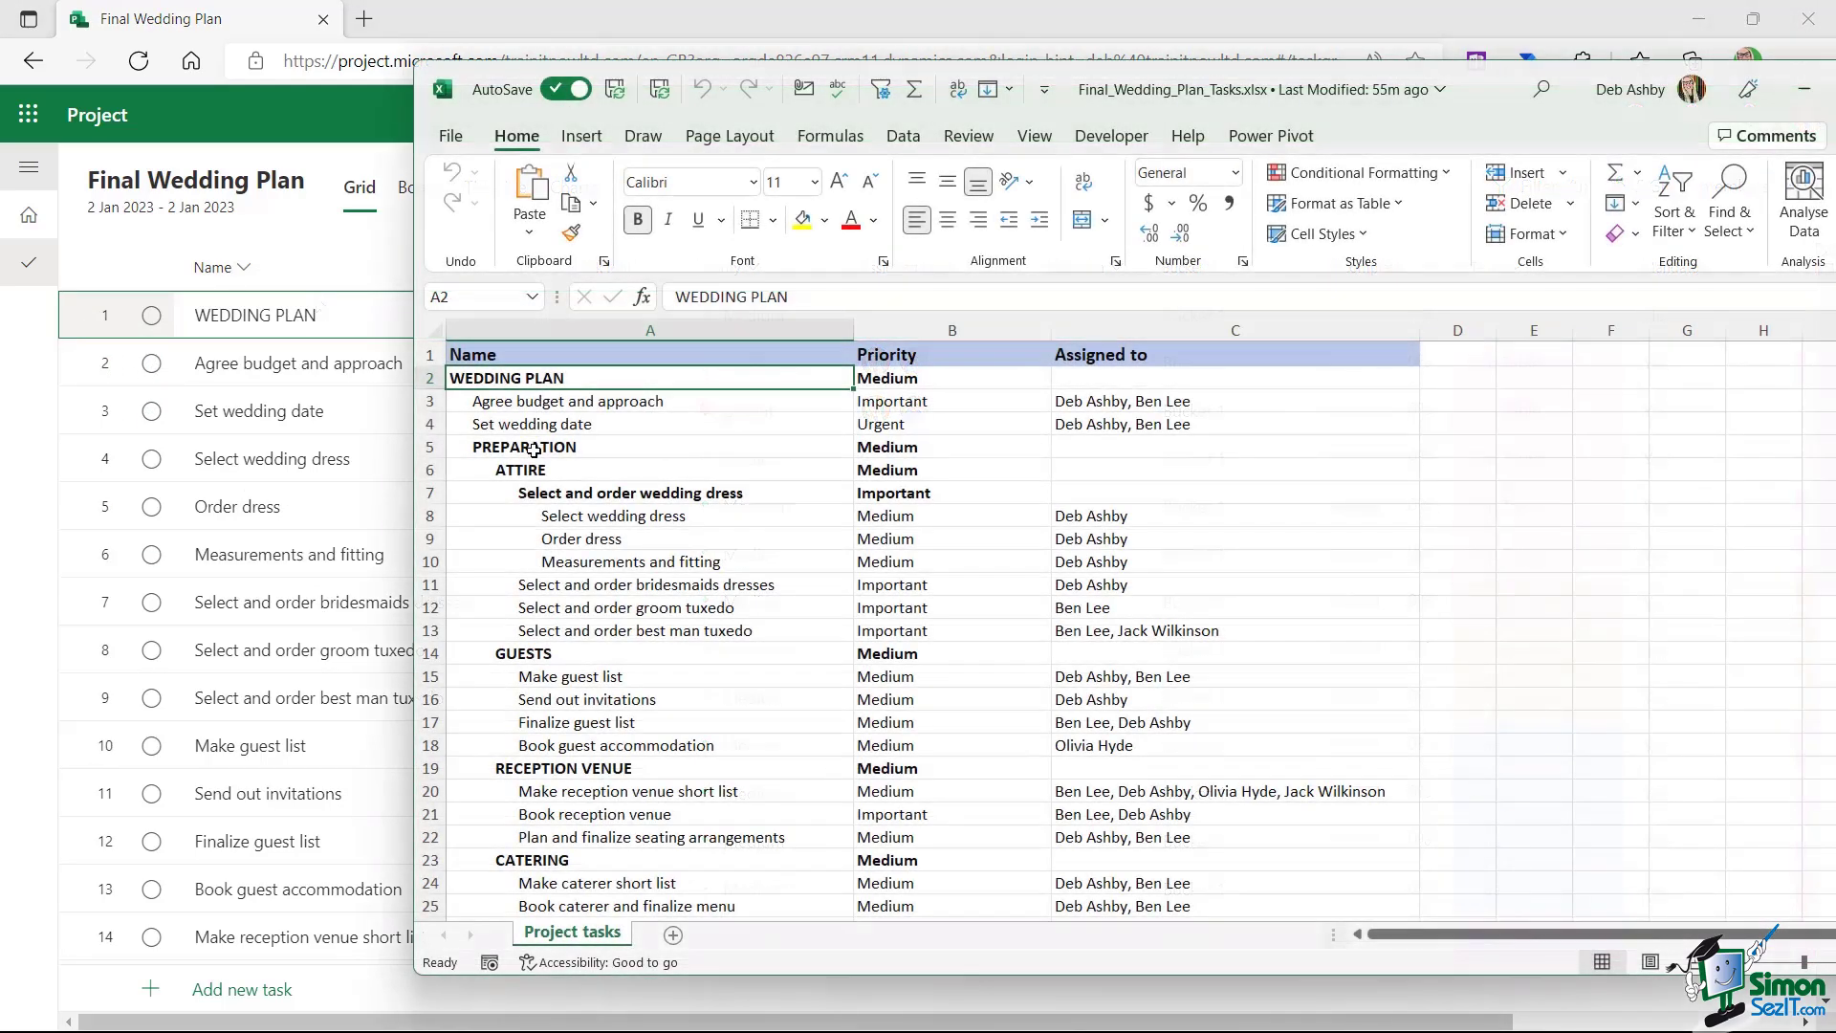
Point out PREPARATION, the wedding dress row and RECEPTION VENUE in Excel
left_click(523, 446)
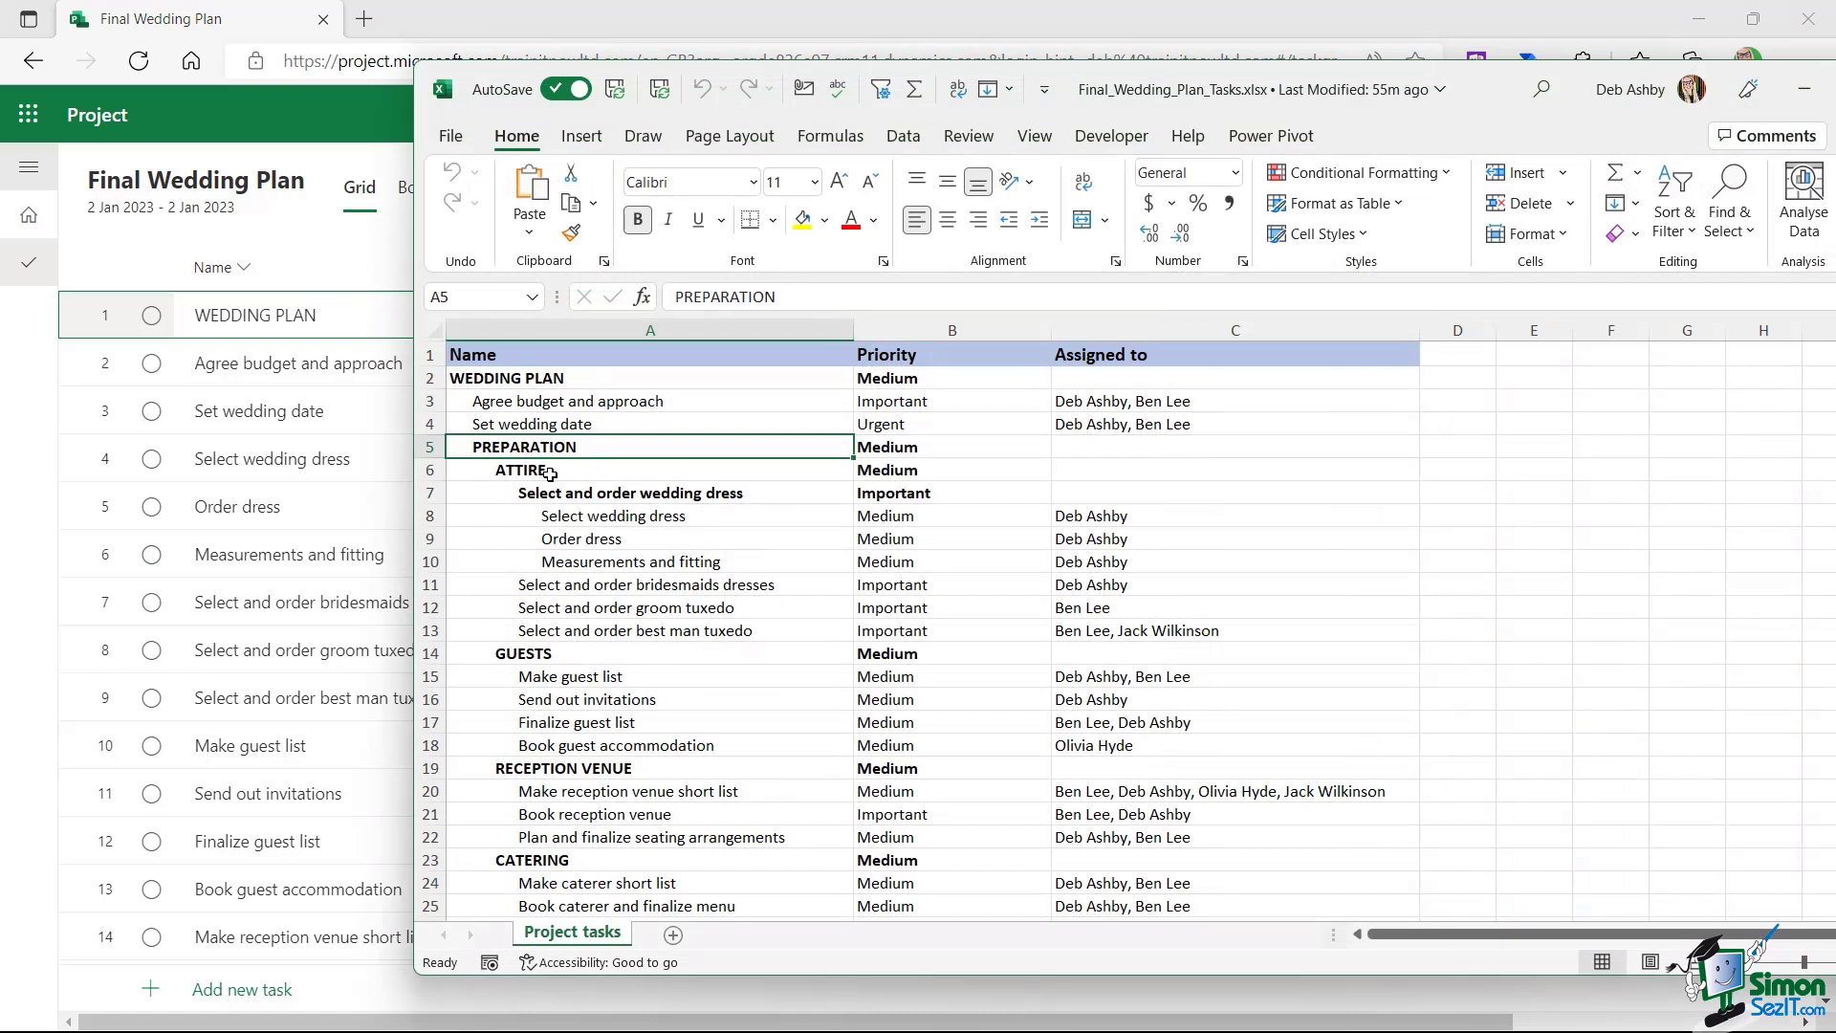
left_click(525, 469)
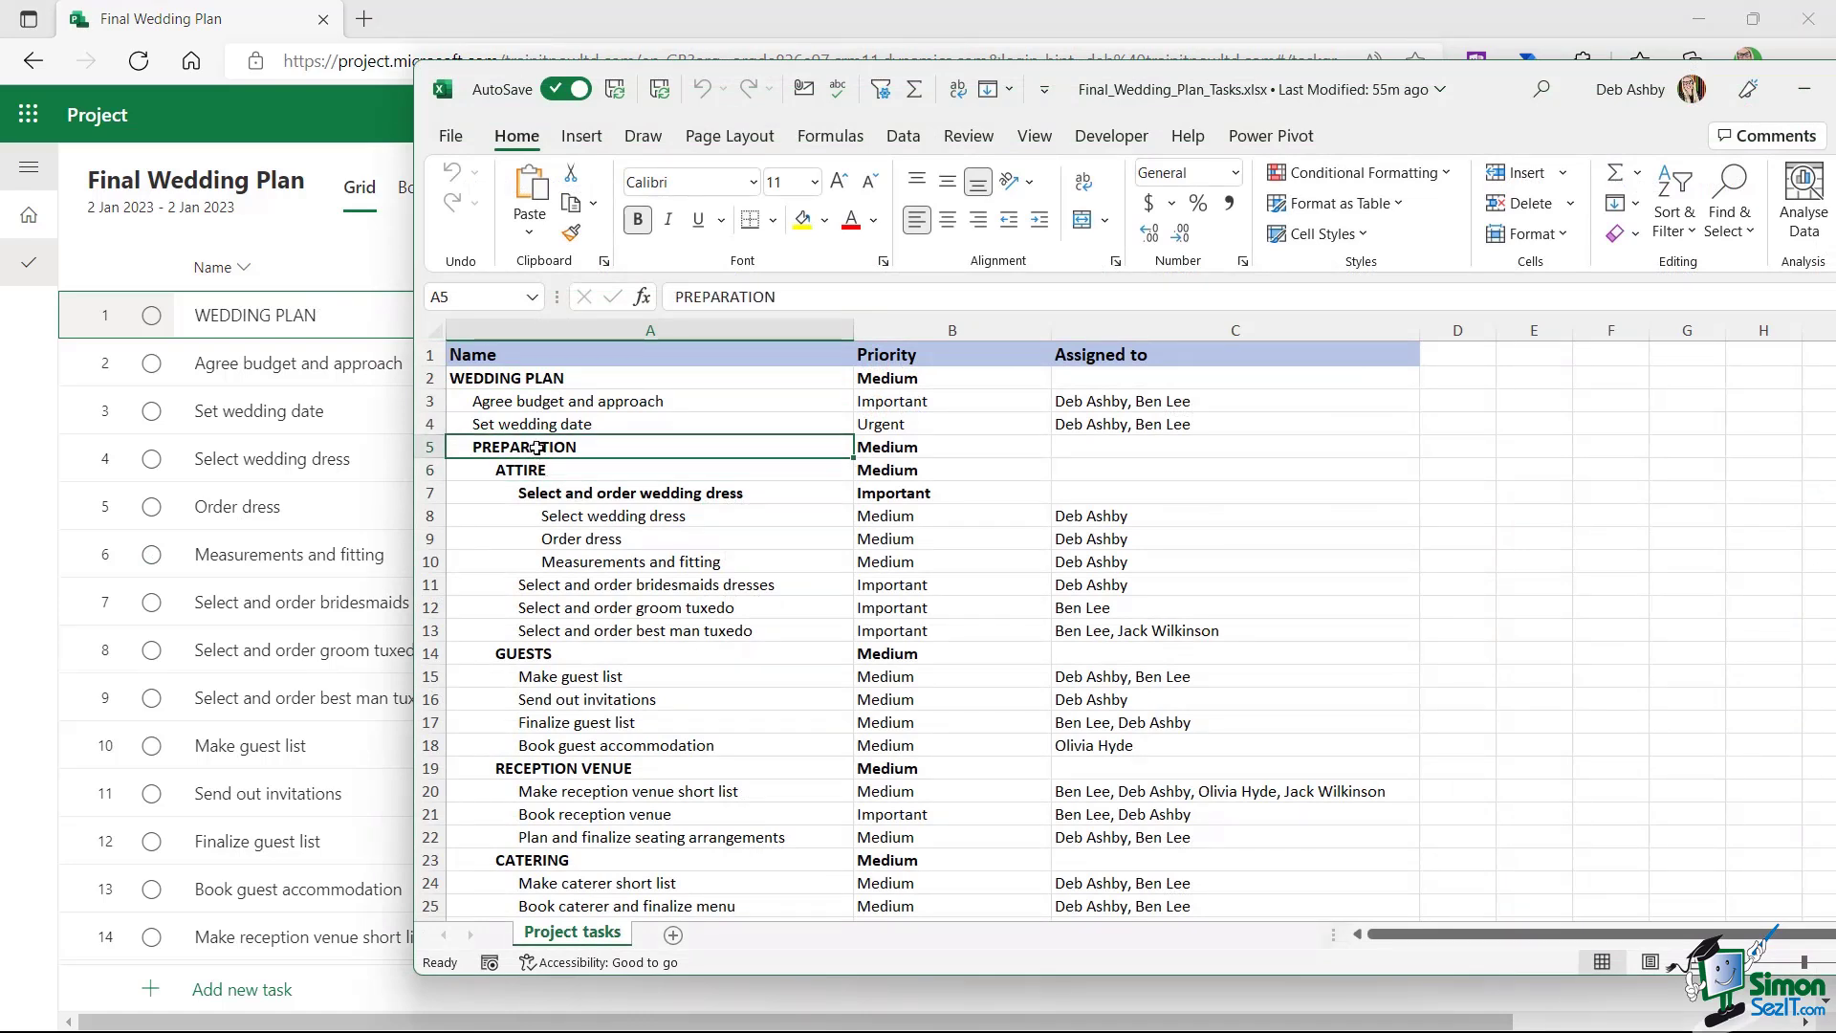
left_click(650, 491)
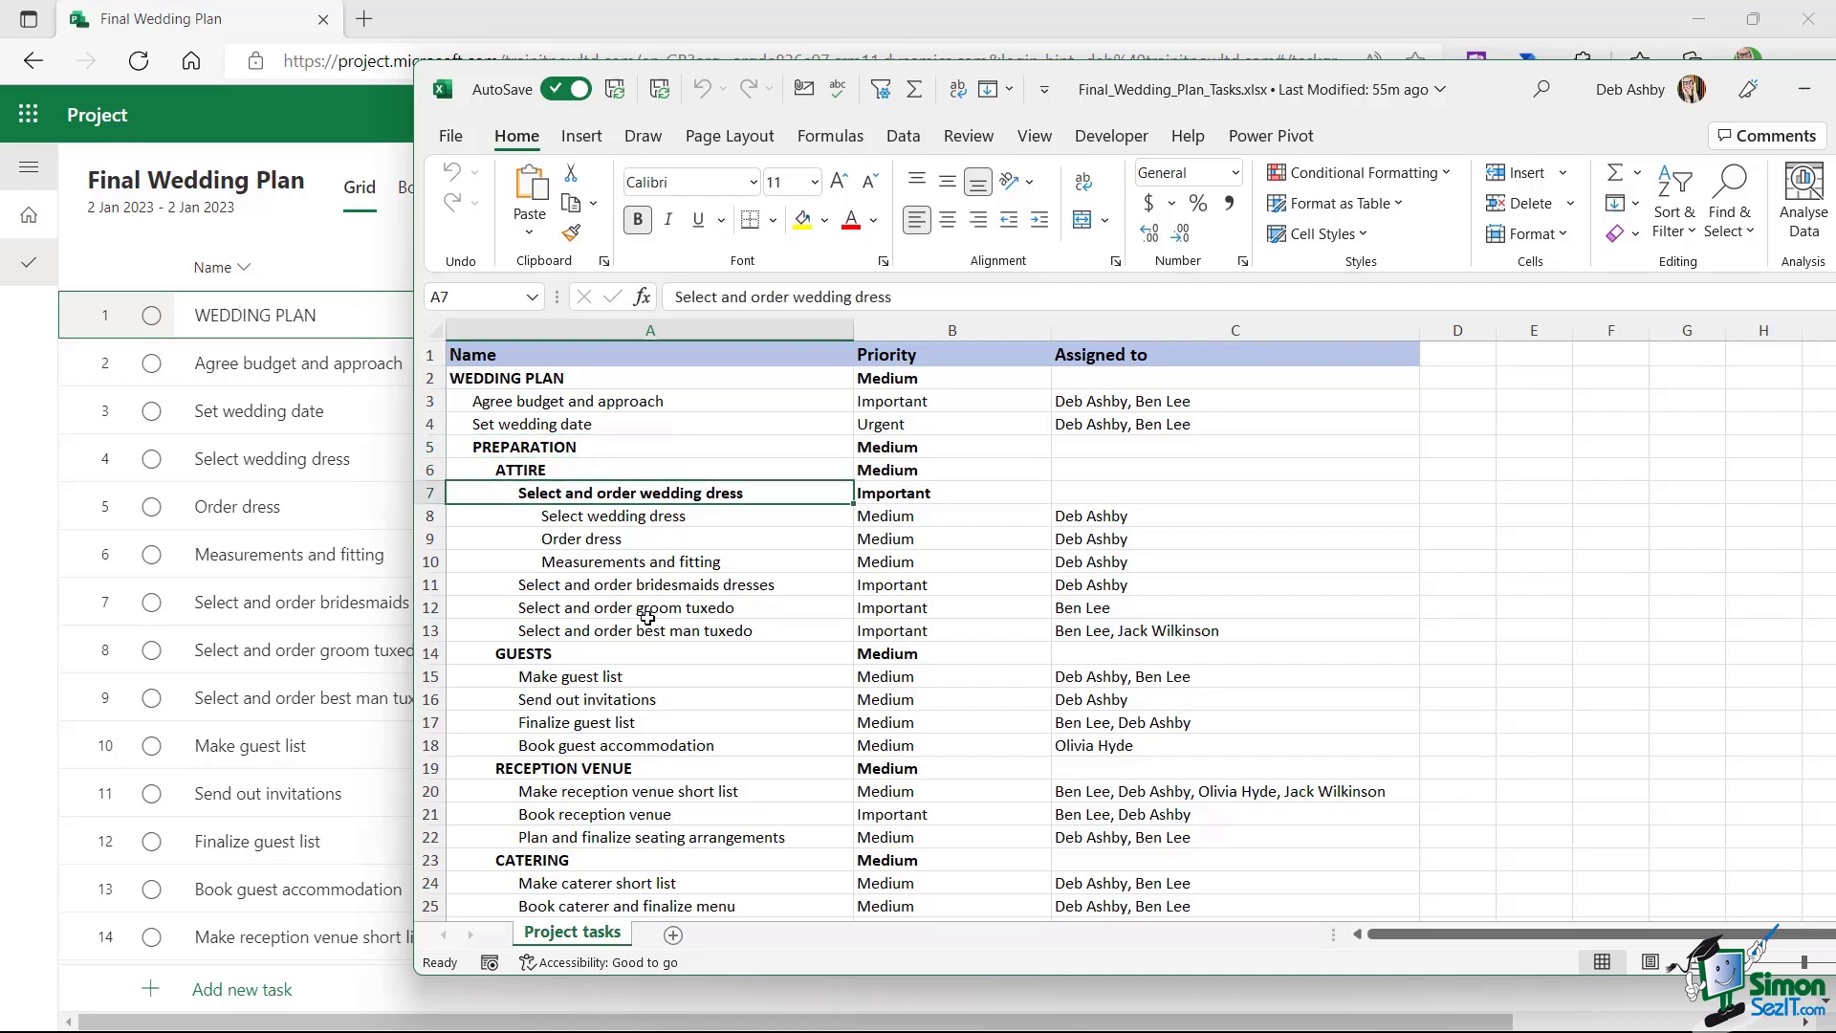
left_click(562, 767)
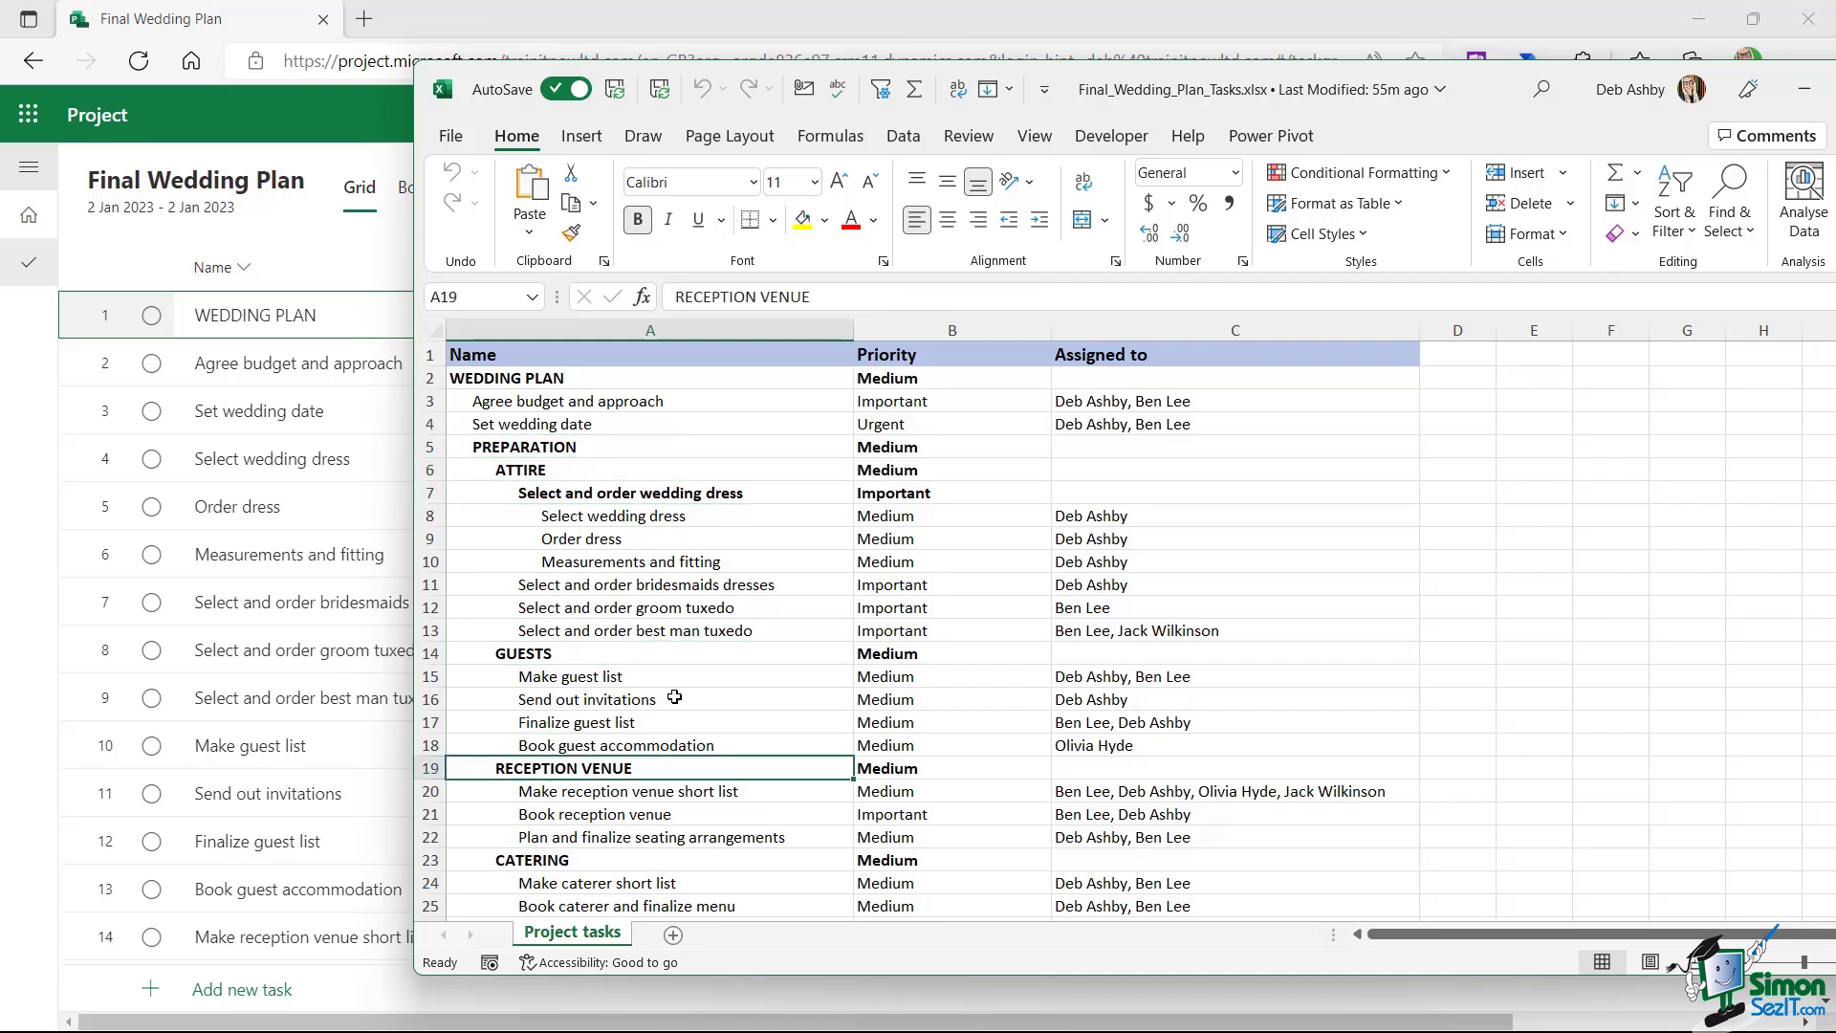
mouse_move(194, 366)
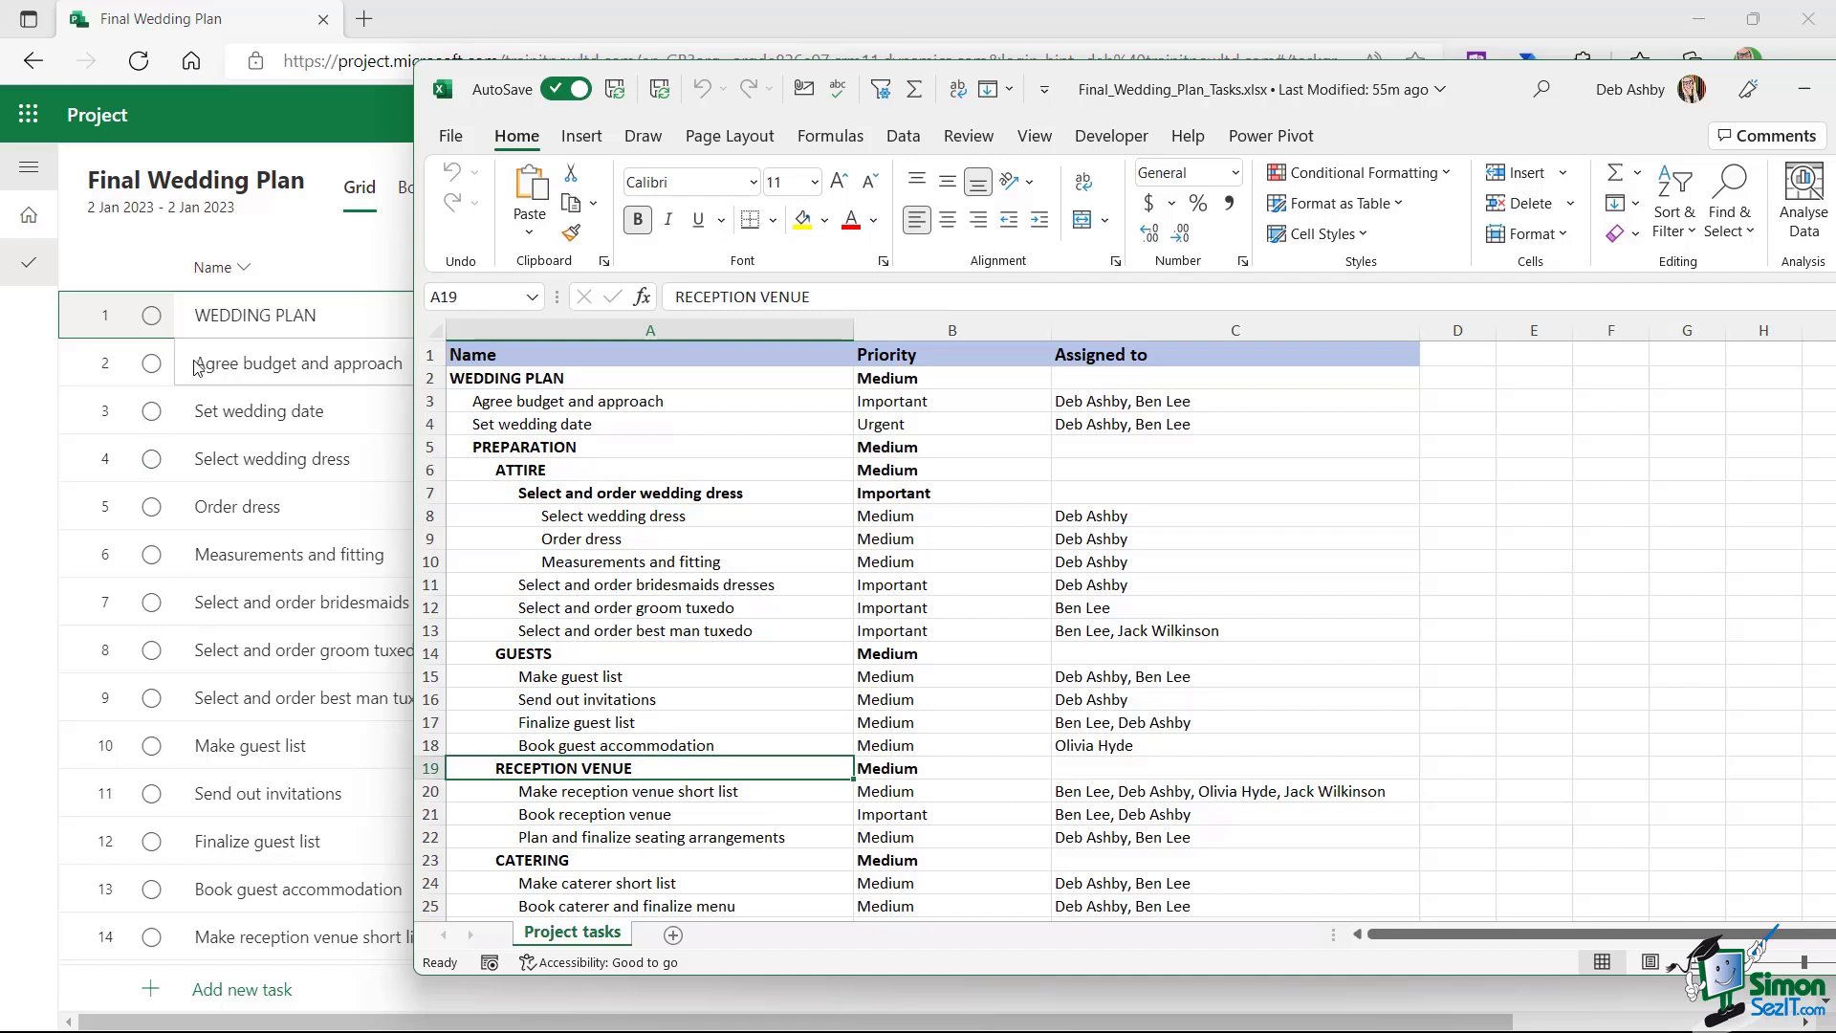
mouse_move(354, 602)
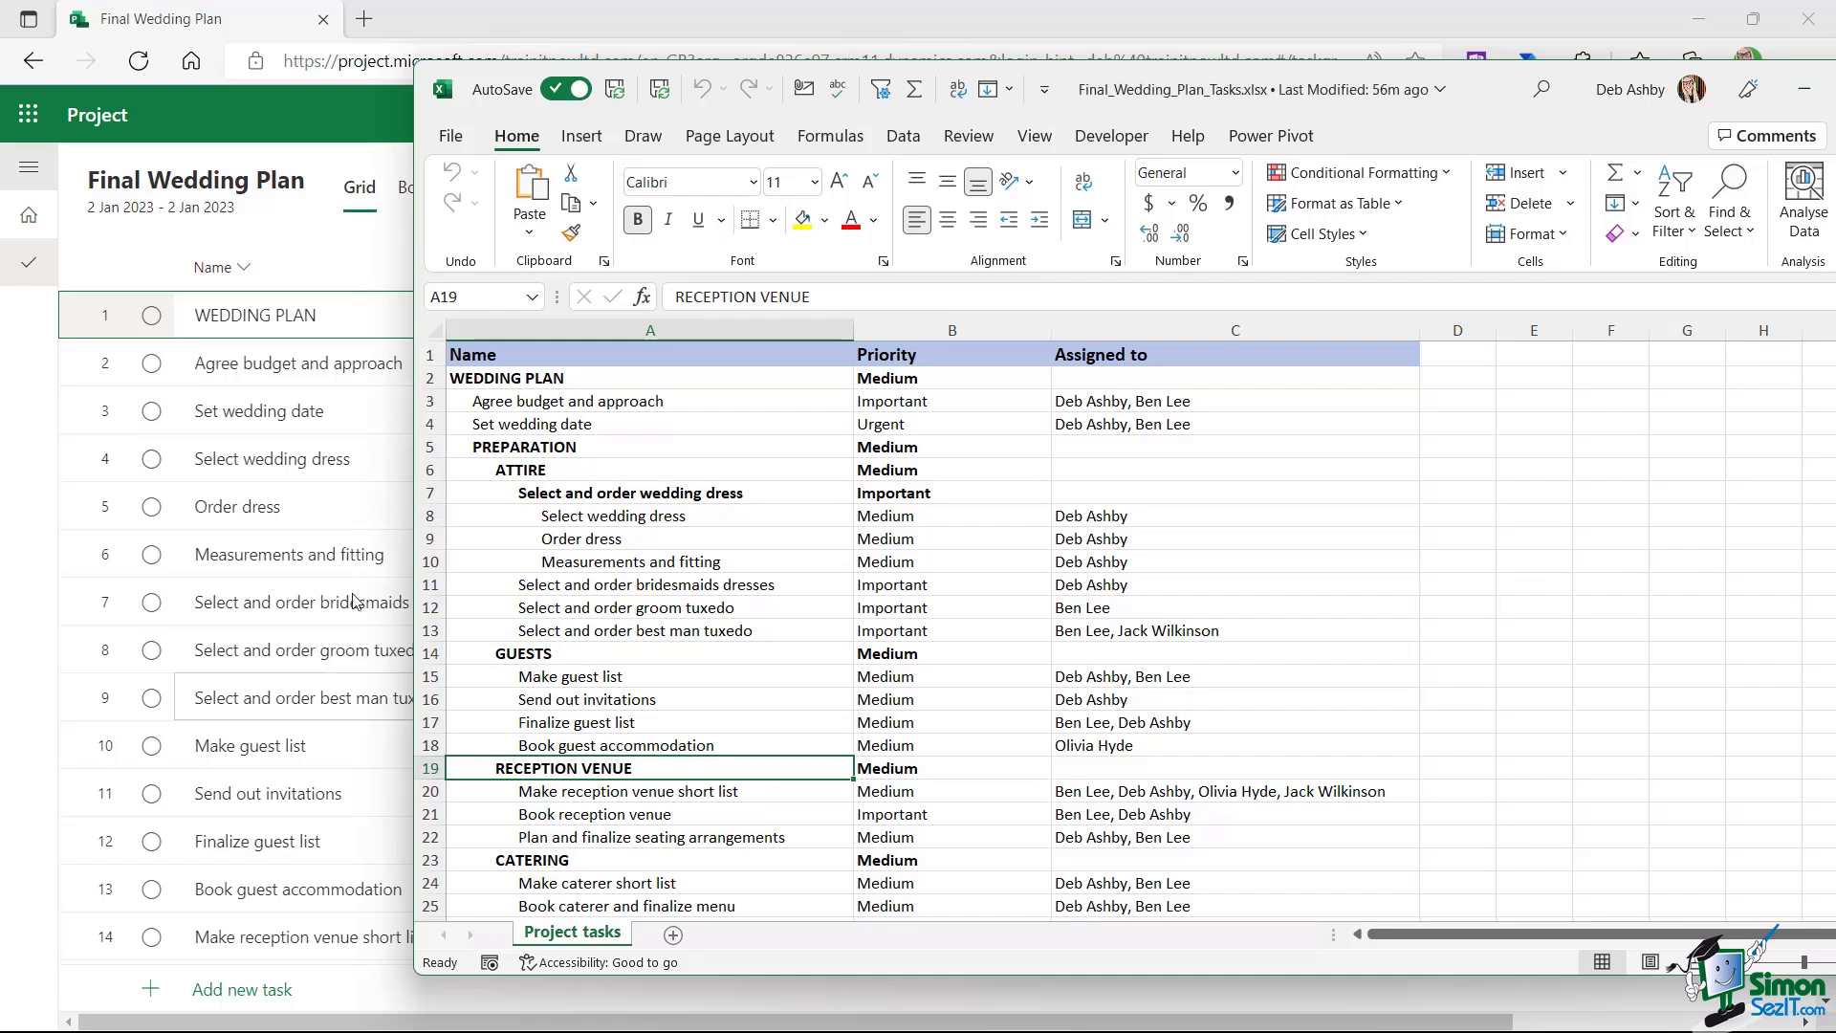
mouse_move(559, 474)
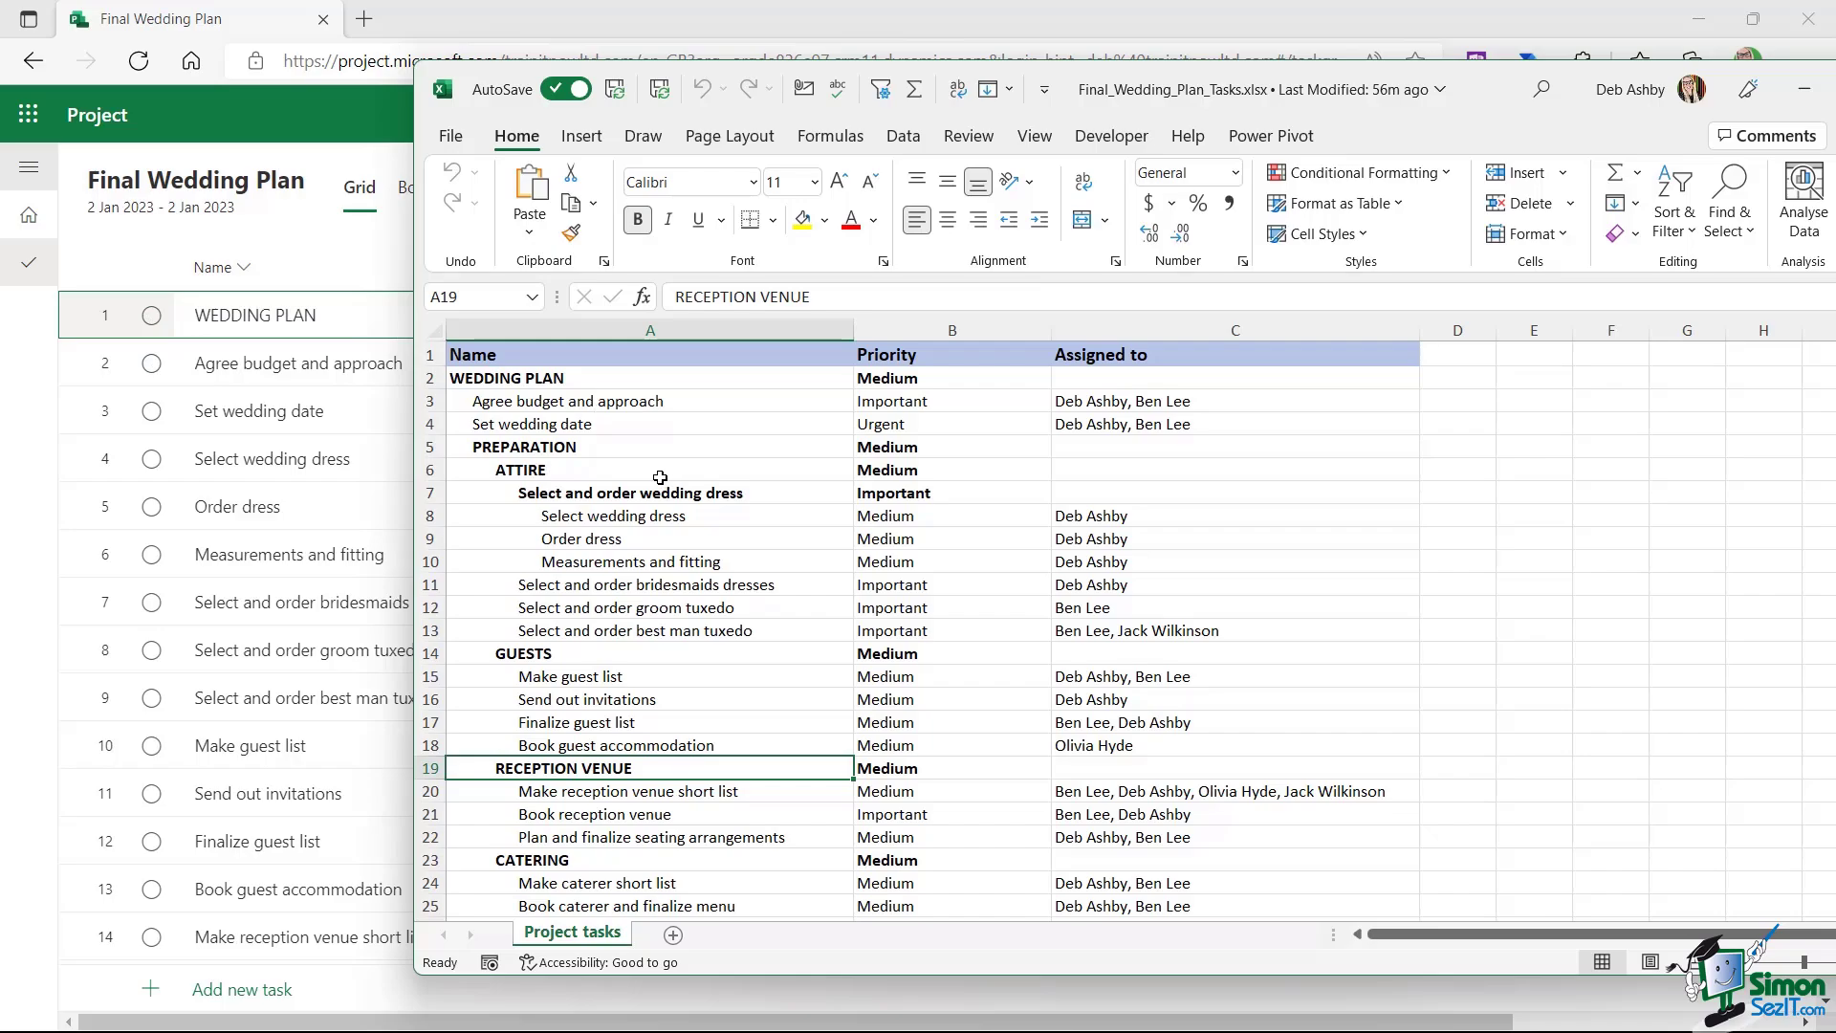
mouse_move(646, 484)
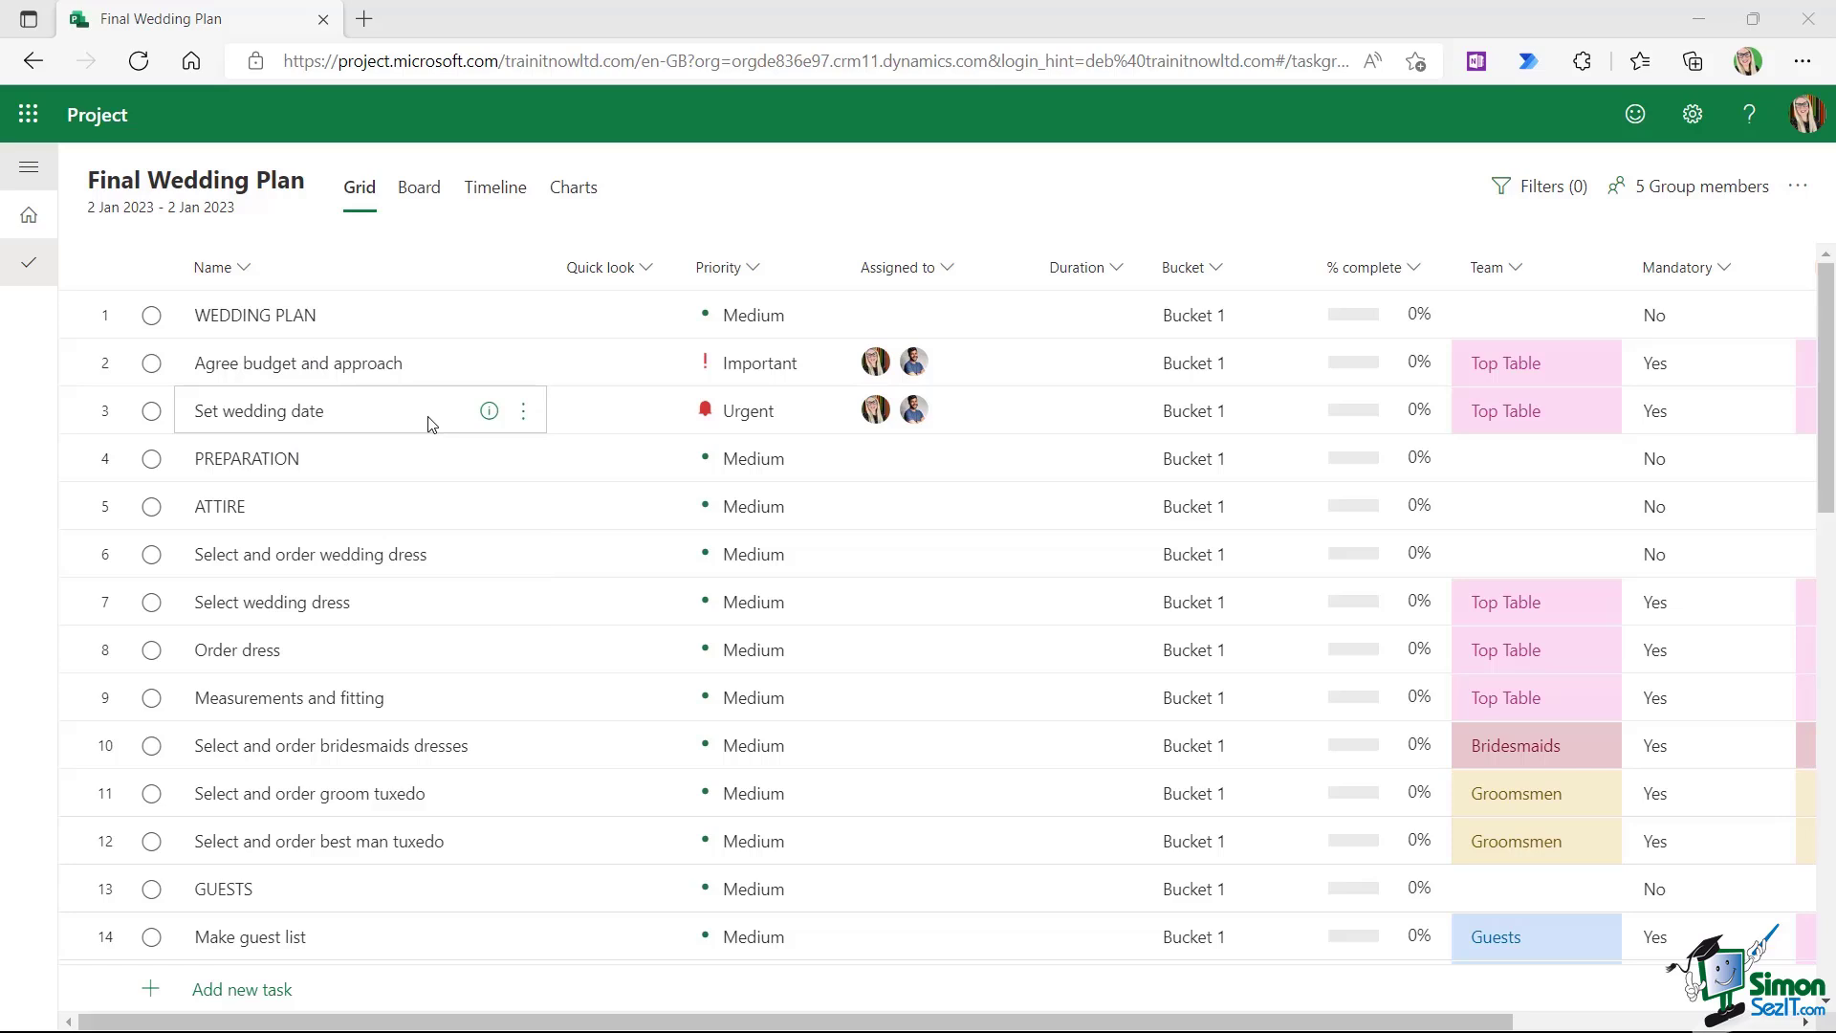
mouse_move(322, 321)
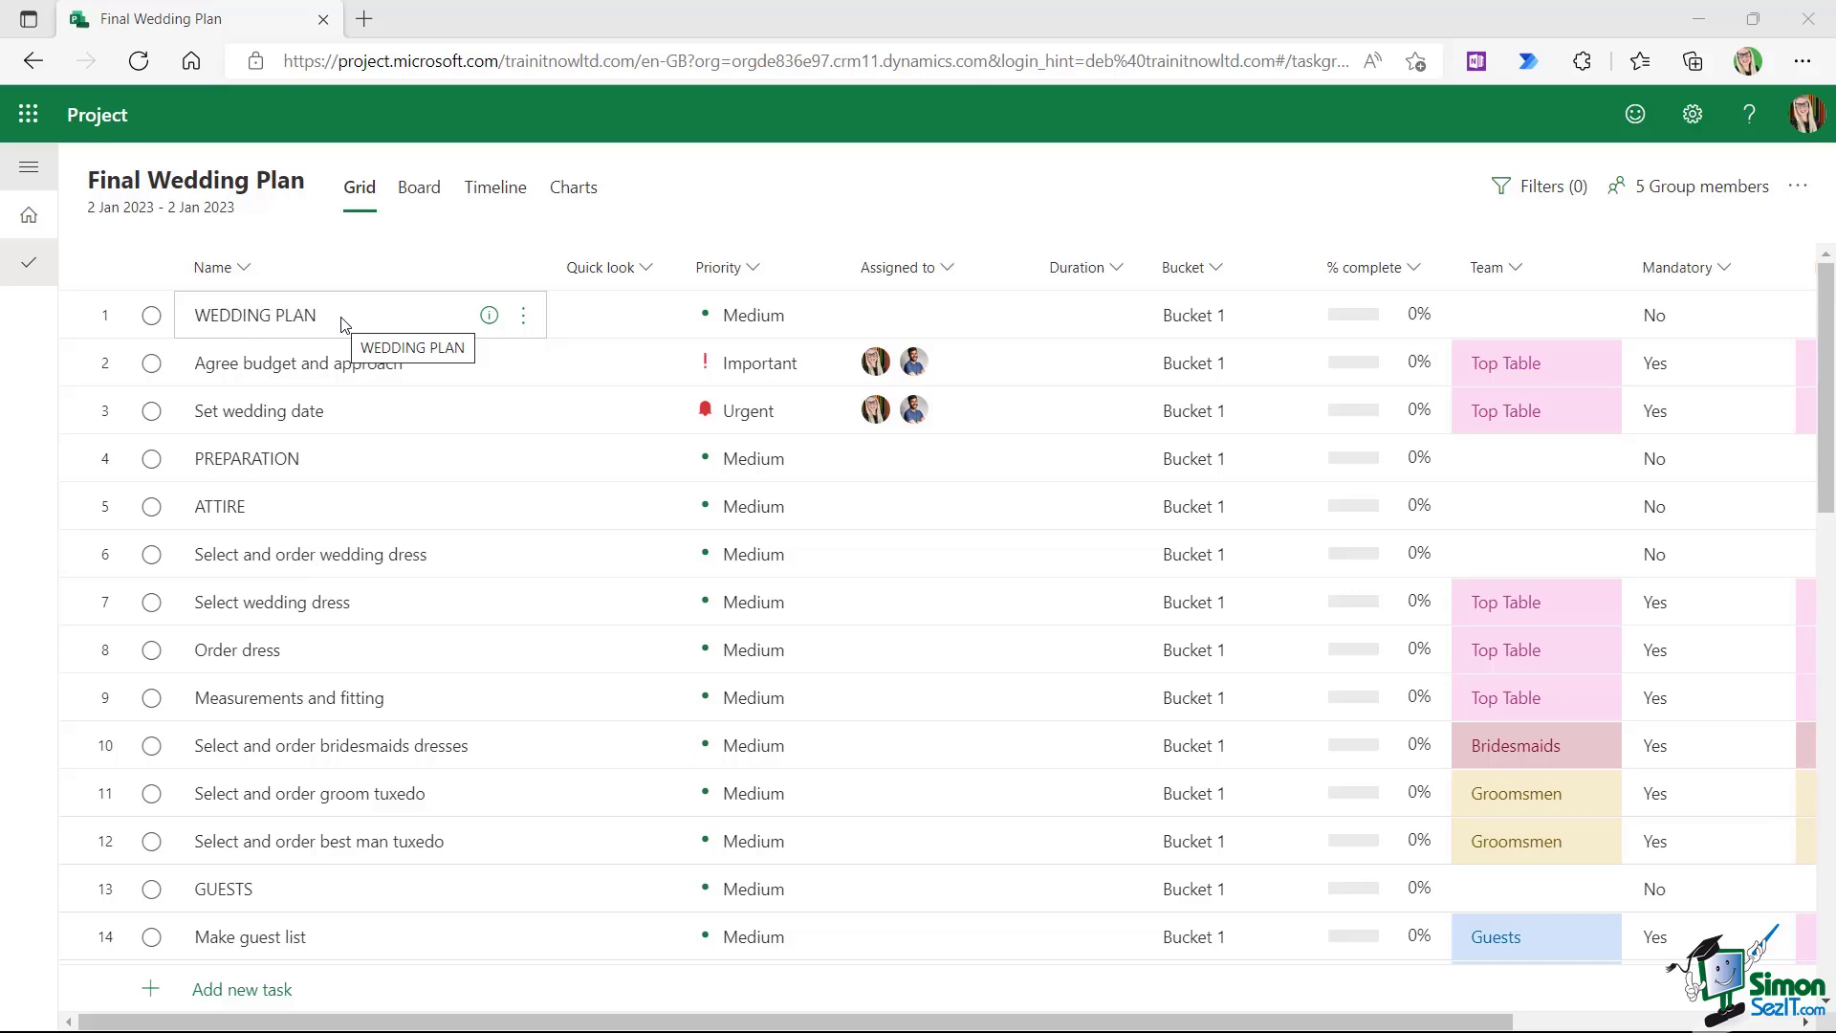
Scroll to the final Wedding Day row and open actions for the selected tasks
scroll("down", 3)
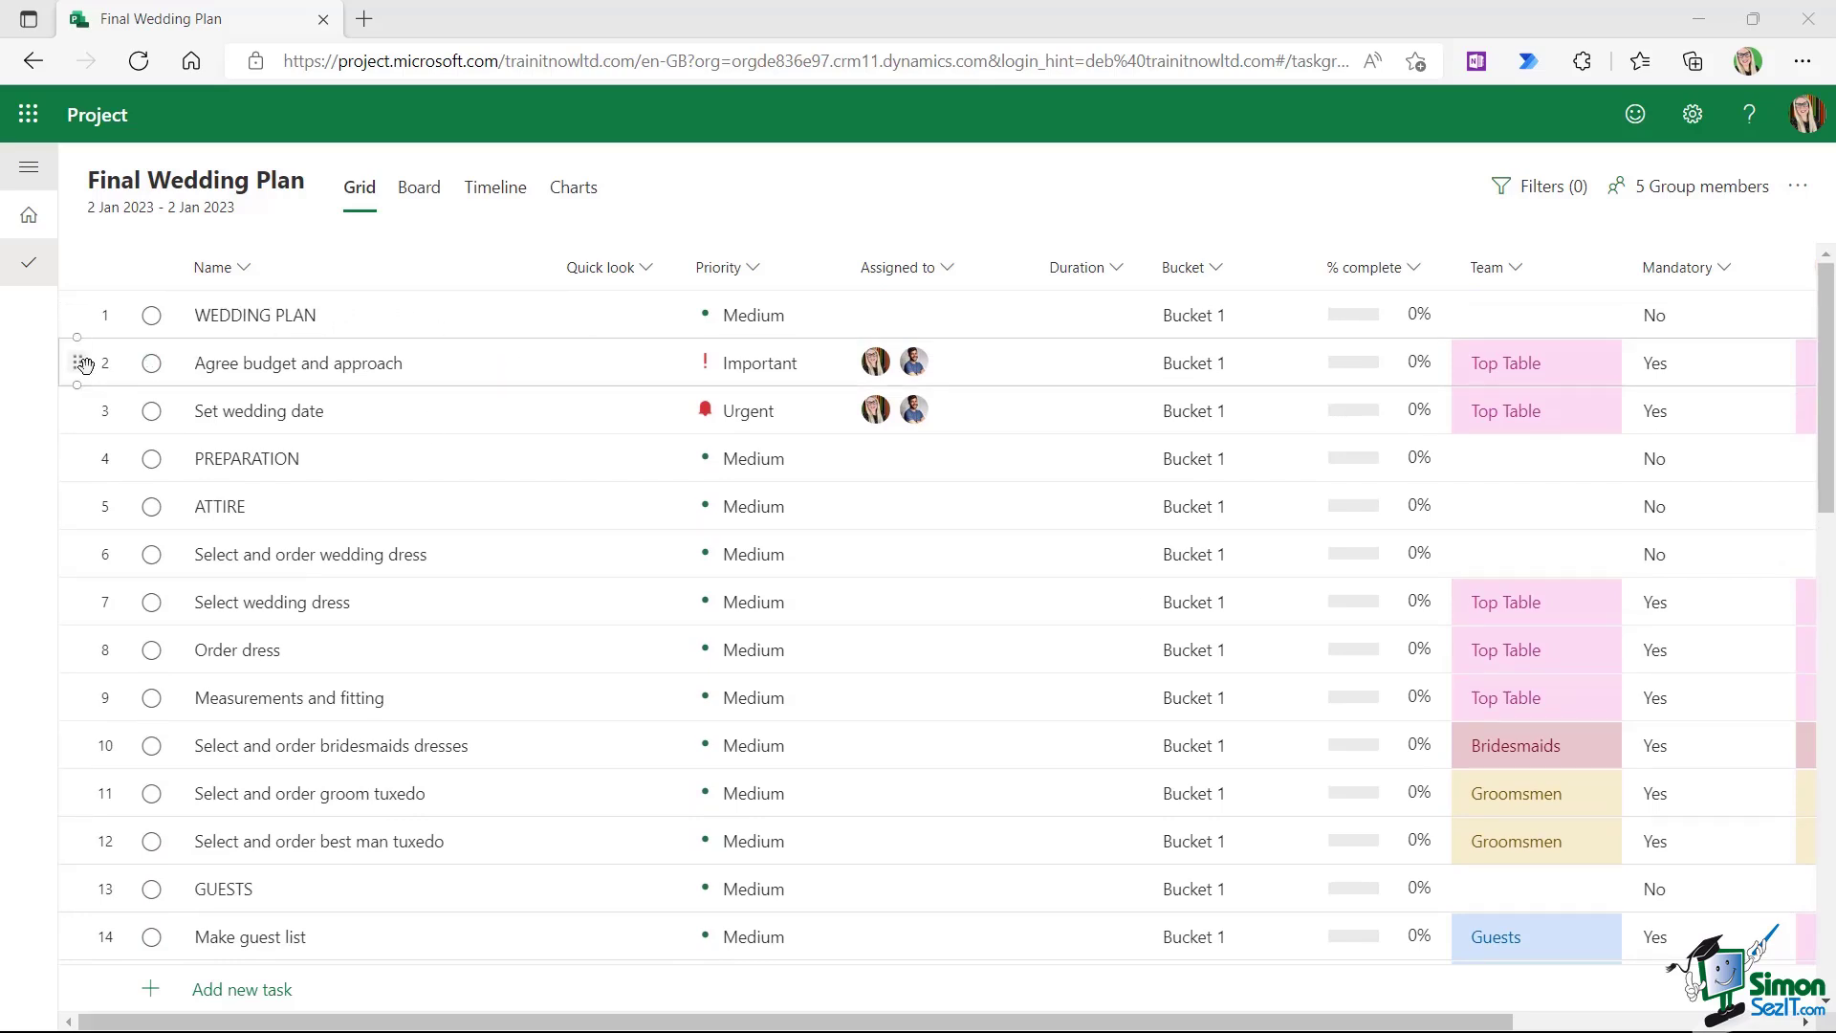
mouse_move(297, 361)
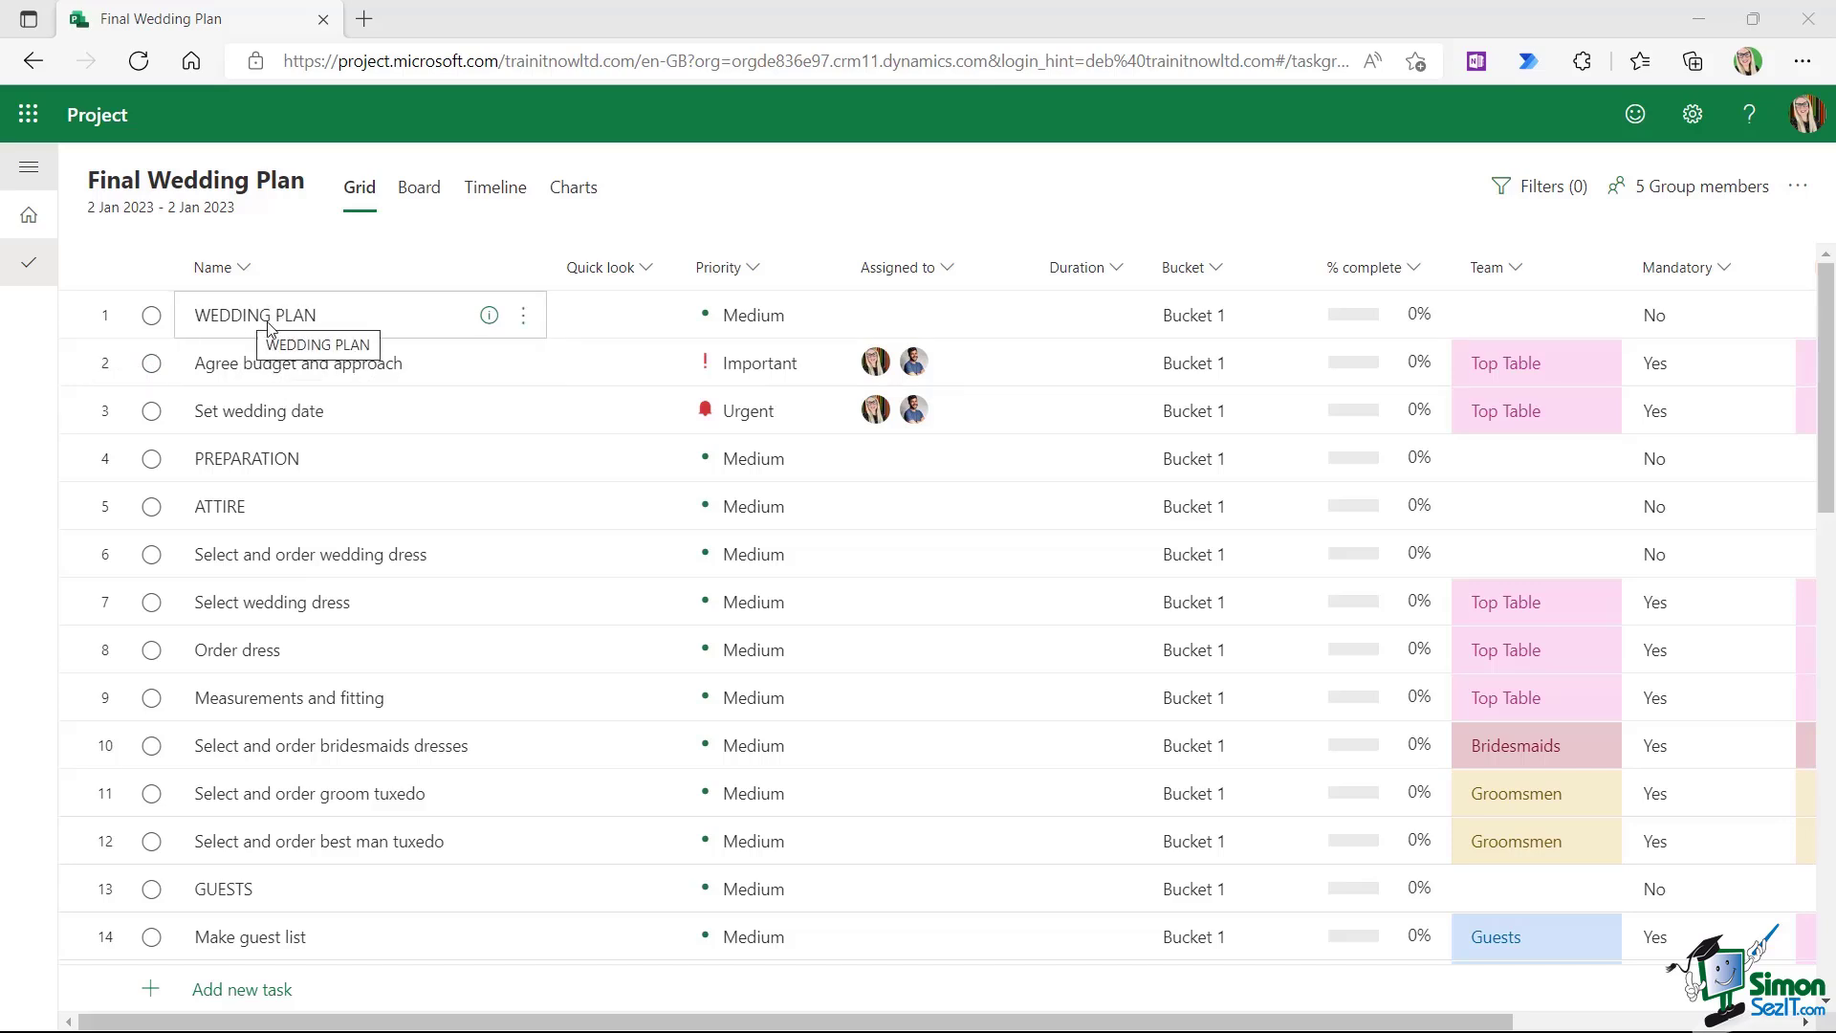
mouse_move(120, 369)
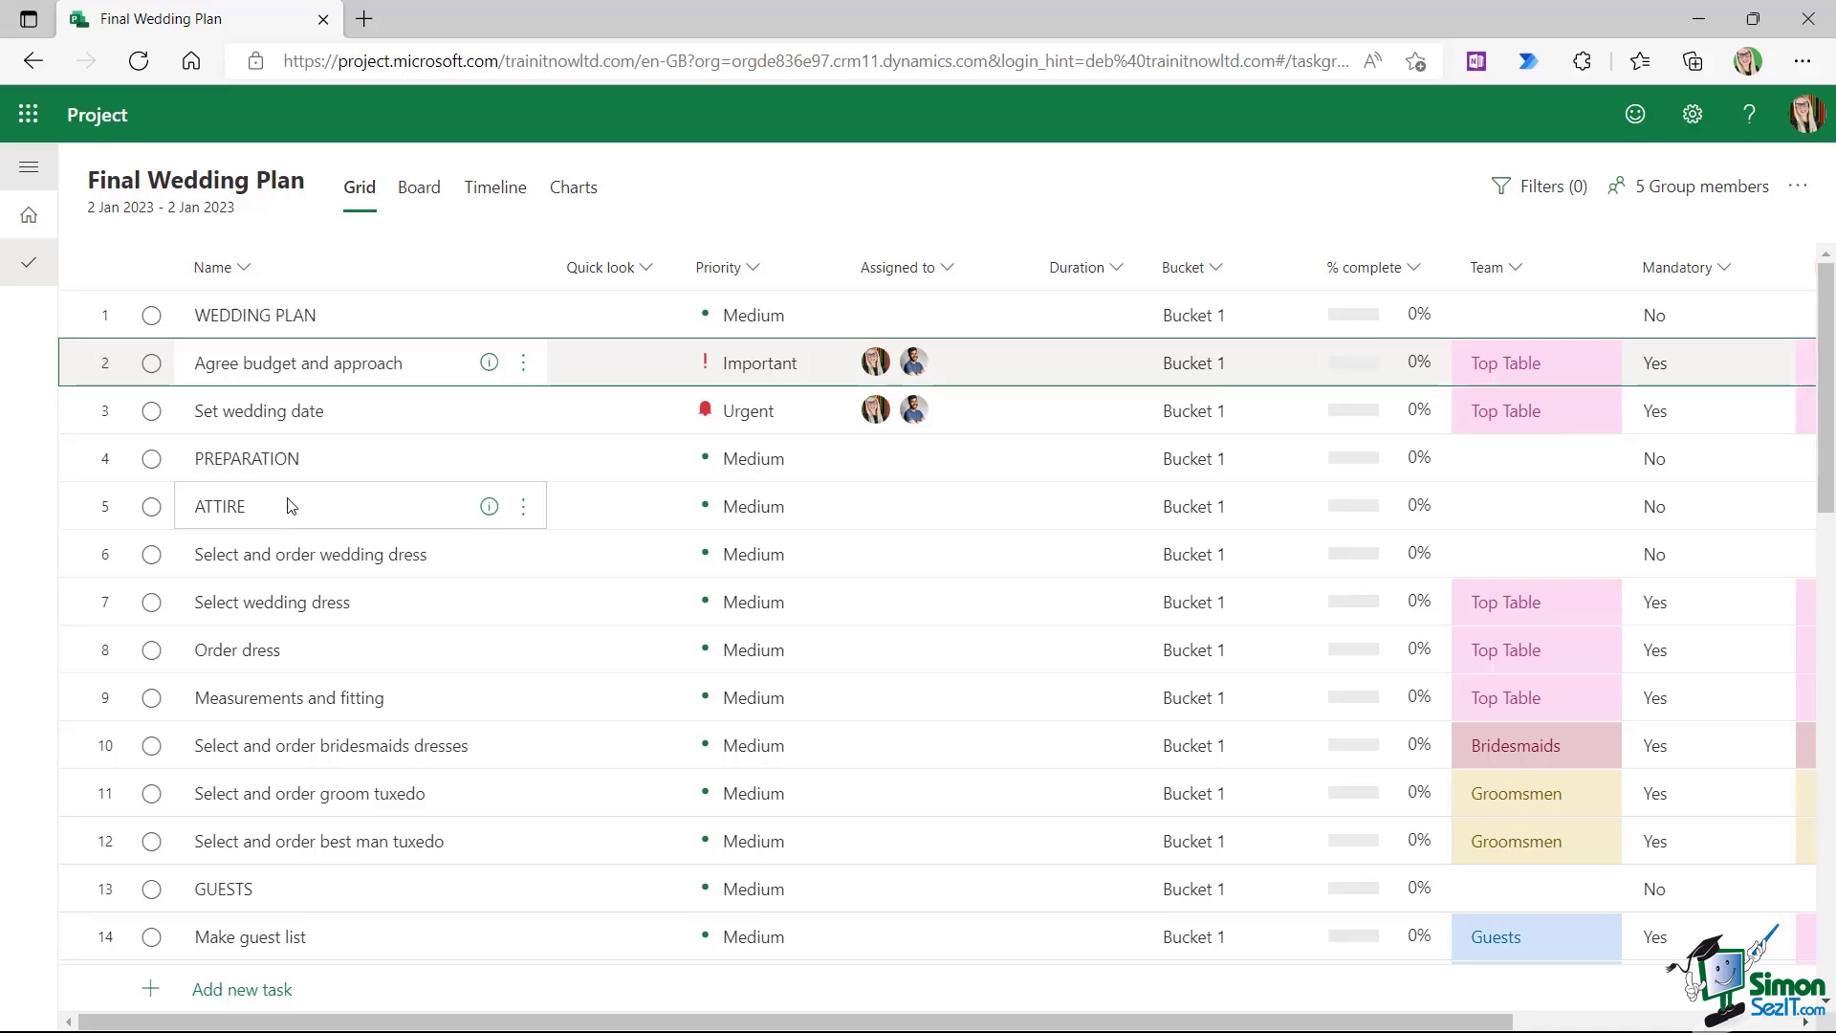
scroll("down", 3)
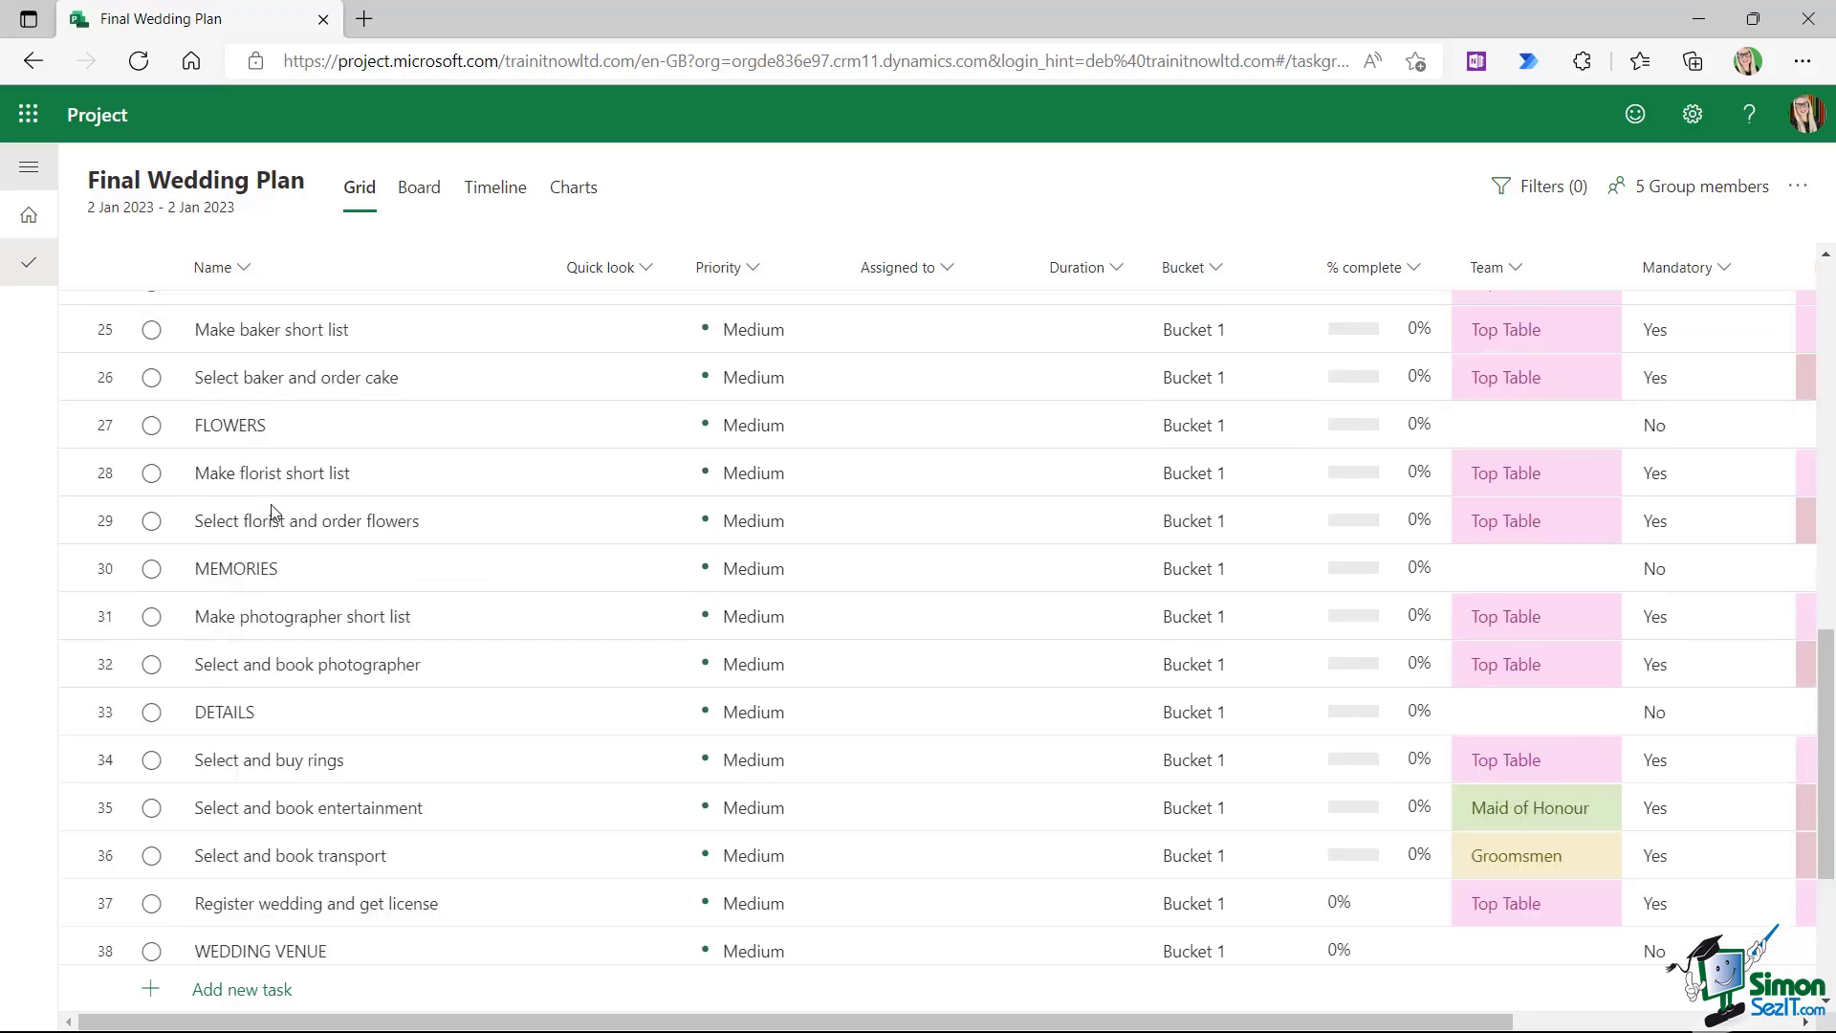
scroll("down", 3)
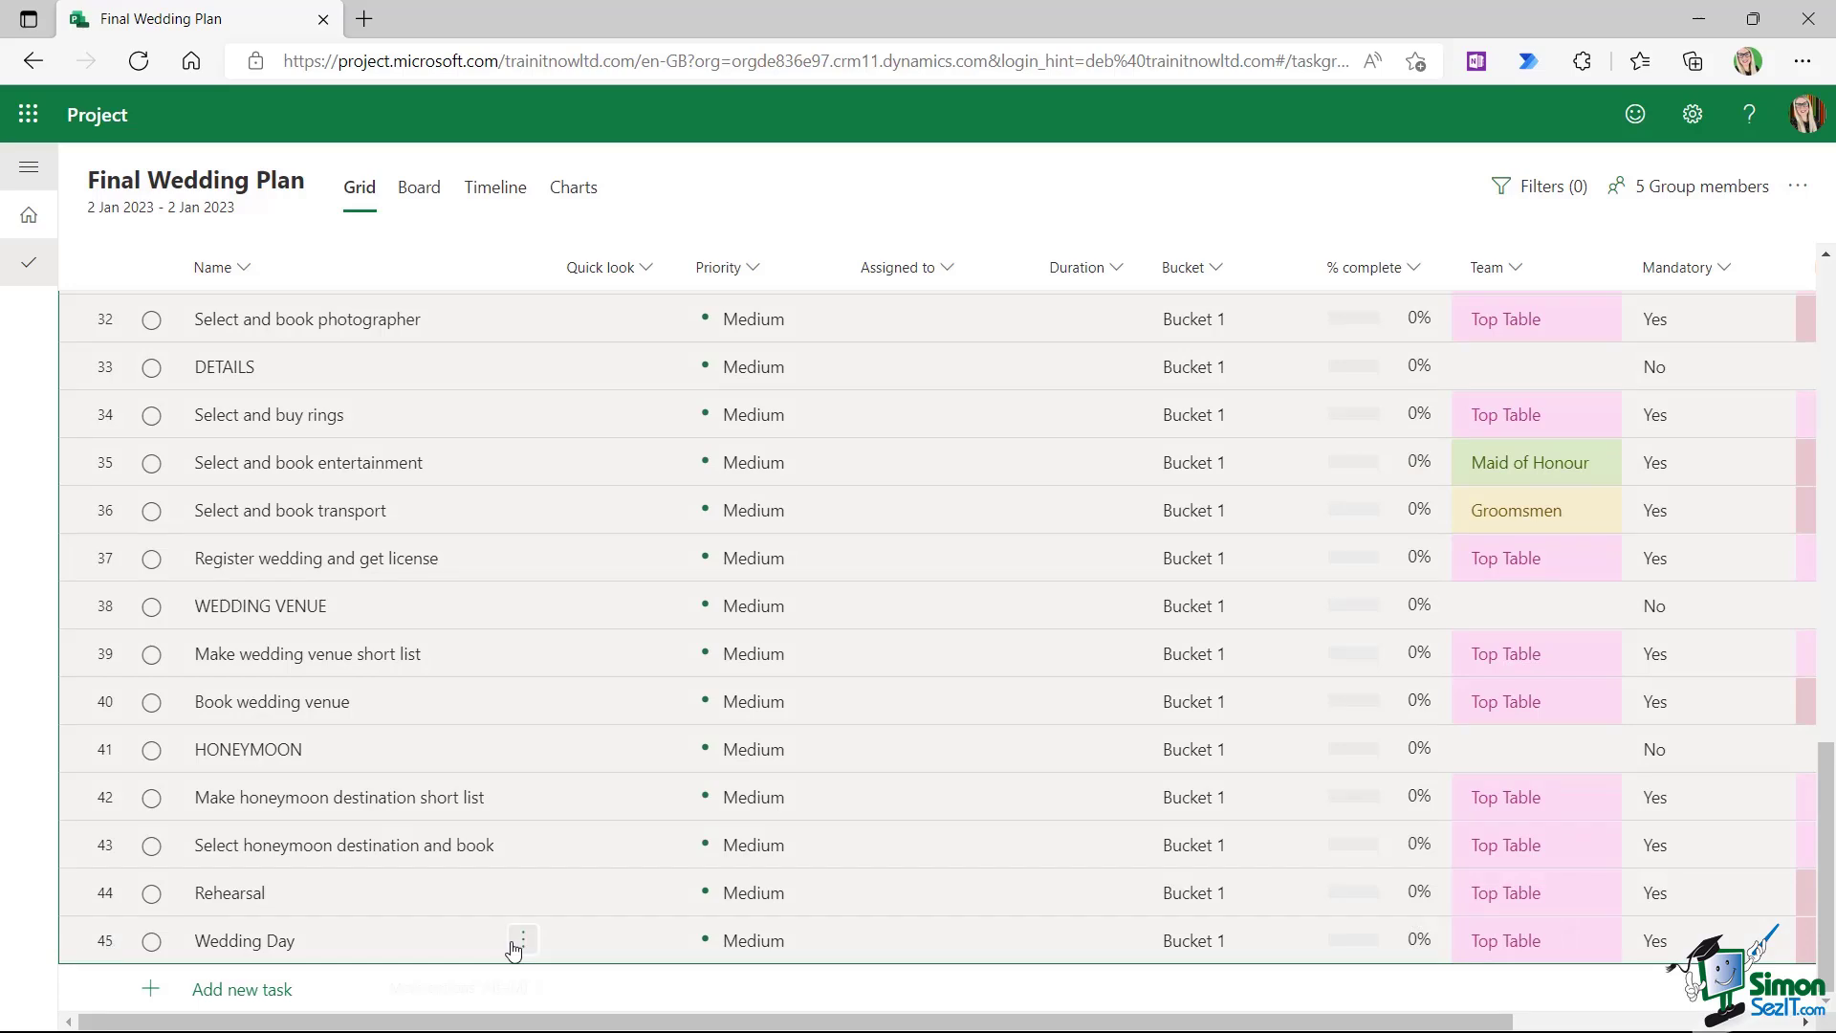
mouse_move(521, 939)
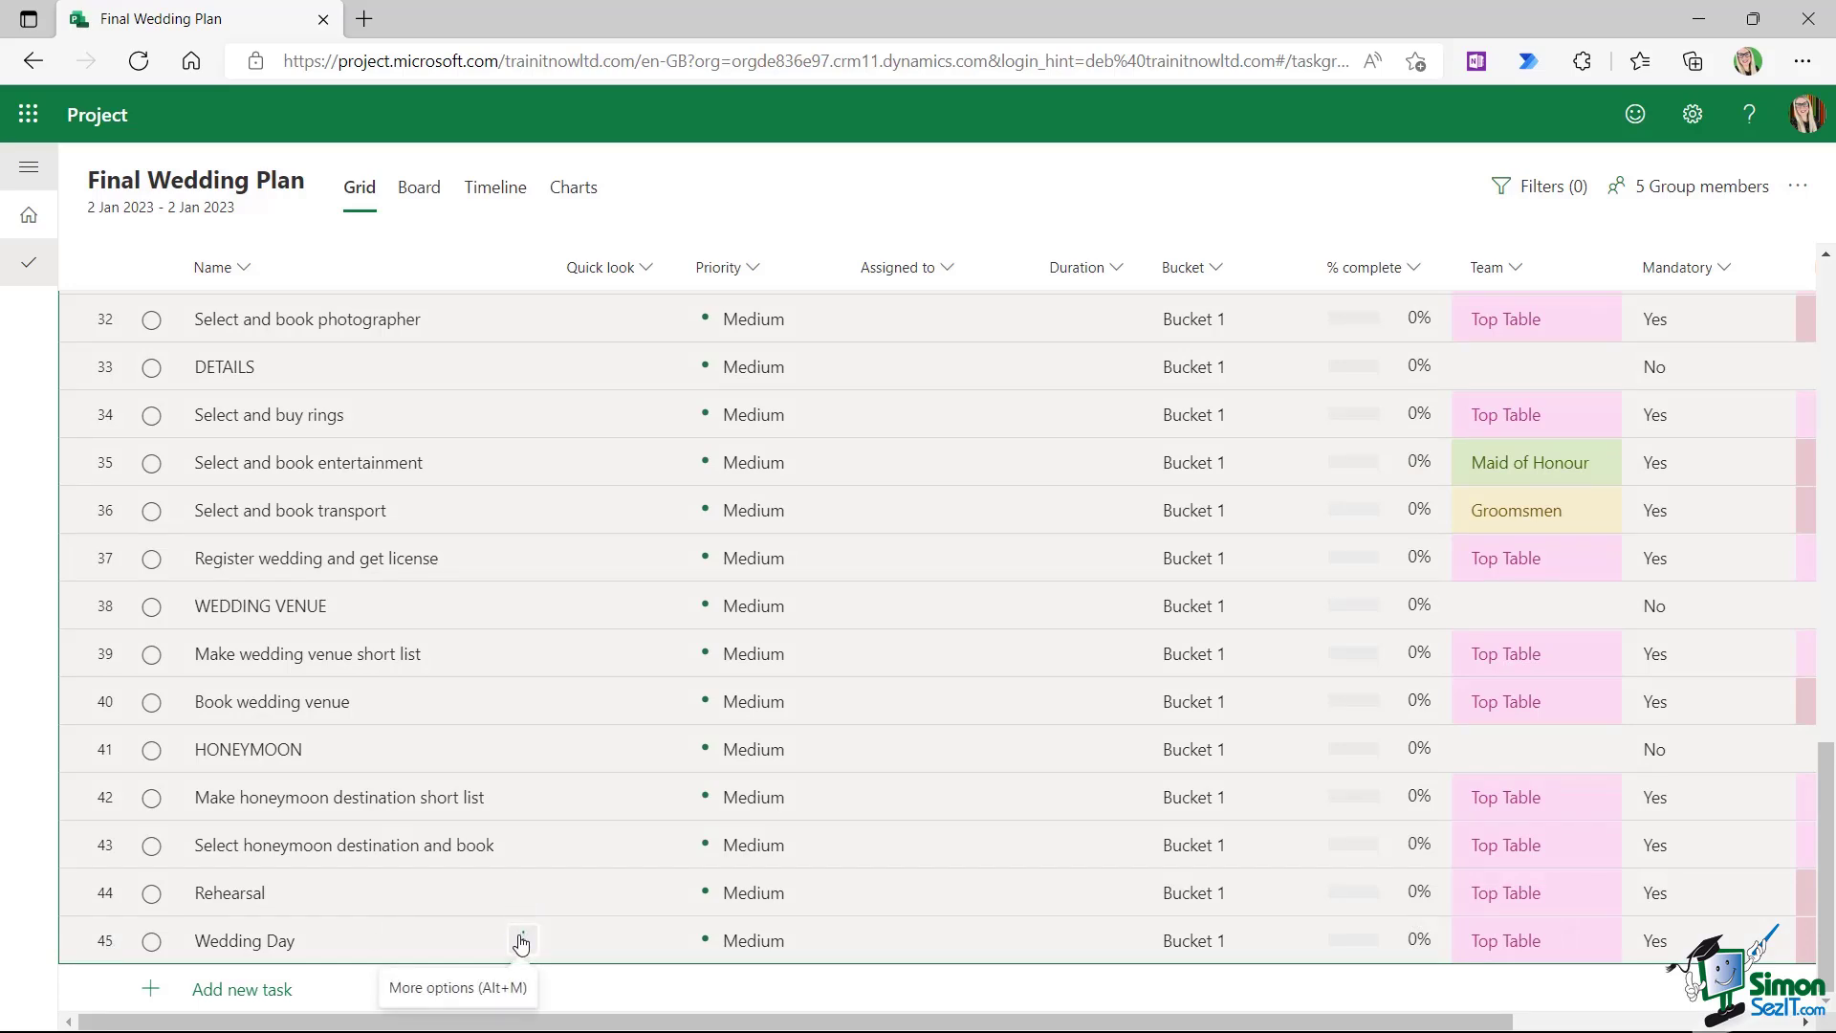
left_click(521, 940)
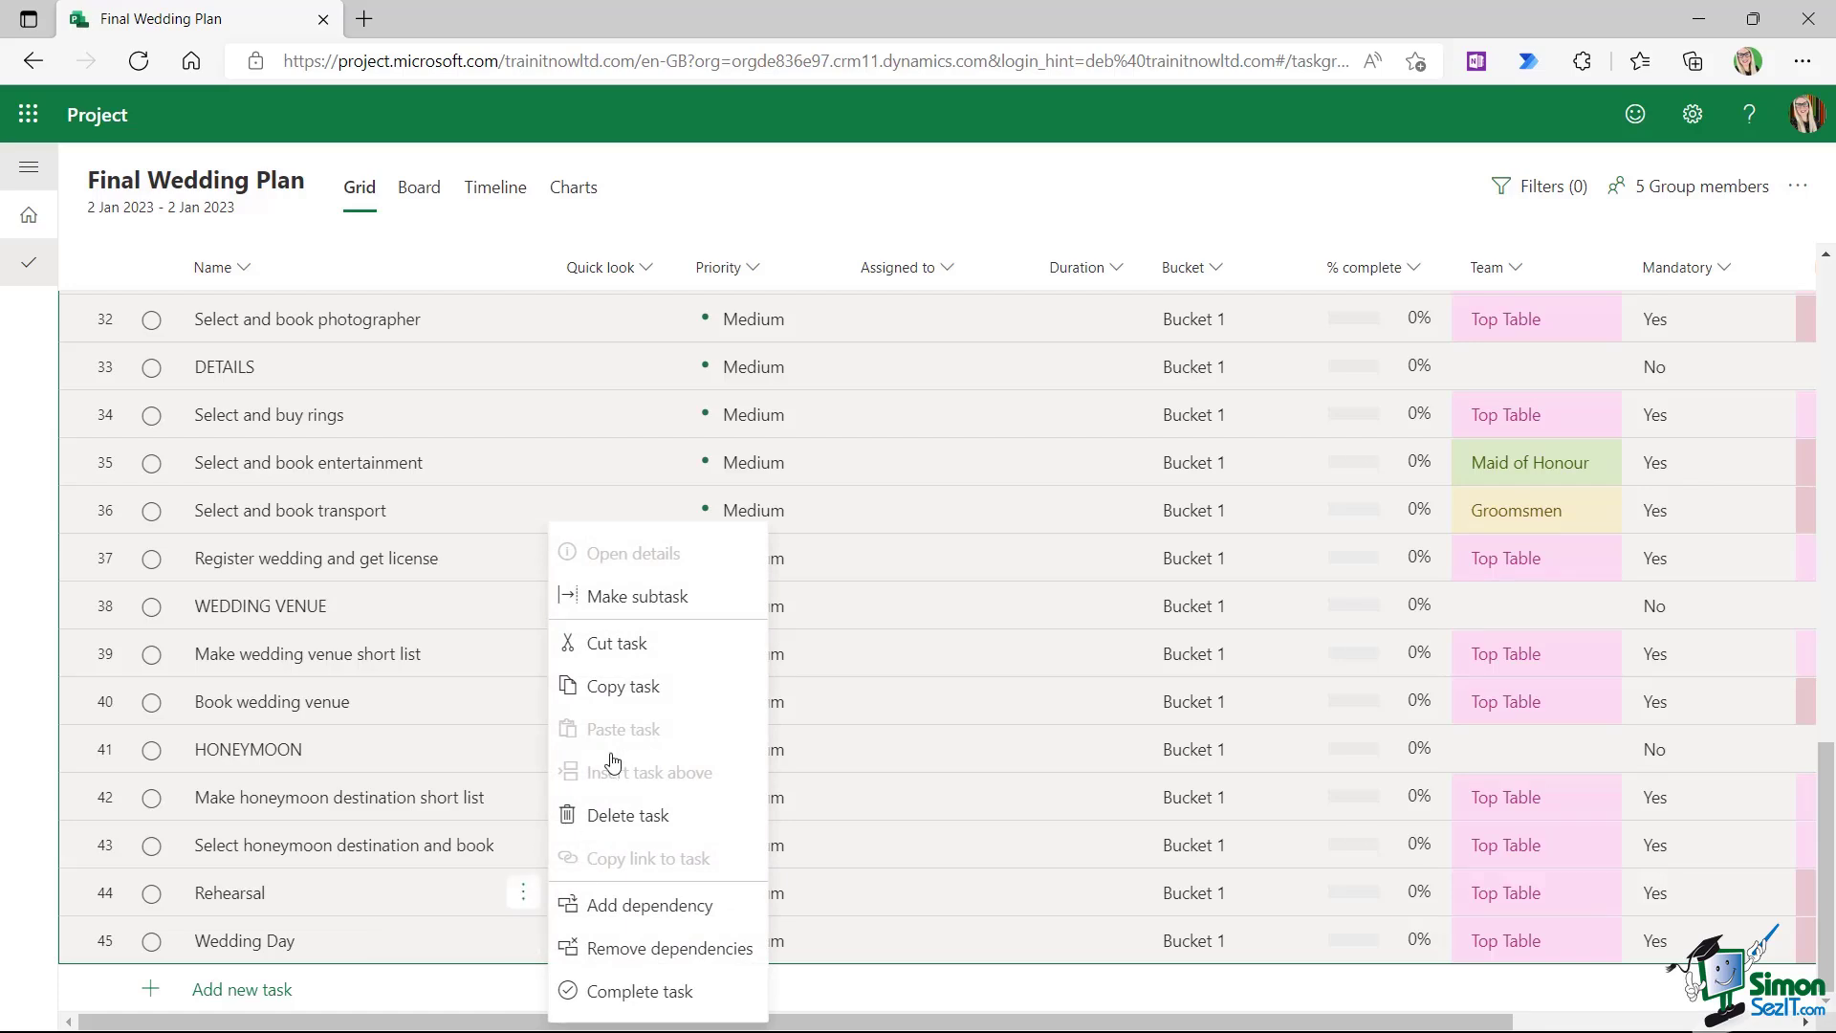
mouse_move(637, 596)
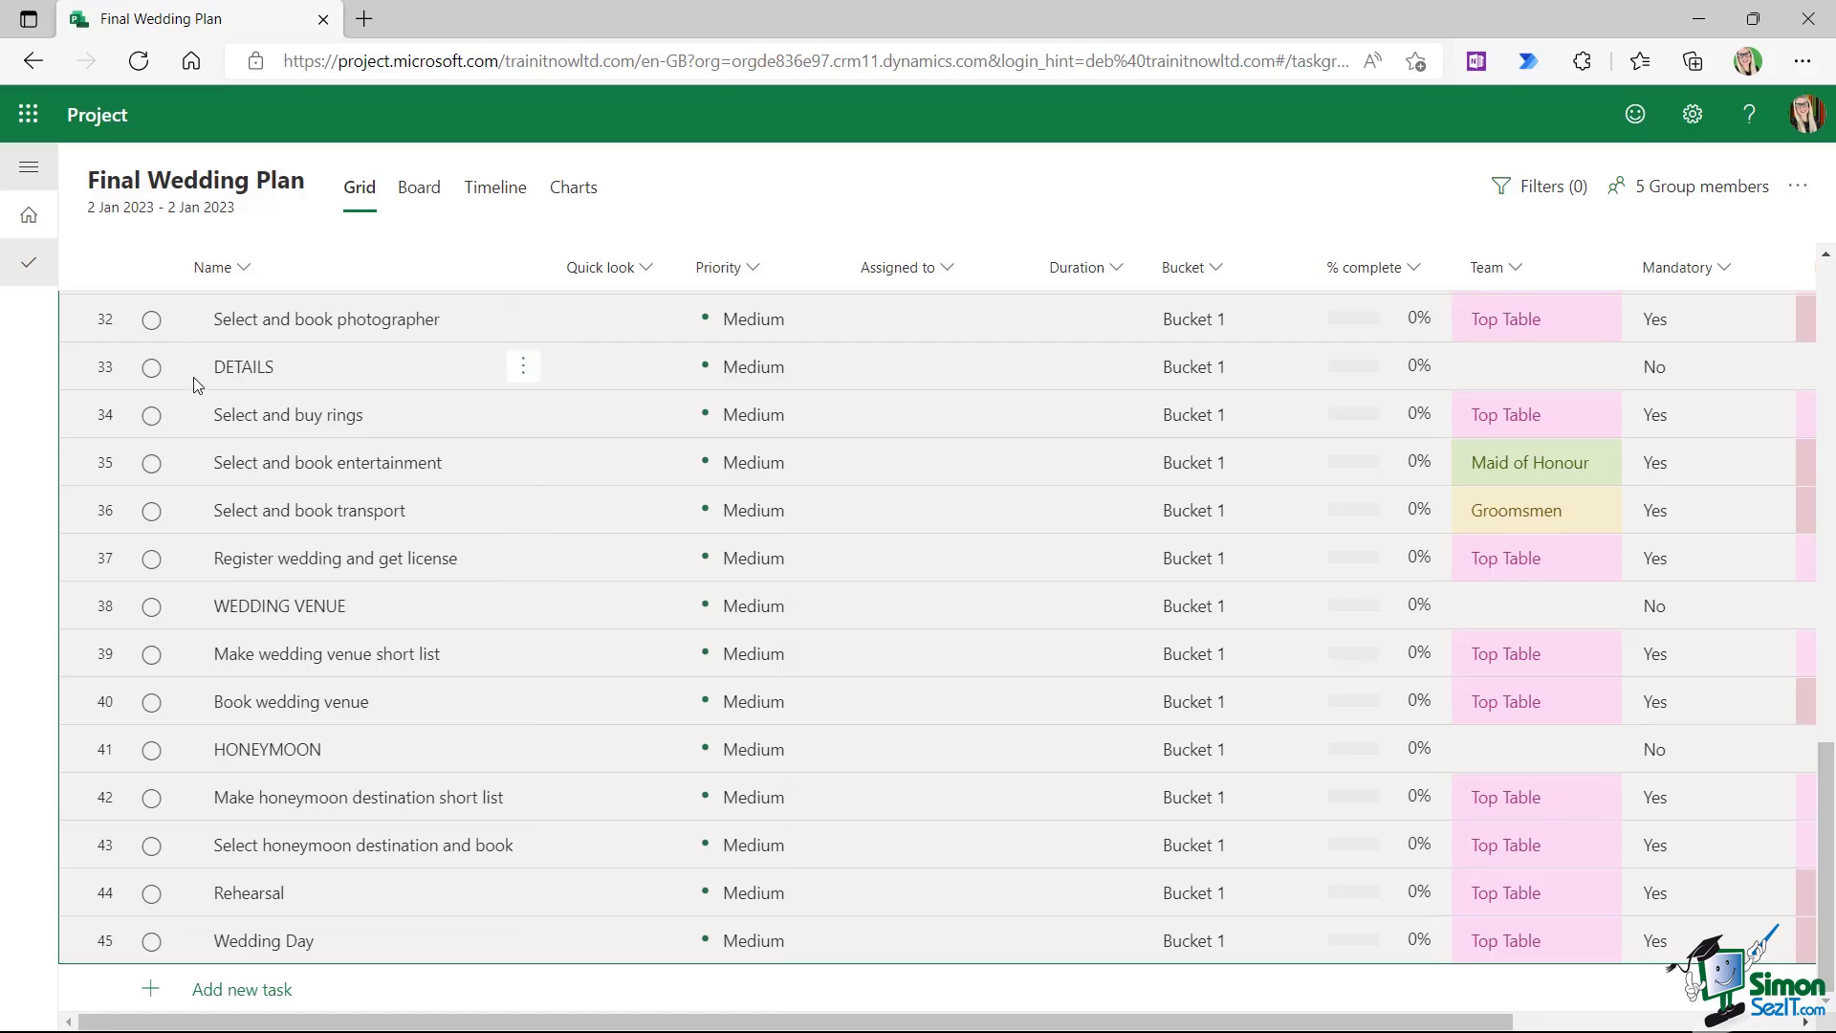
mouse_move(553, 504)
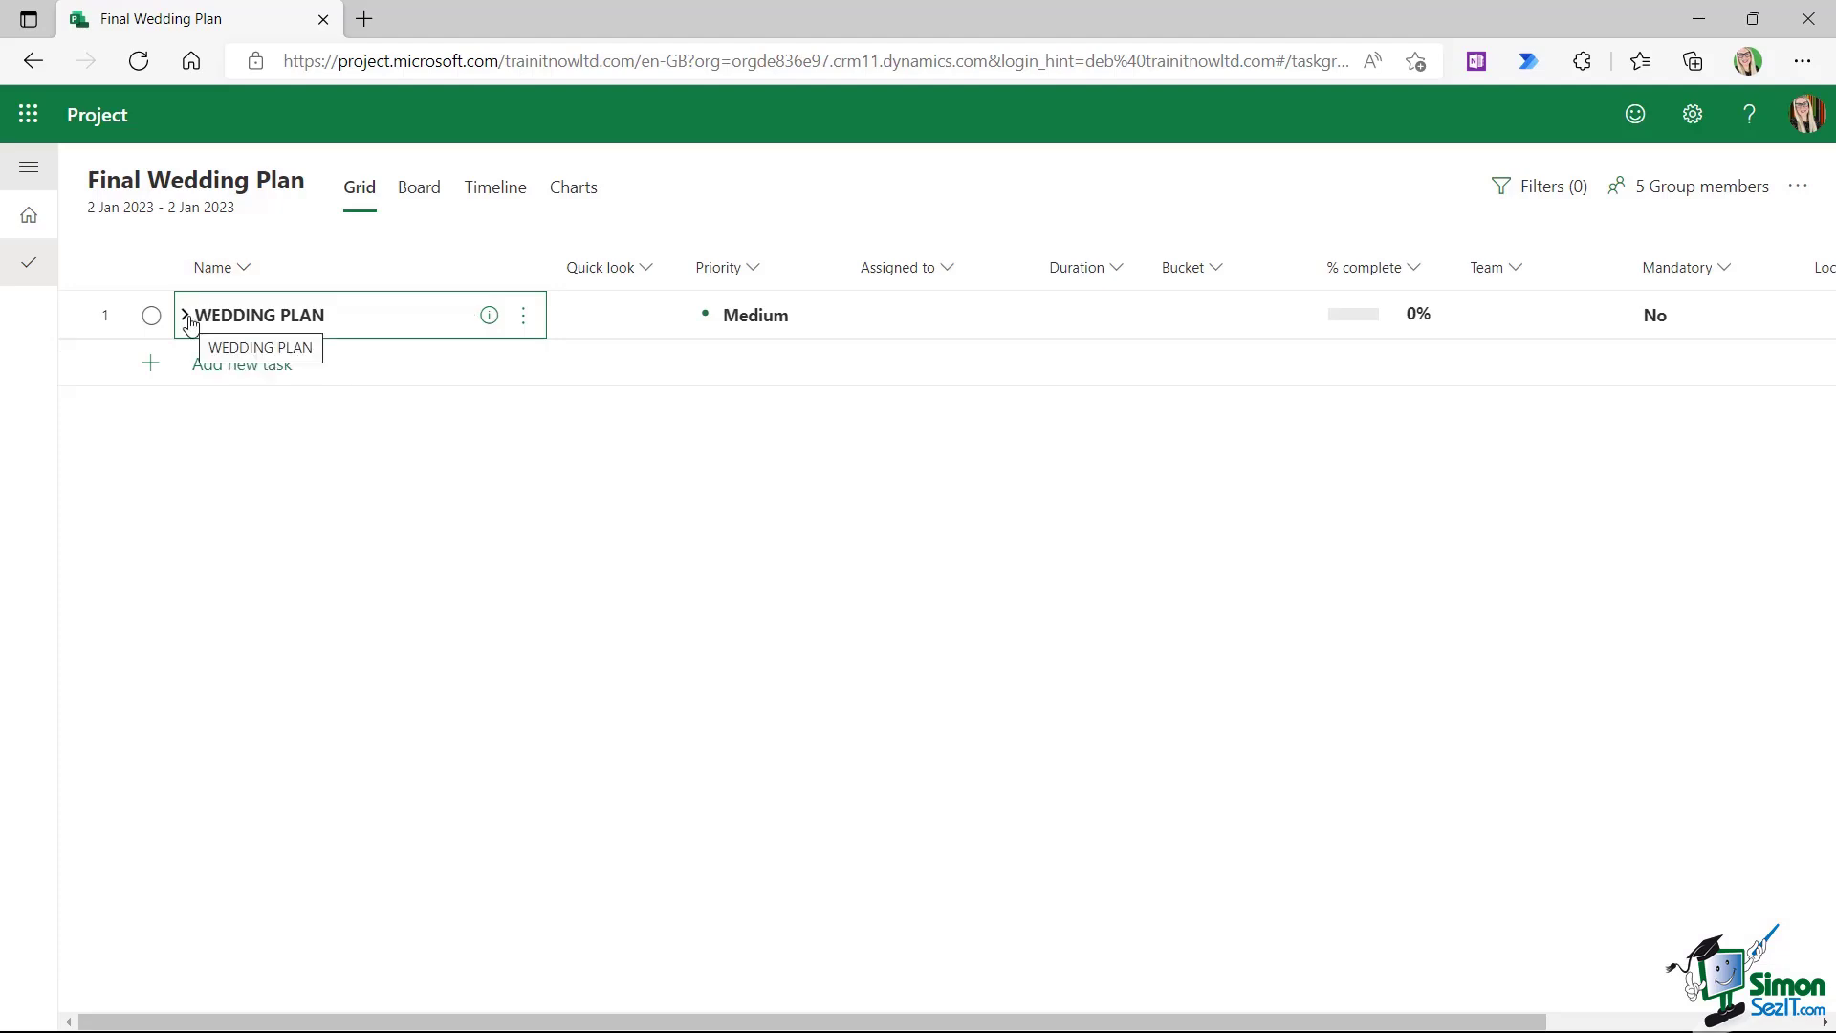
Expand, collapse, then re-expand the WEDDING PLAN chevron
left_click(184, 314)
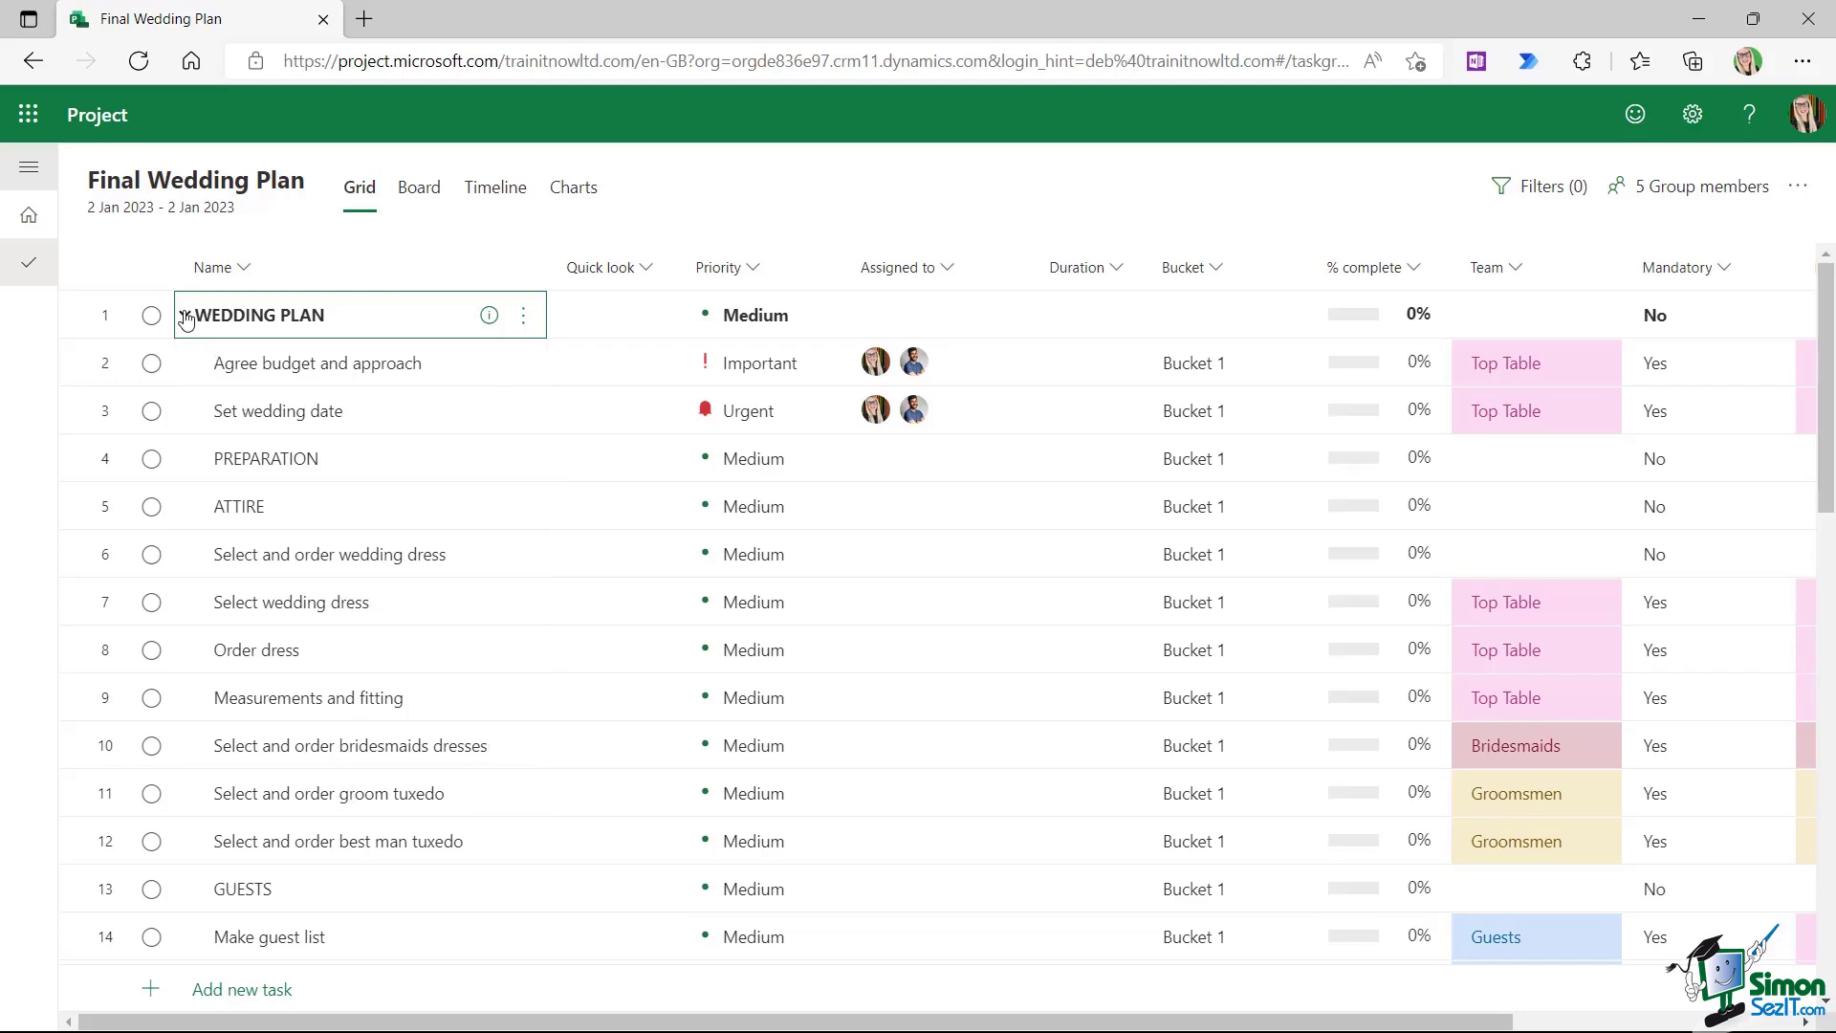
left_click(185, 313)
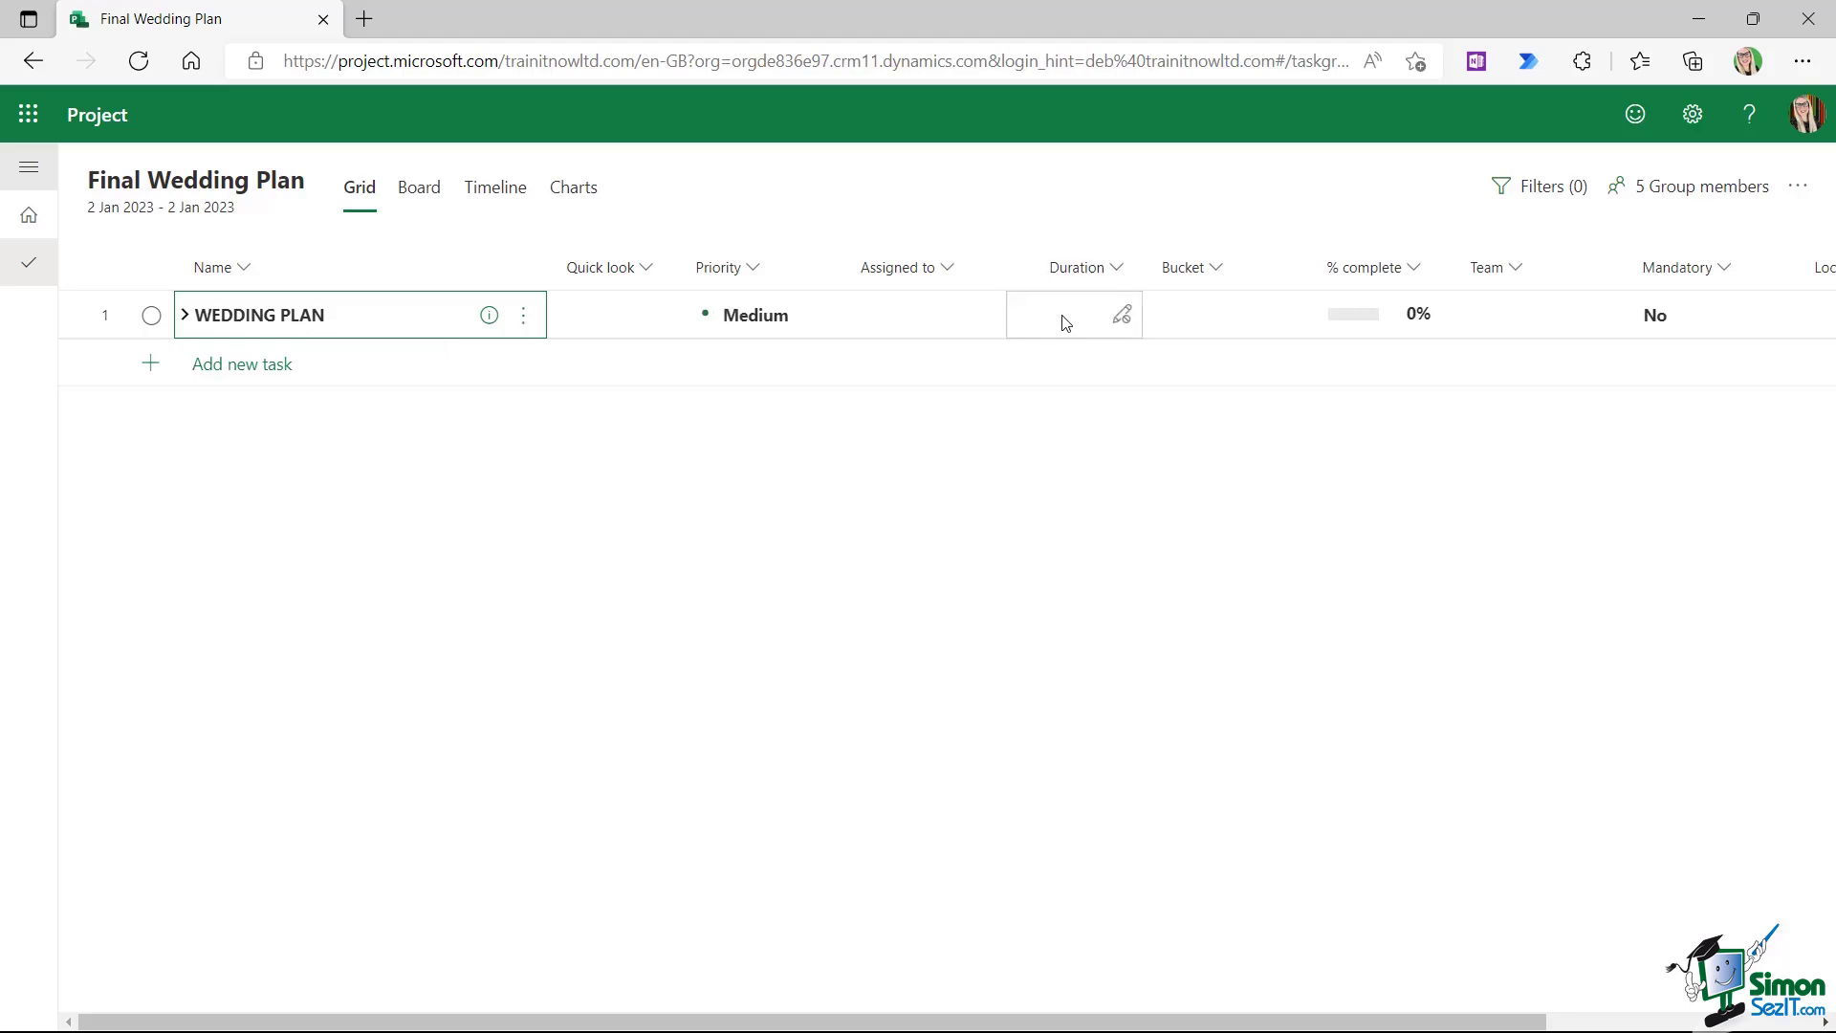
mouse_move(1067, 313)
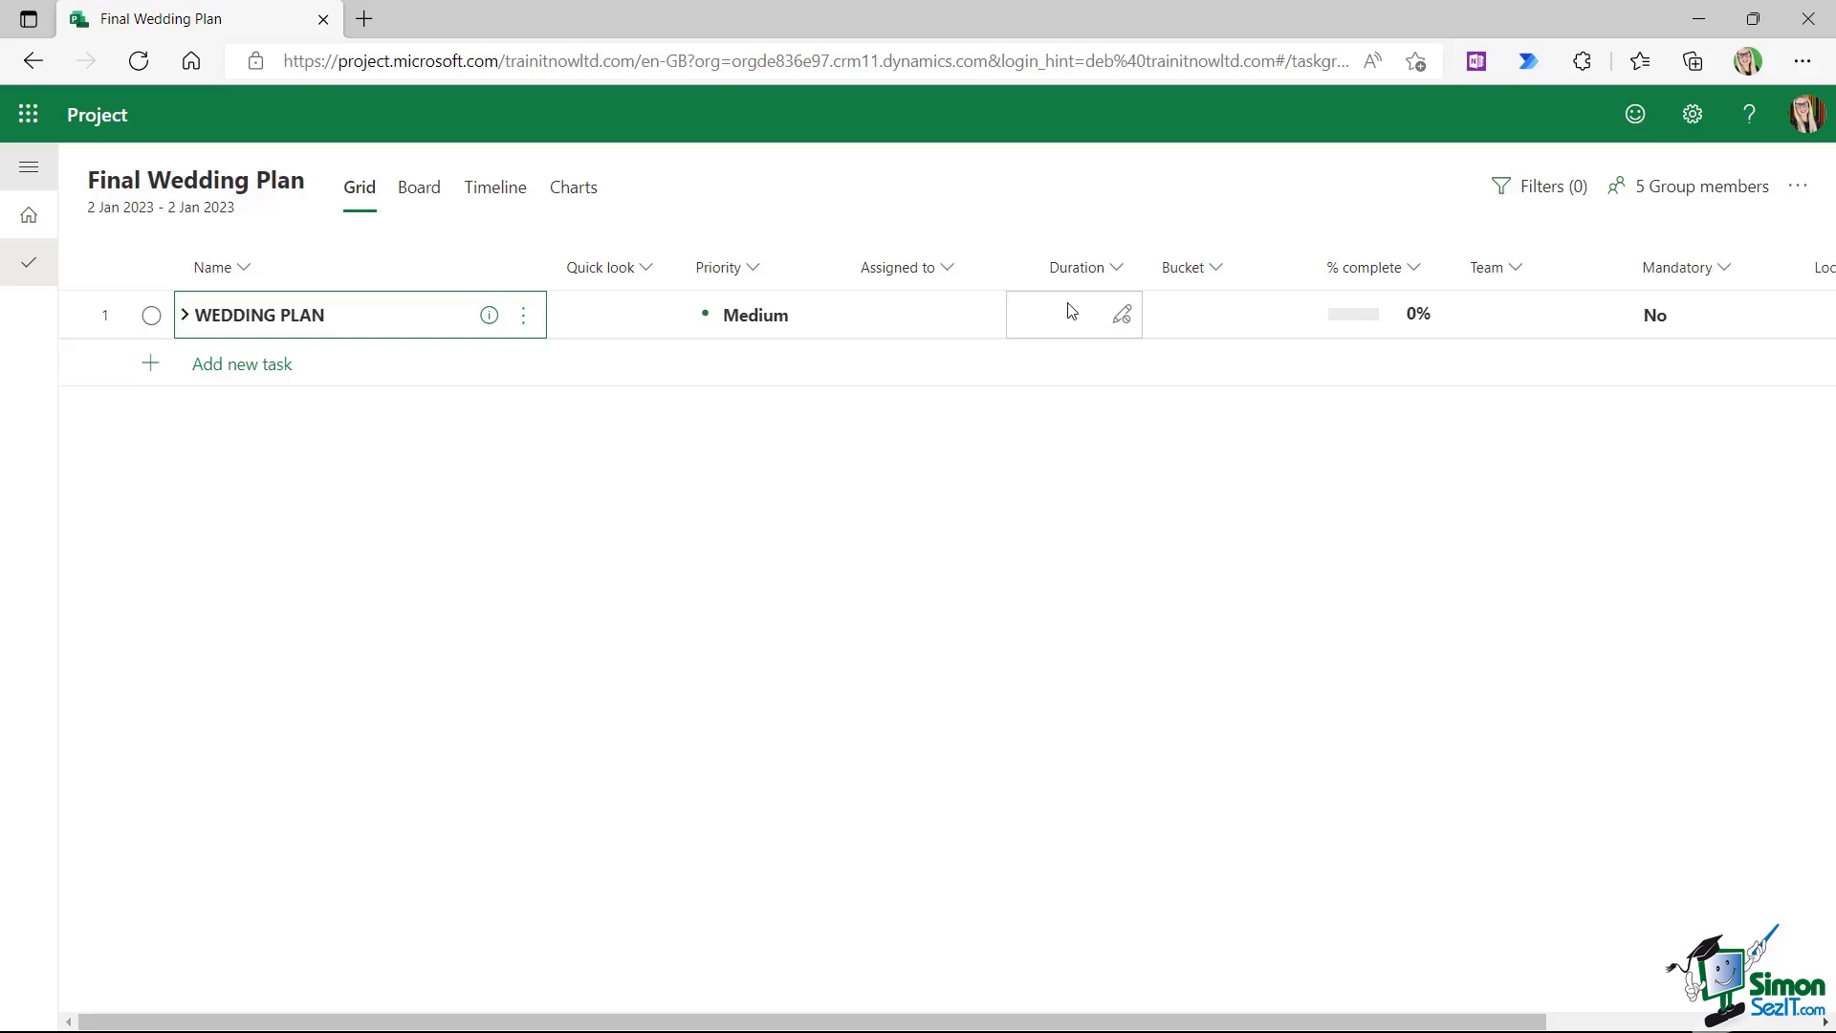
mouse_move(1082, 313)
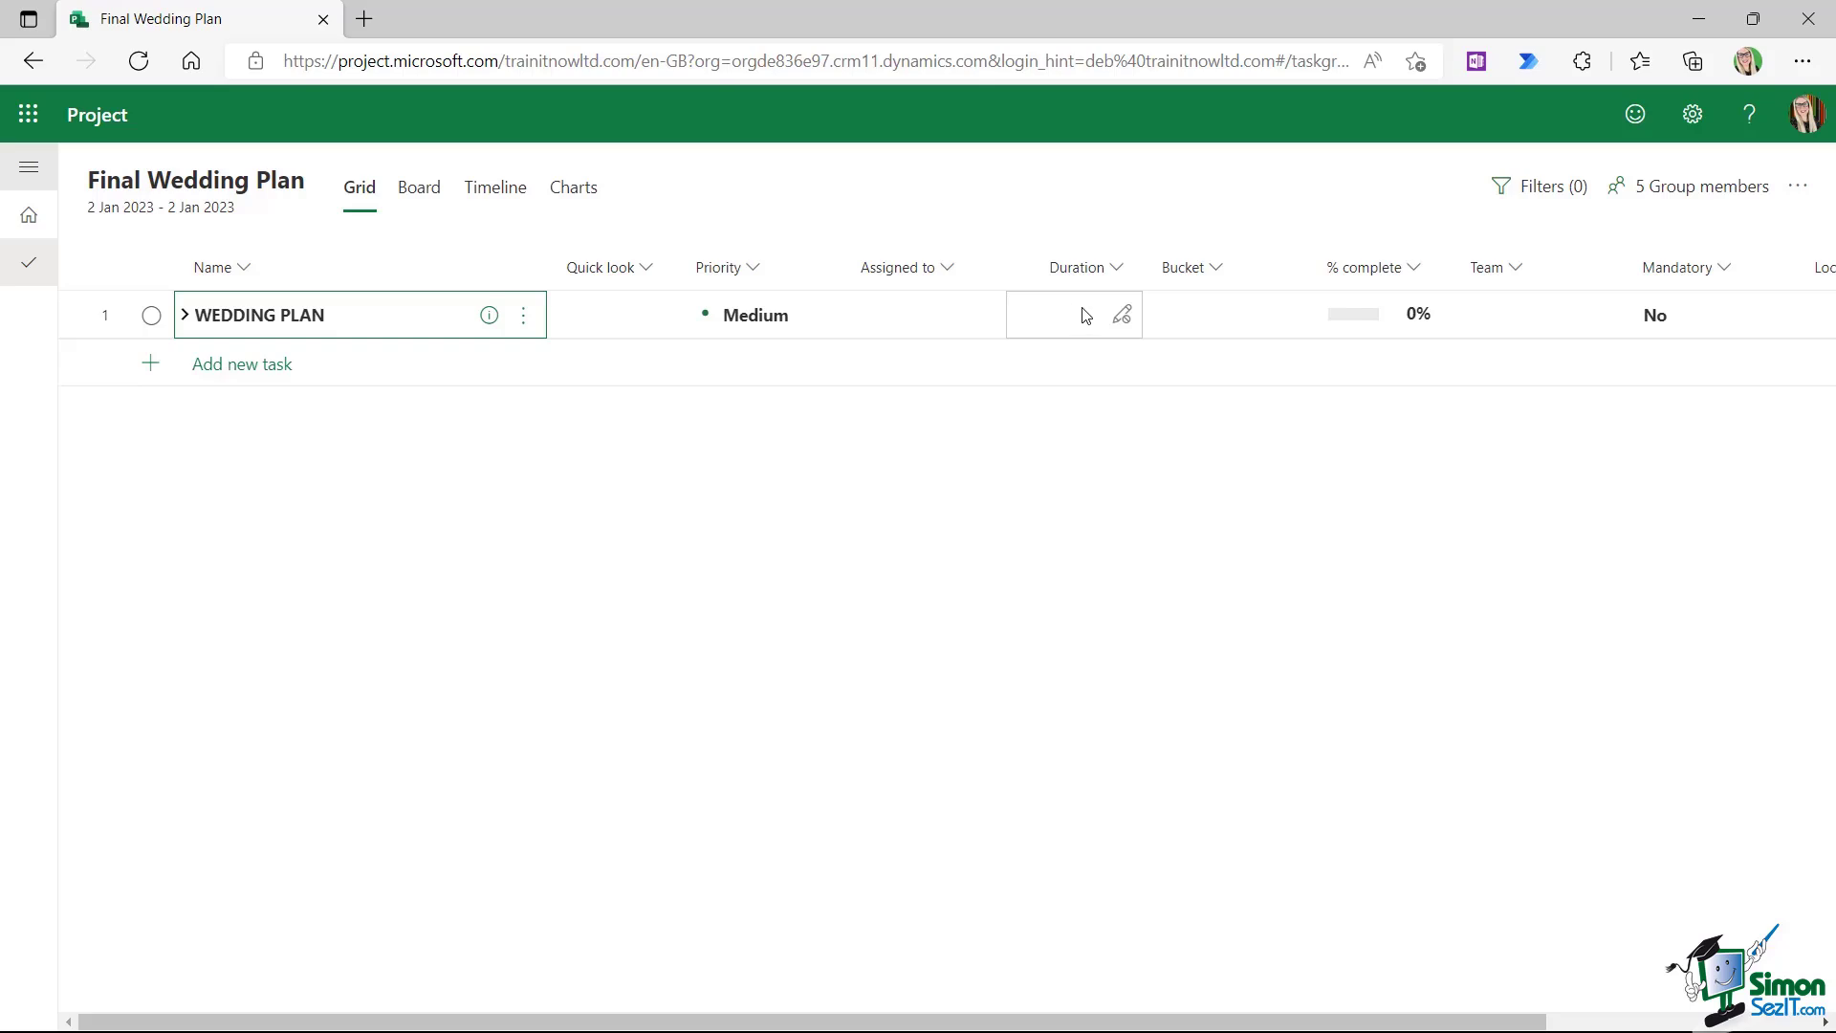
mouse_move(249, 283)
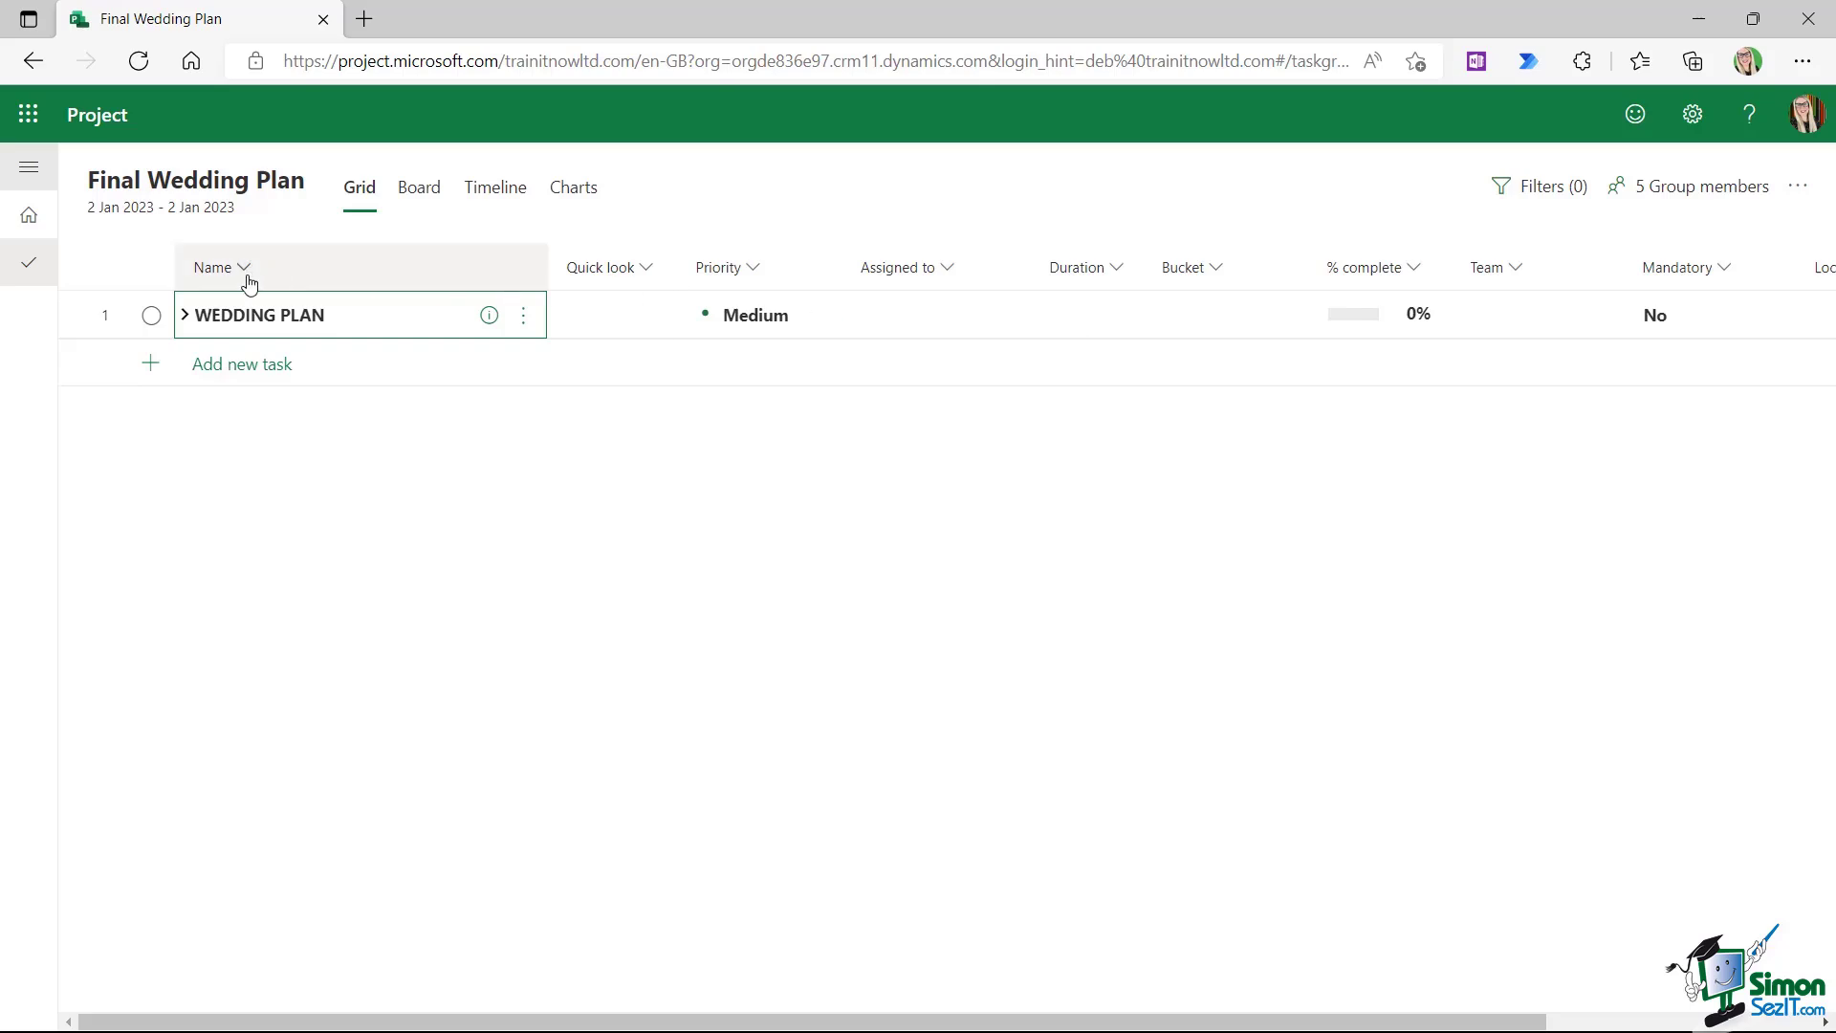
left_click(183, 314)
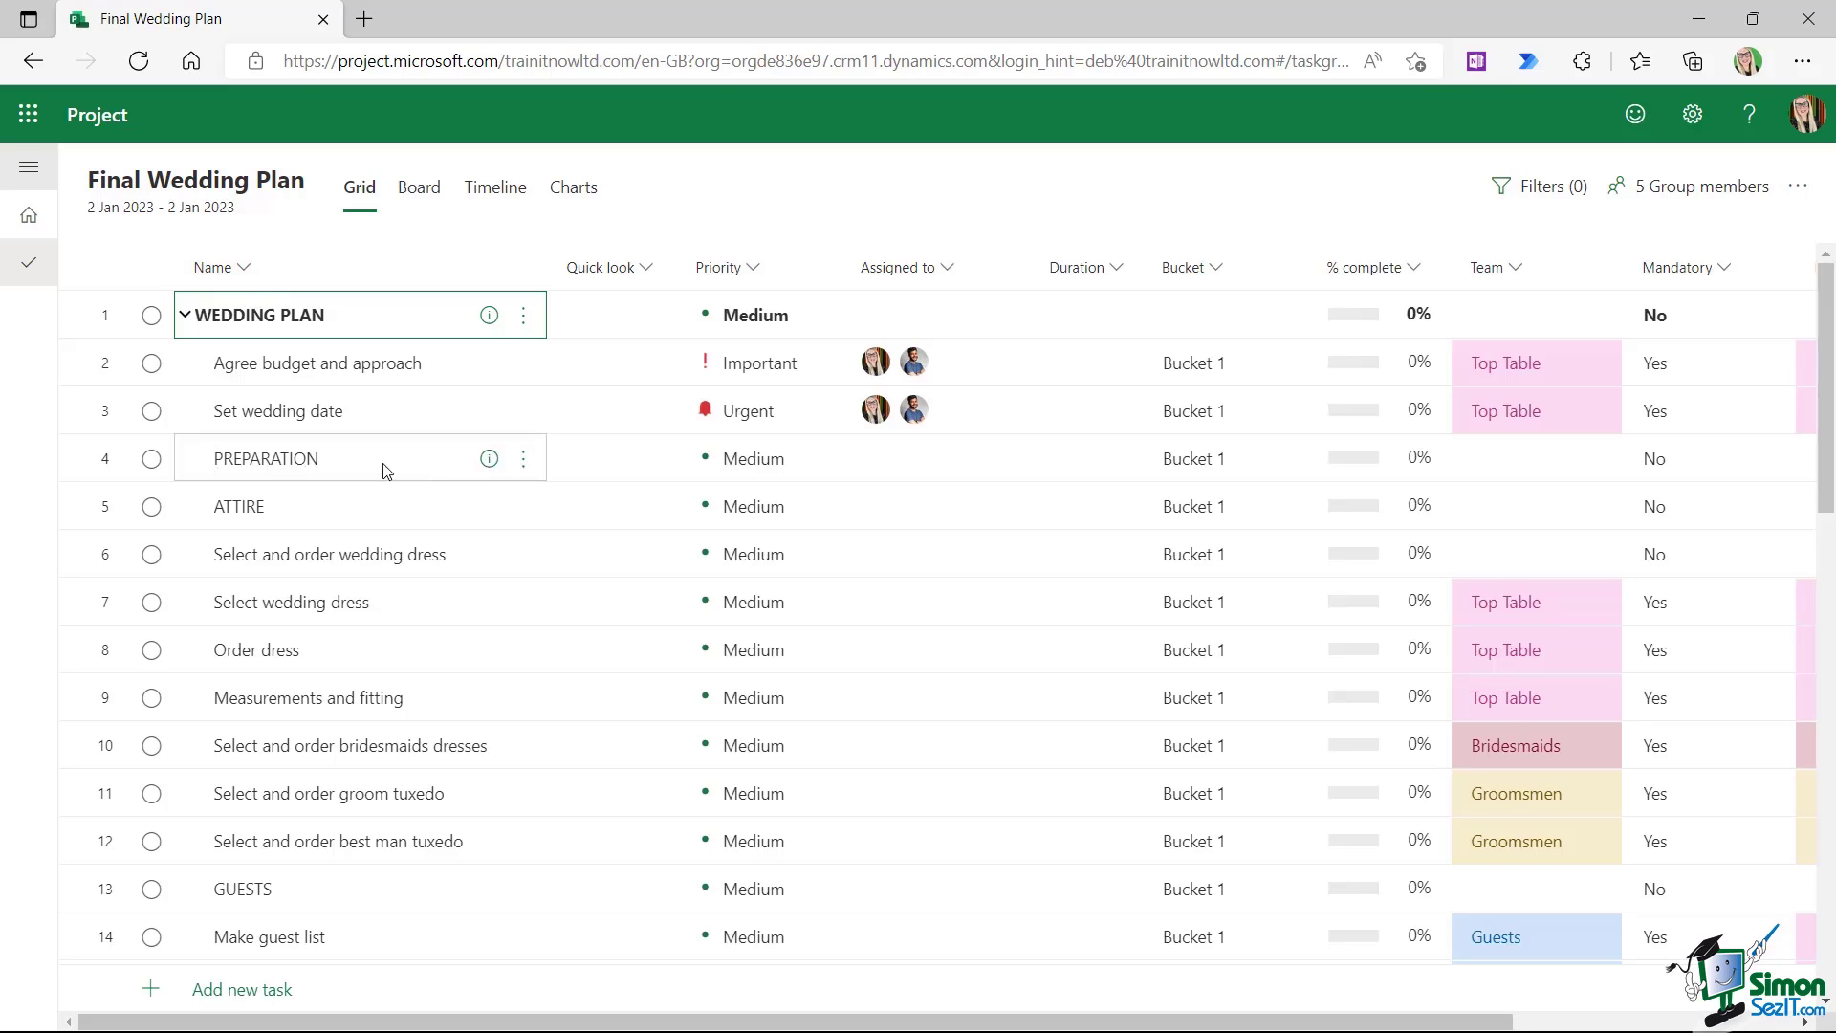
mouse_move(356, 466)
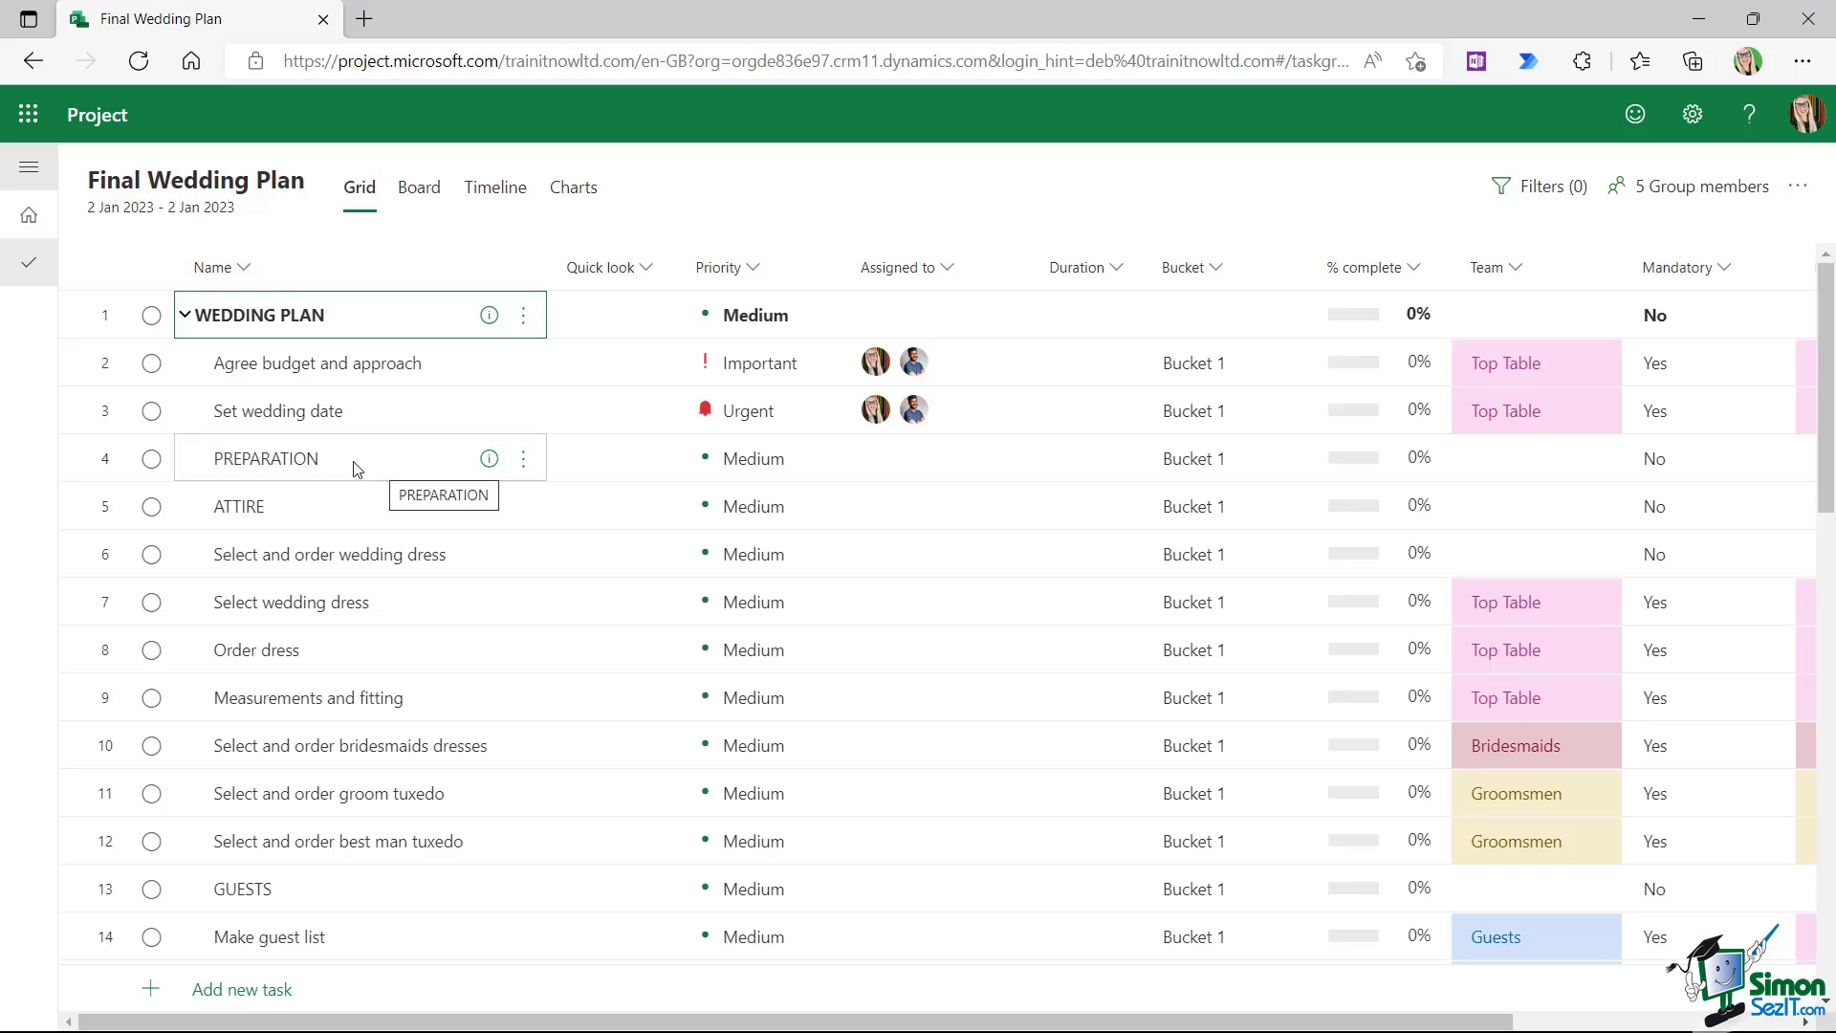
mouse_move(257, 515)
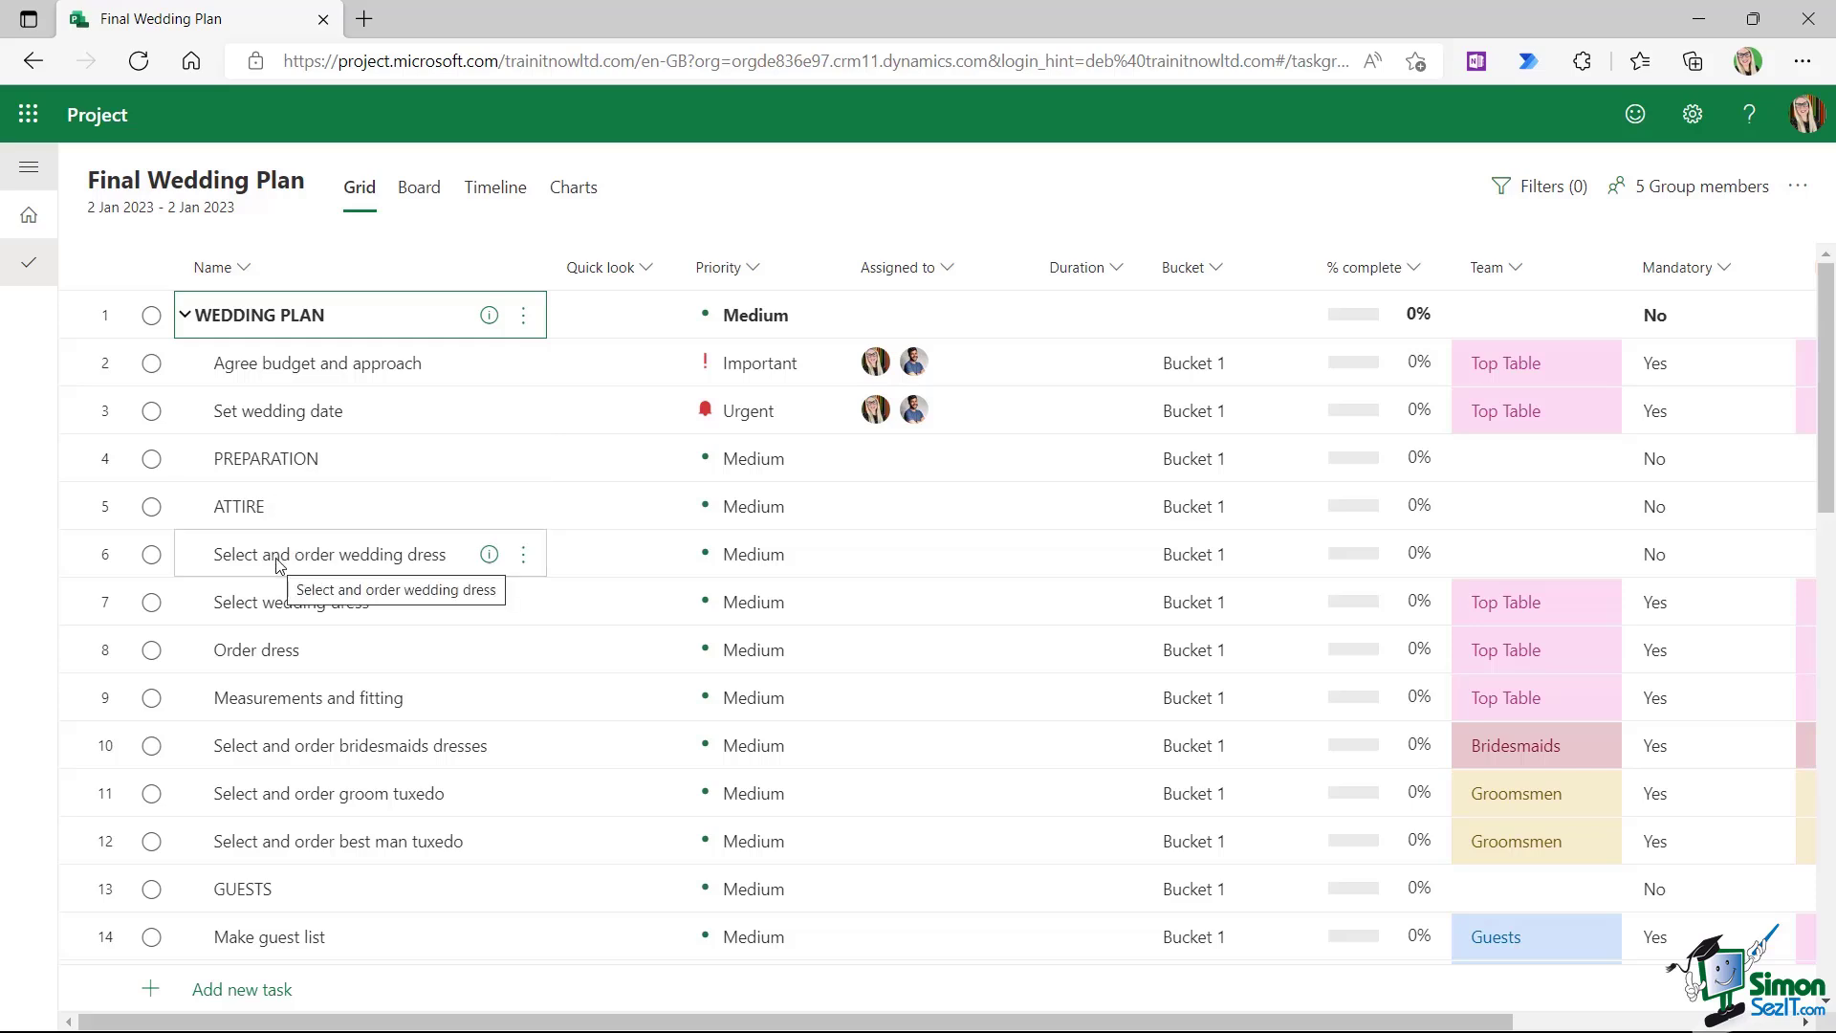
mouse_move(278, 520)
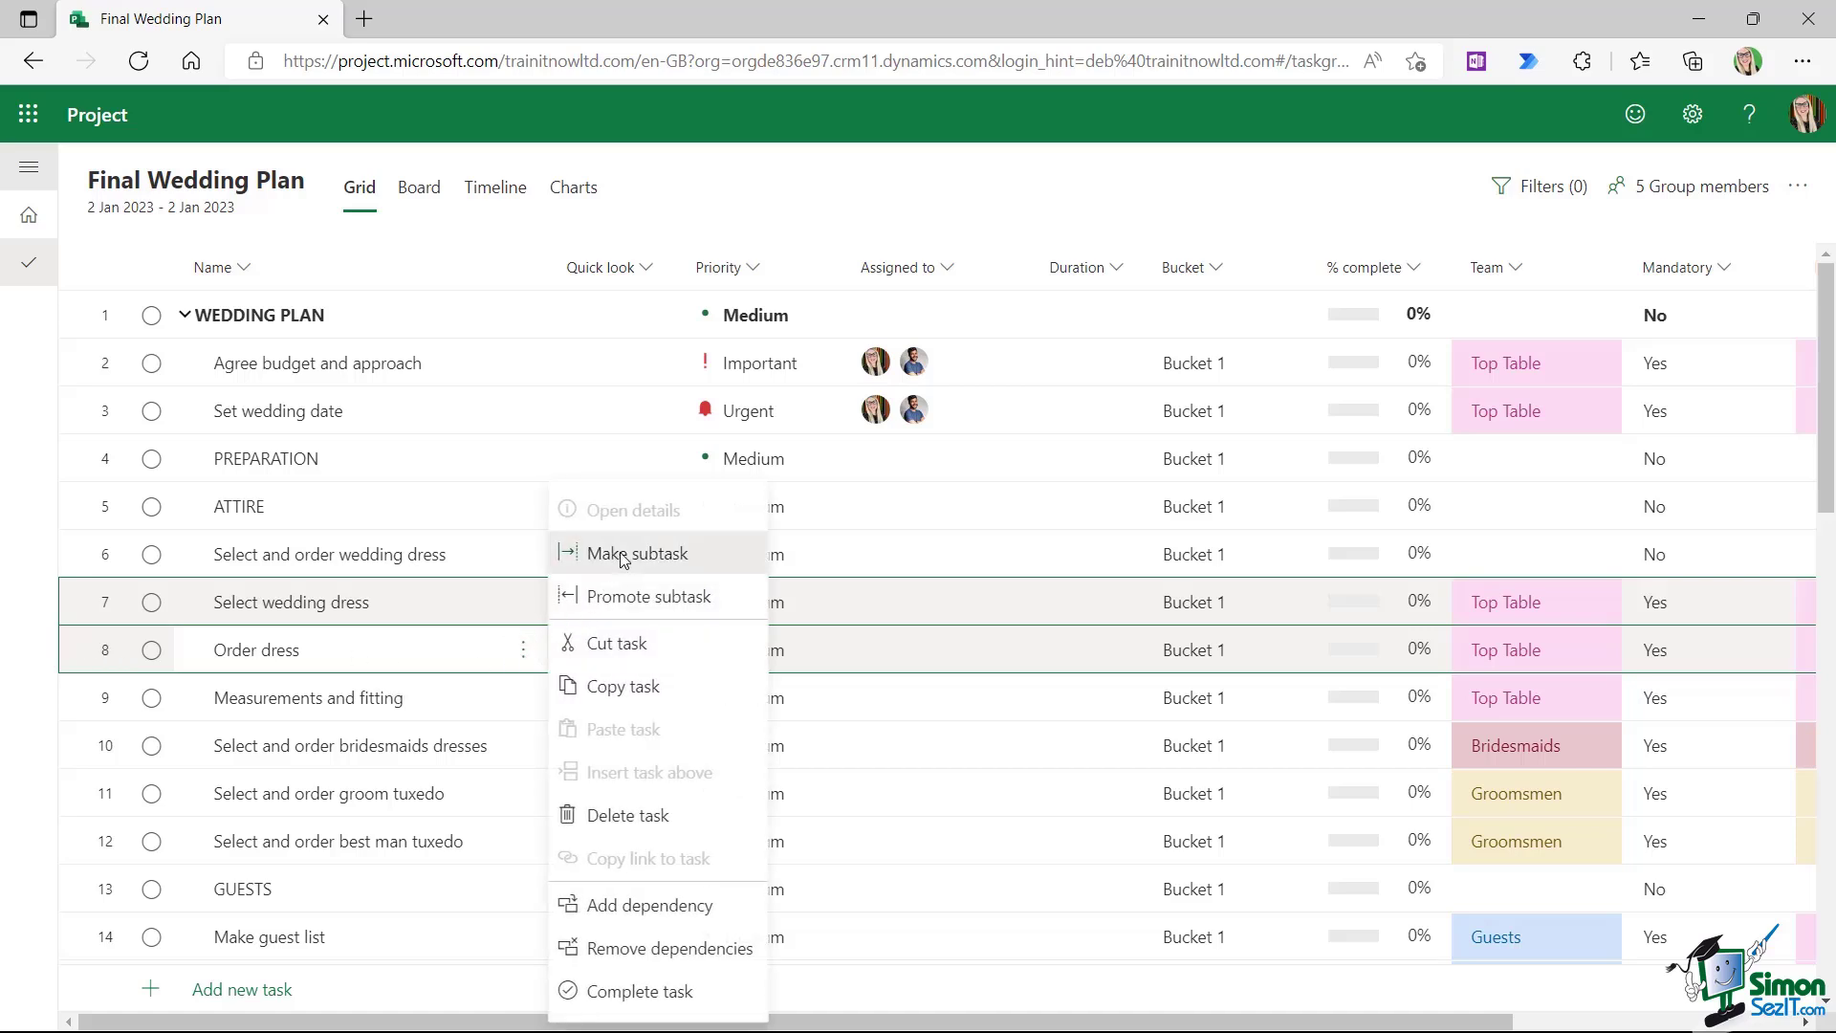
Select the Select and order wedding dress task, nest it, and expand ATTIRE
left_click(635, 552)
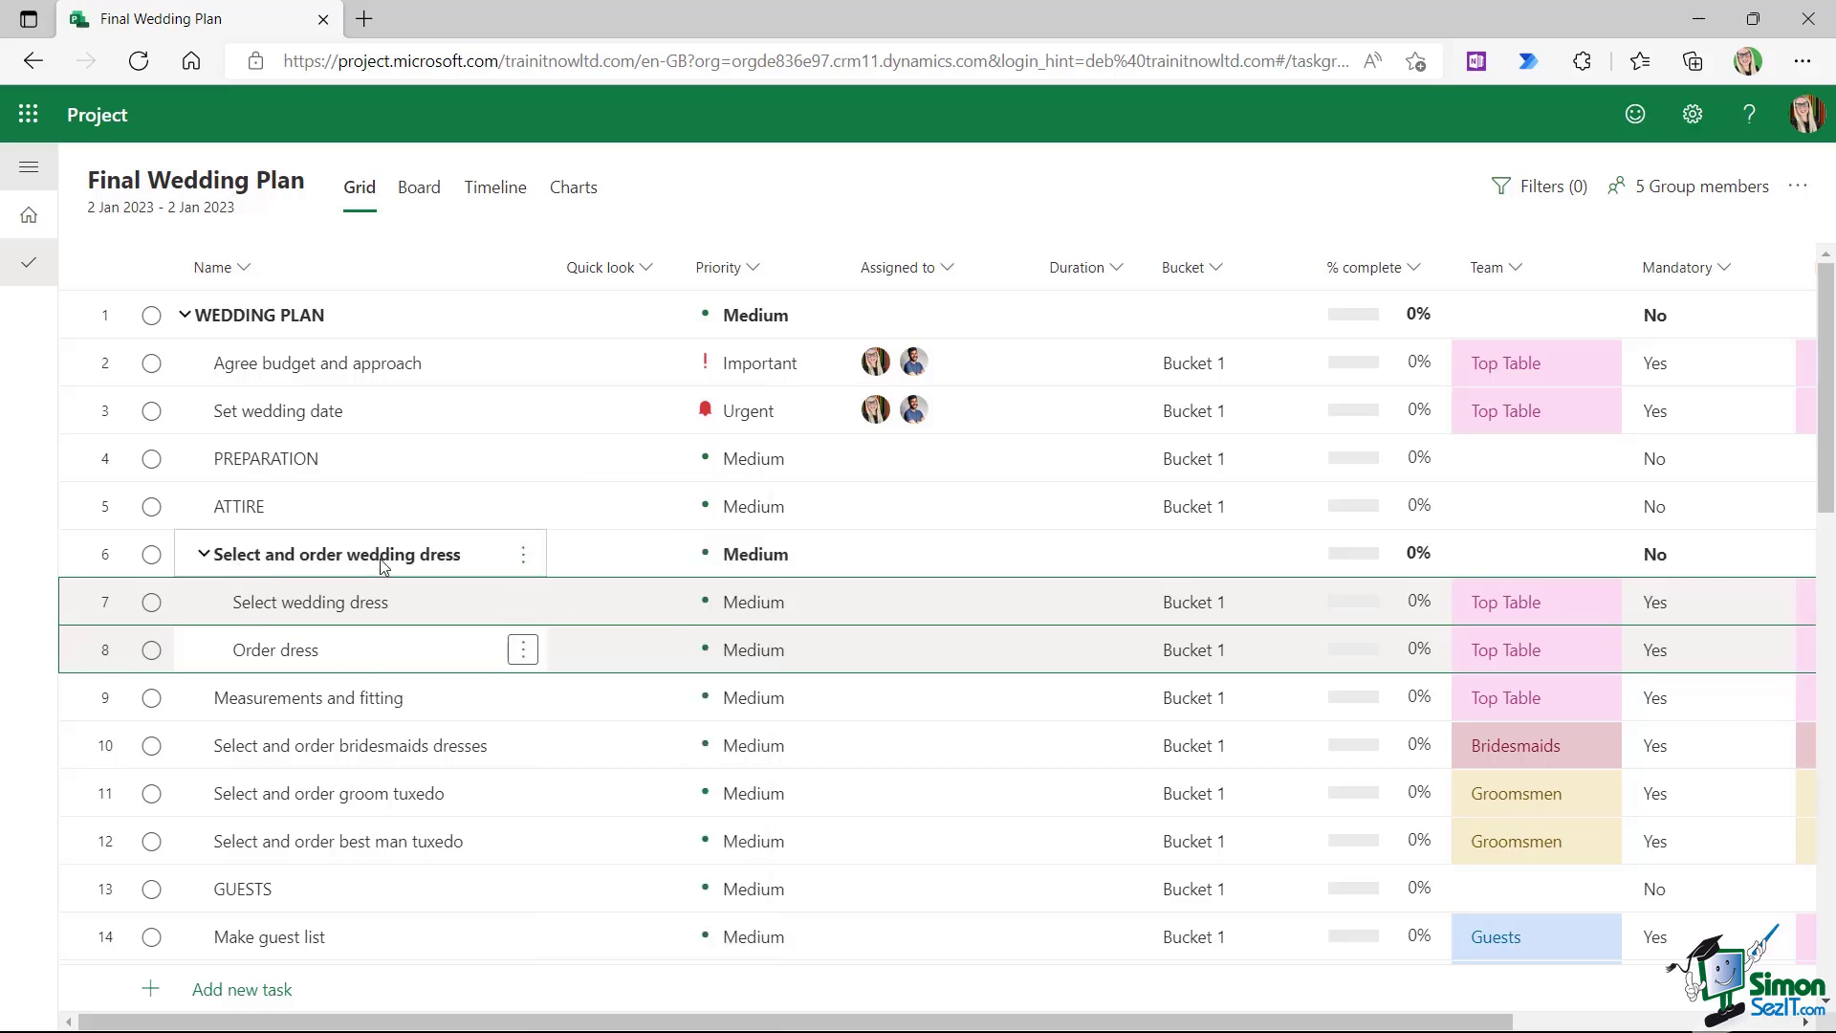
mouse_move(460, 567)
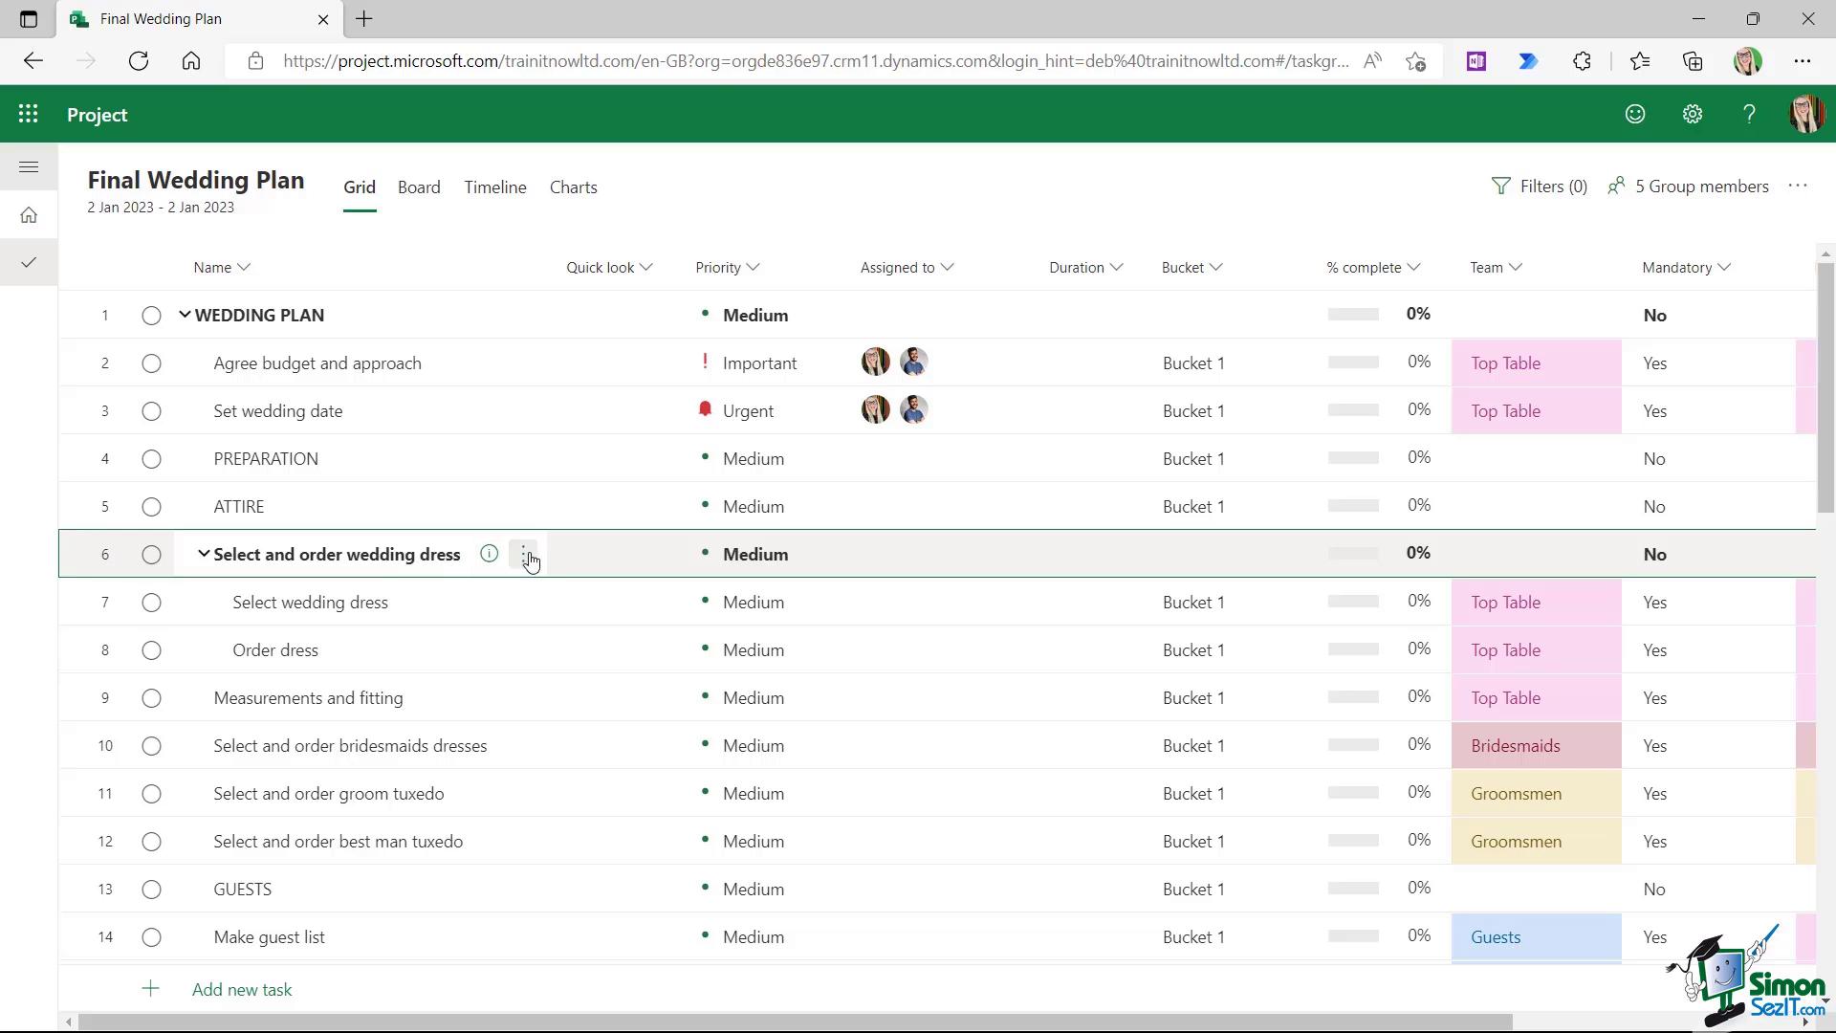
mouse_move(630, 559)
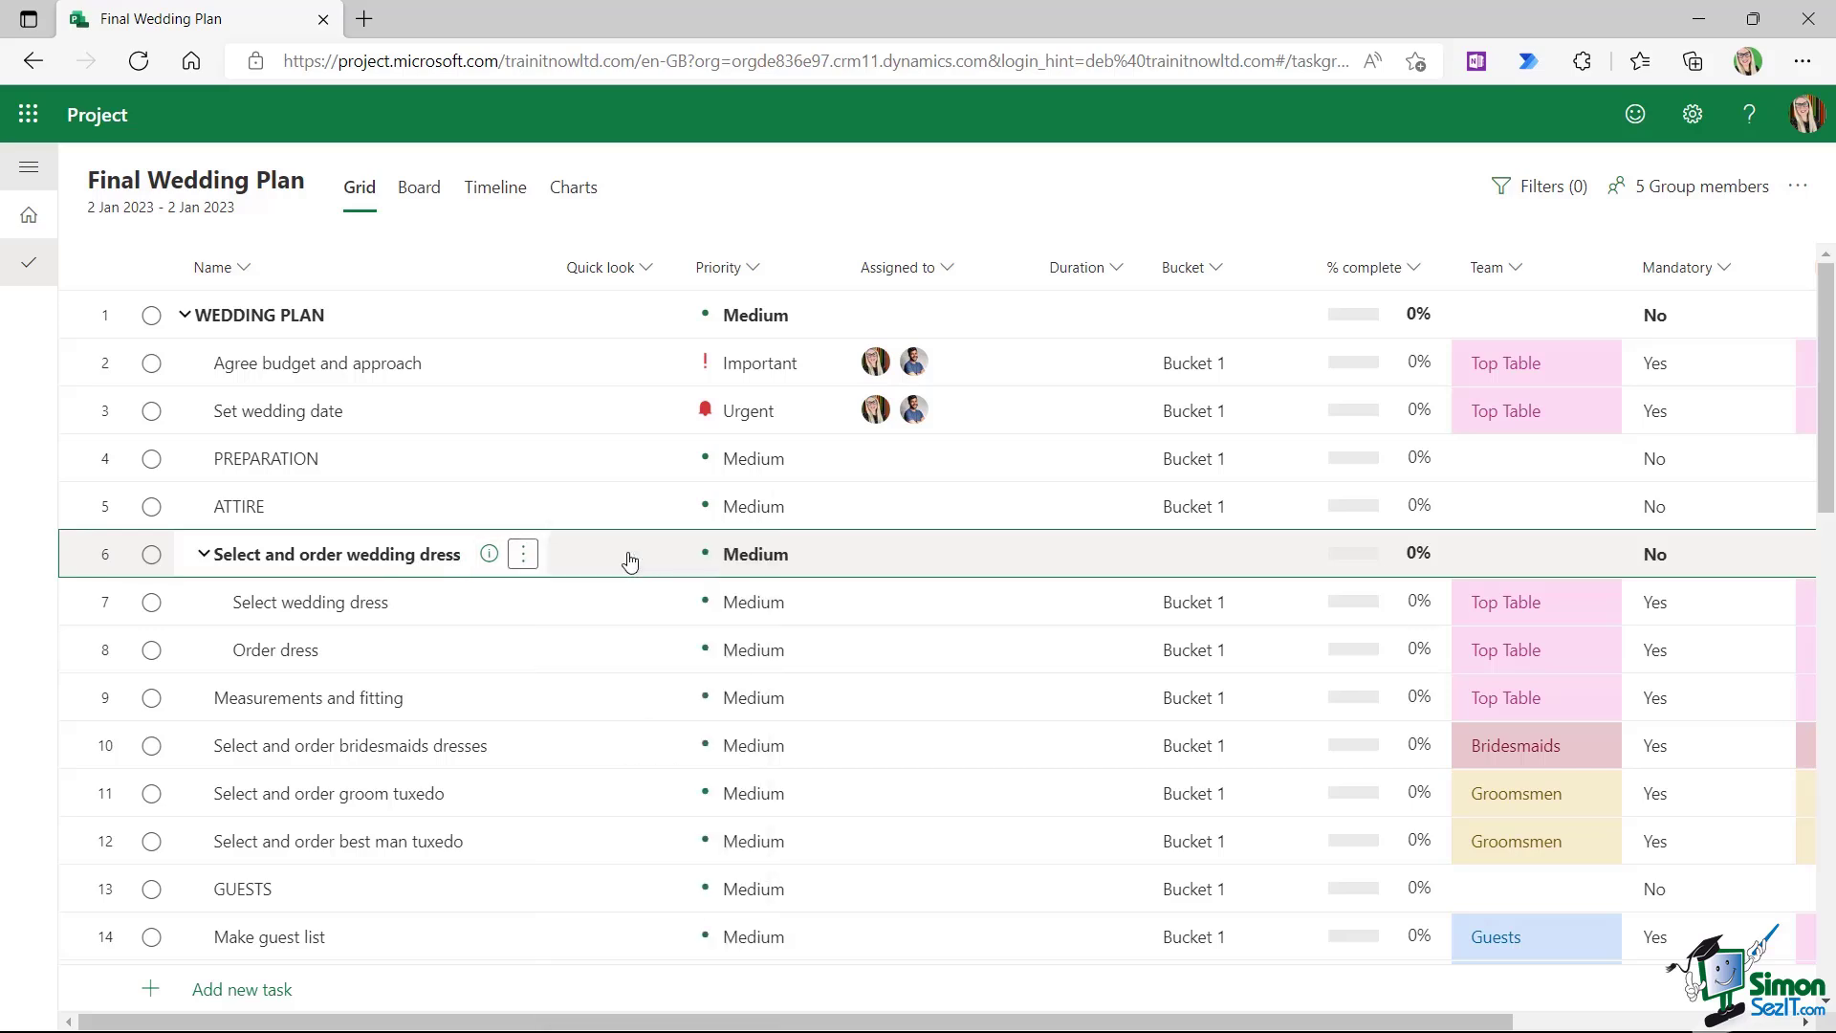
left_click(203, 506)
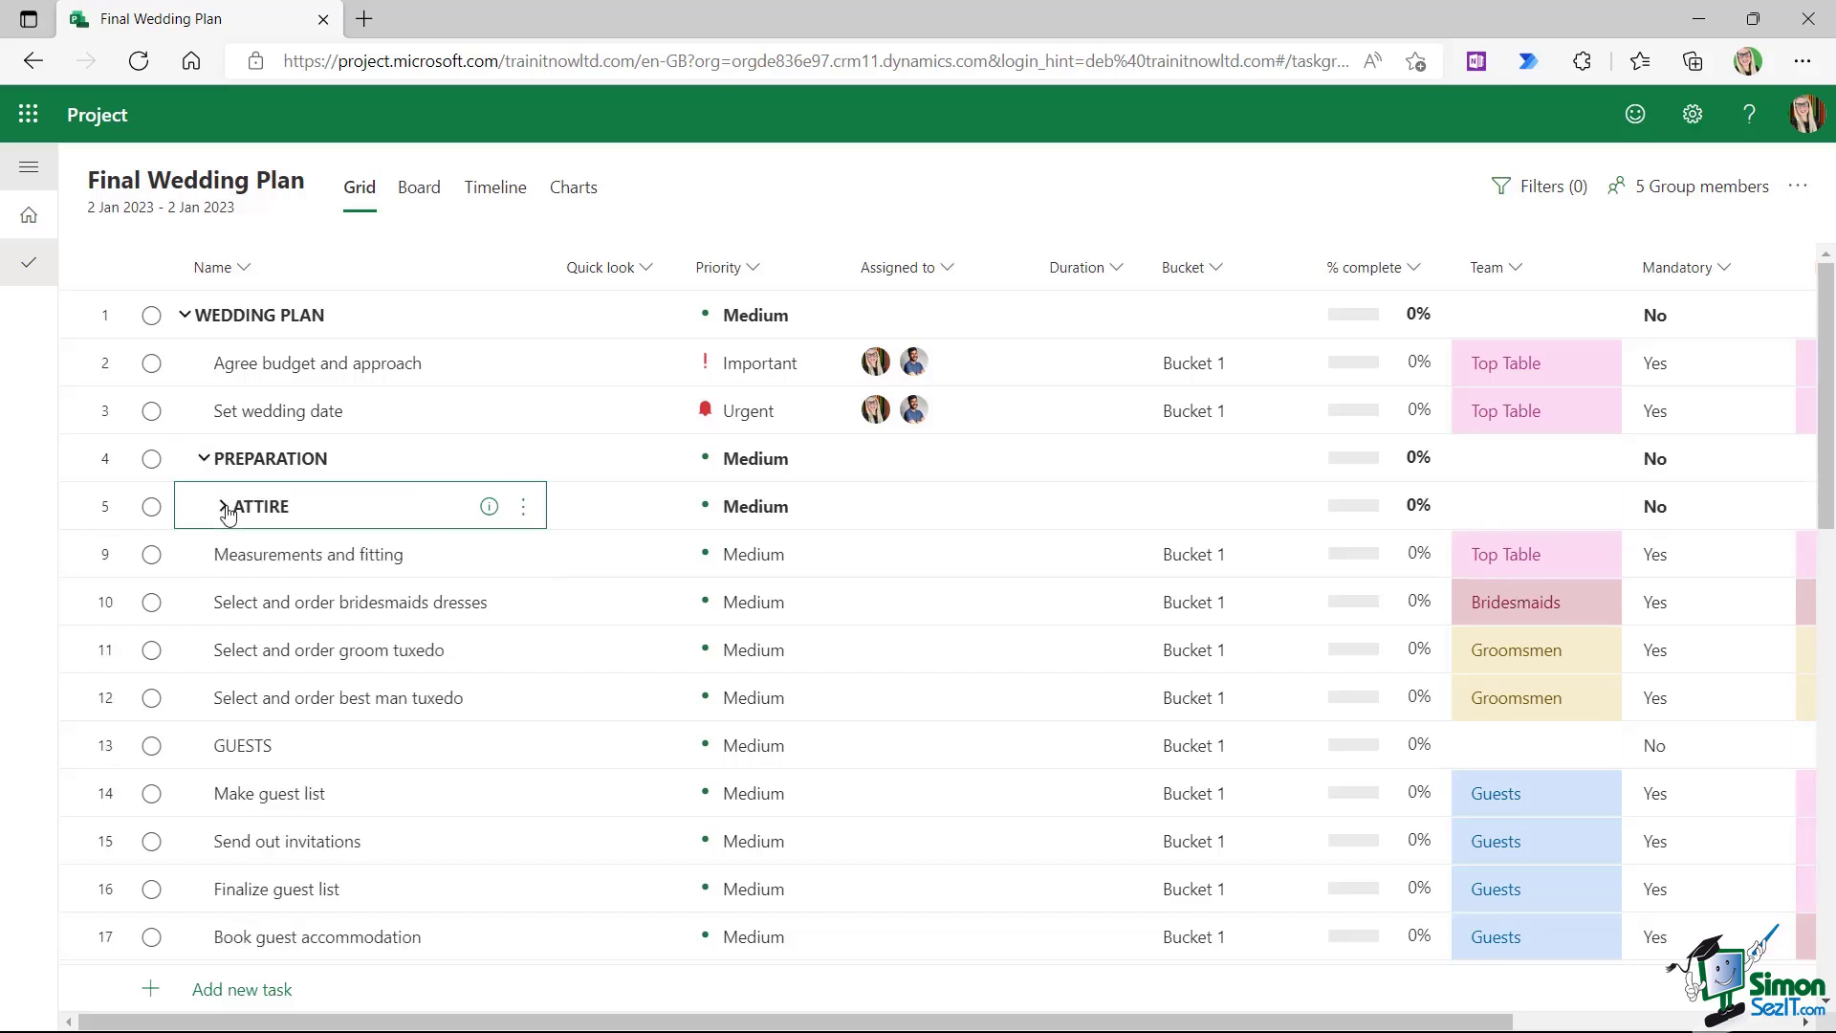
left_click(219, 505)
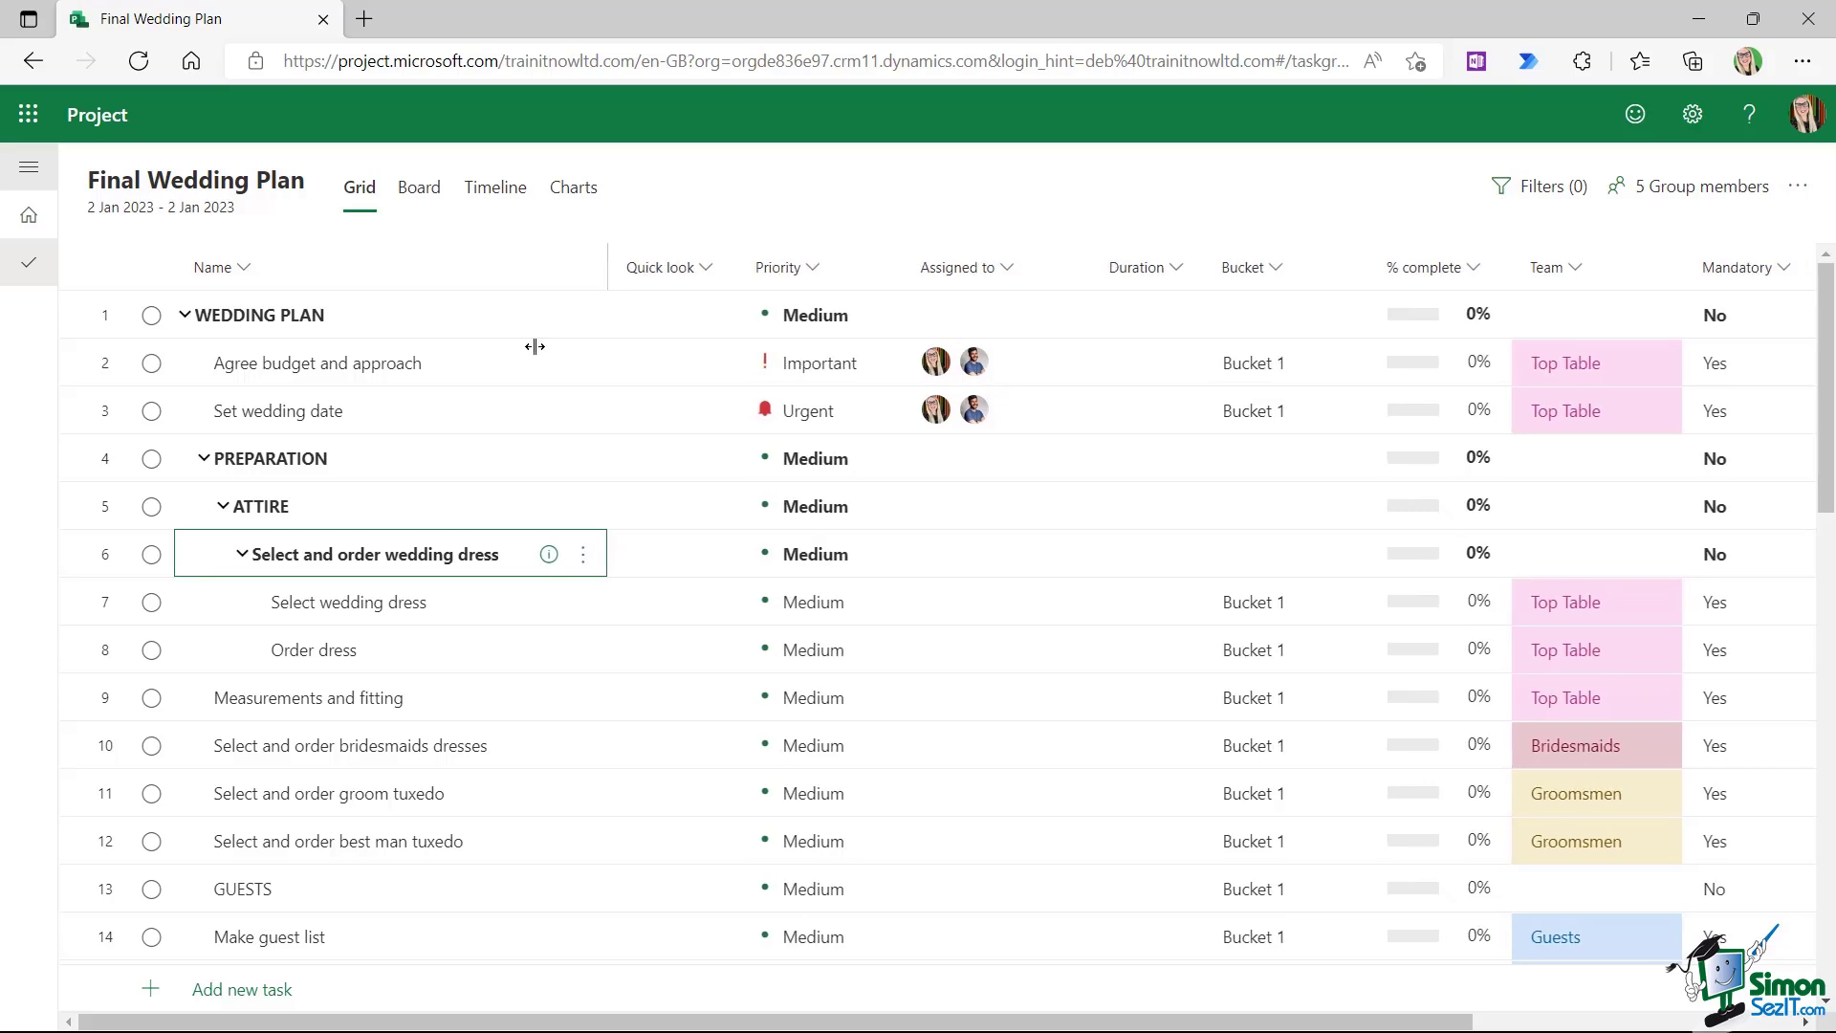
mouse_move(482, 496)
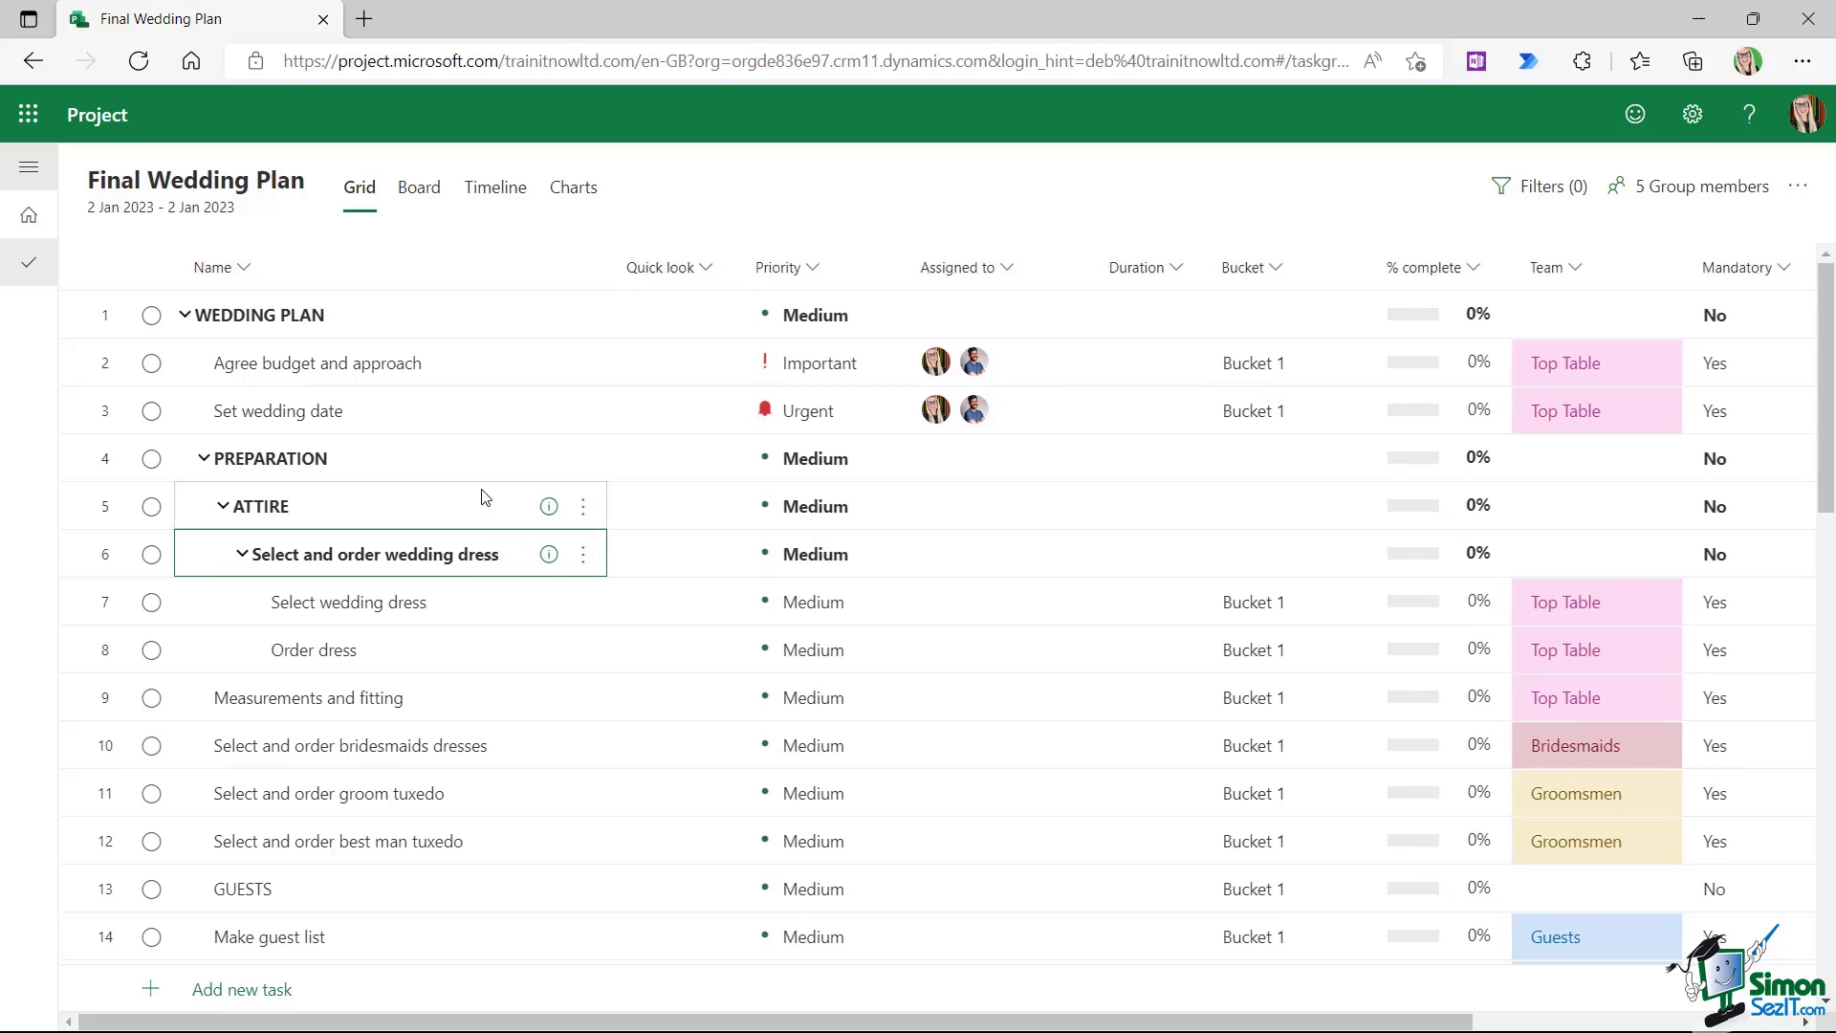
Scroll down to the GUESTS and RECEPTION VENUE sections
scroll("down", 3)
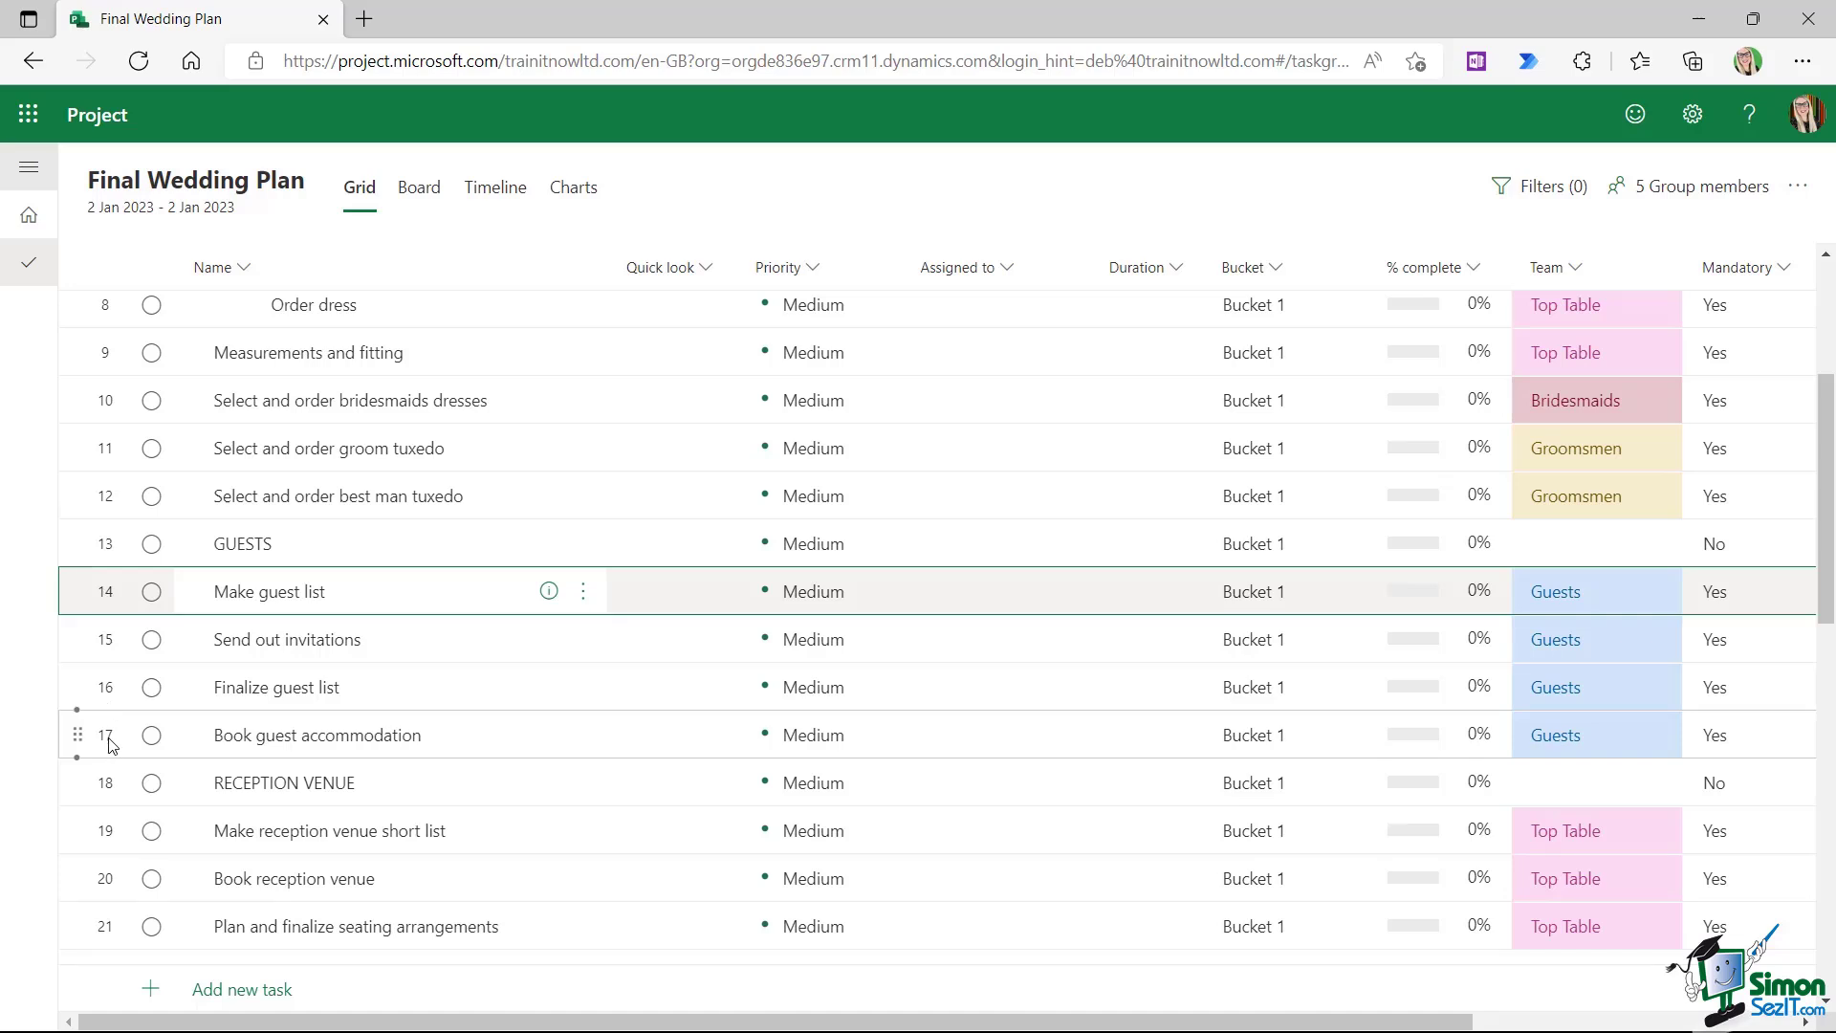
Make Make guest list through Book guest accommodation subtasks of GUESTS
left_click(582, 590)
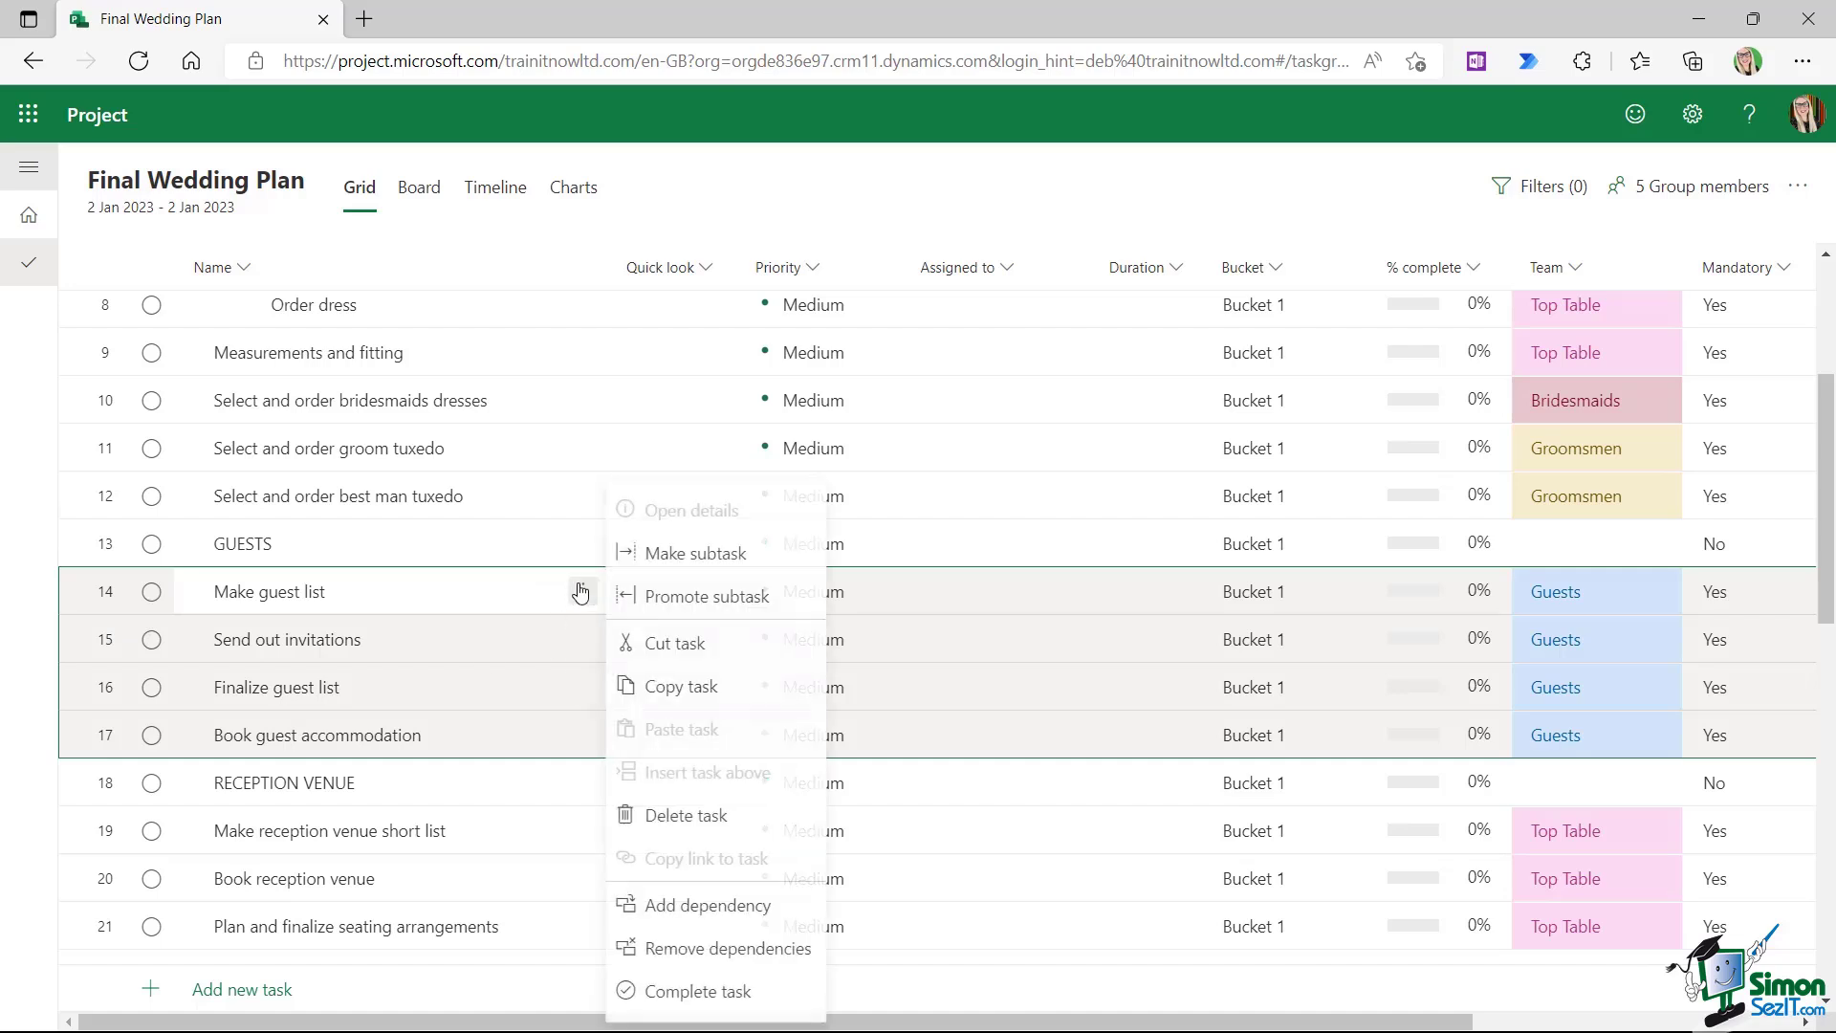
left_click(692, 553)
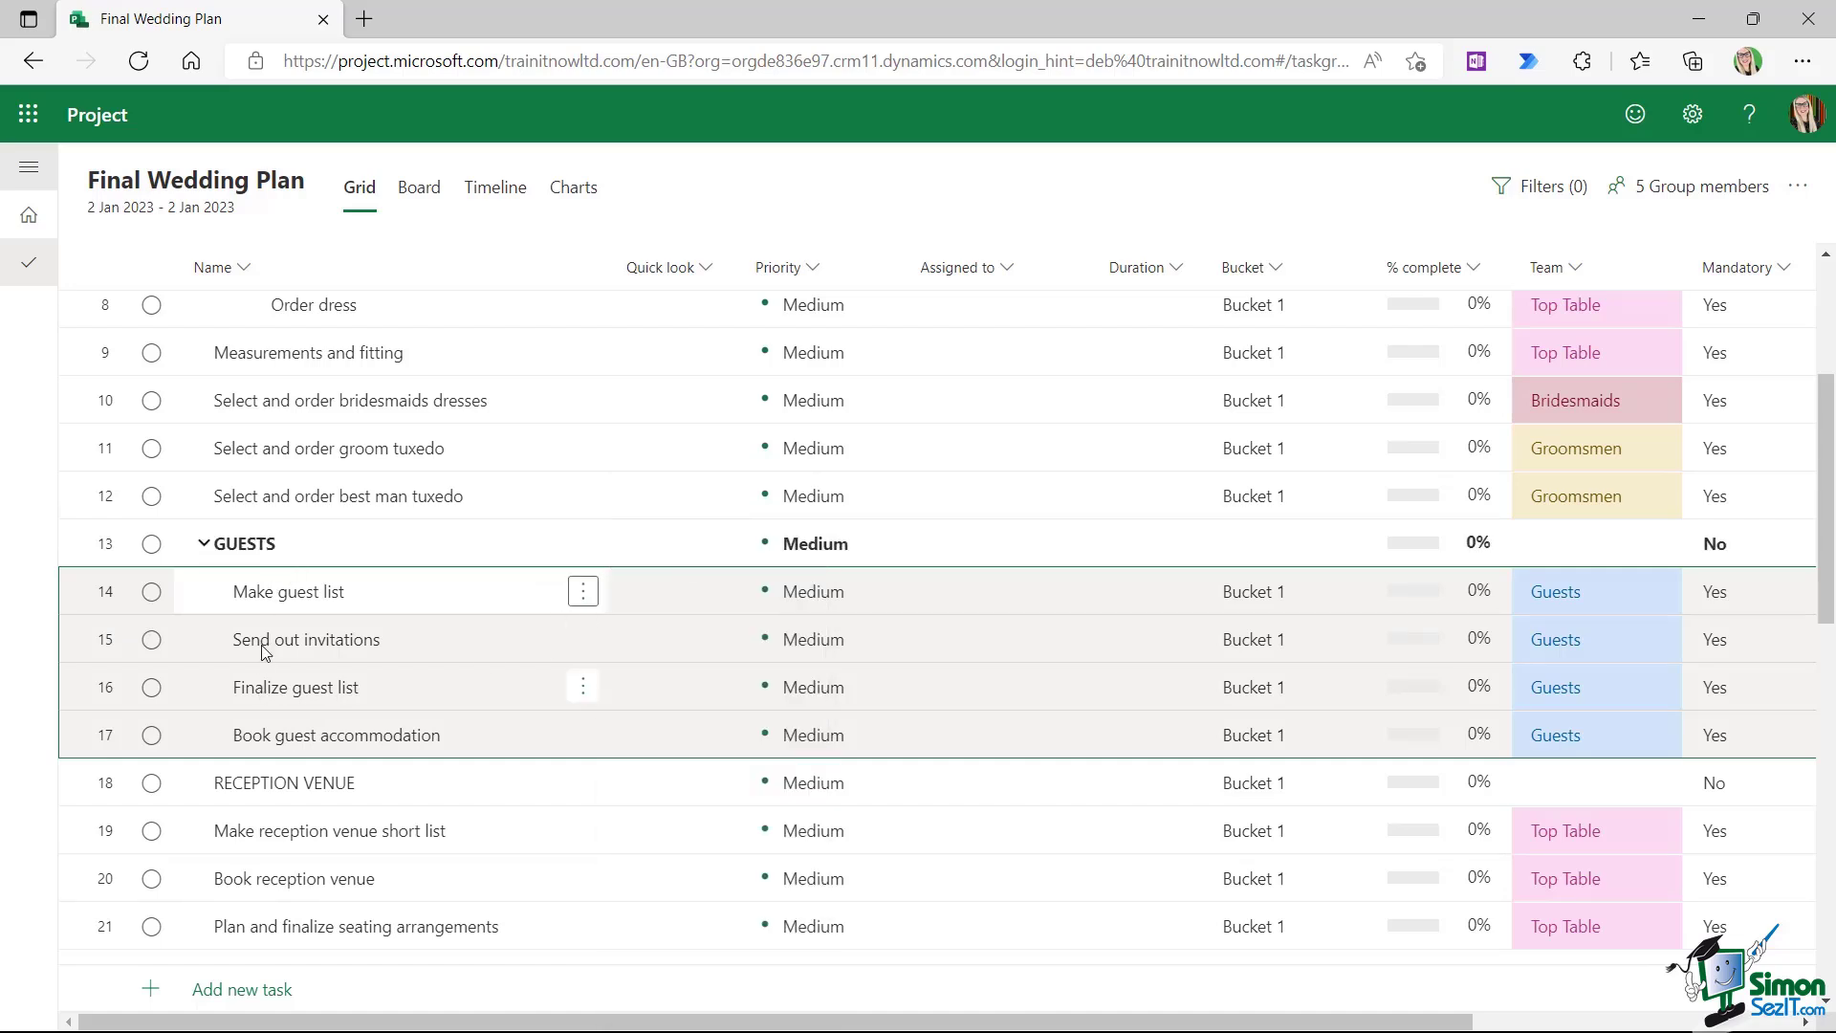
left_click(583, 591)
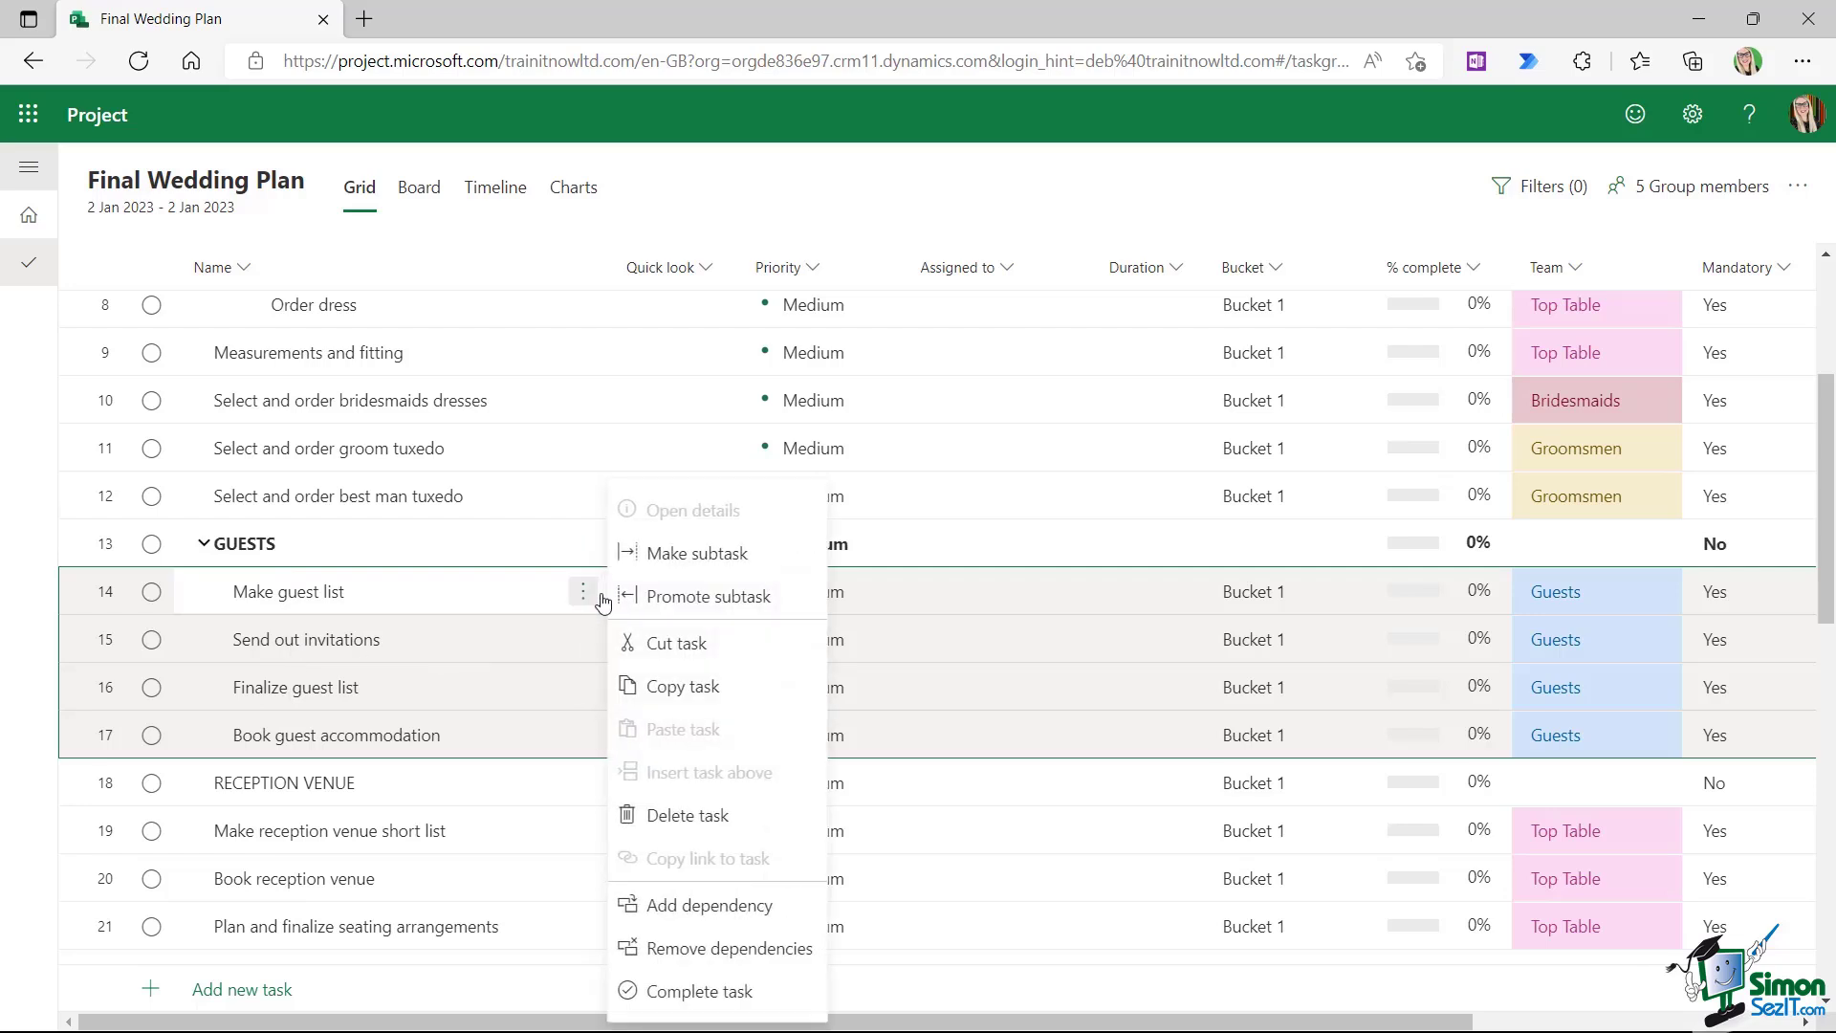
mouse_move(700, 596)
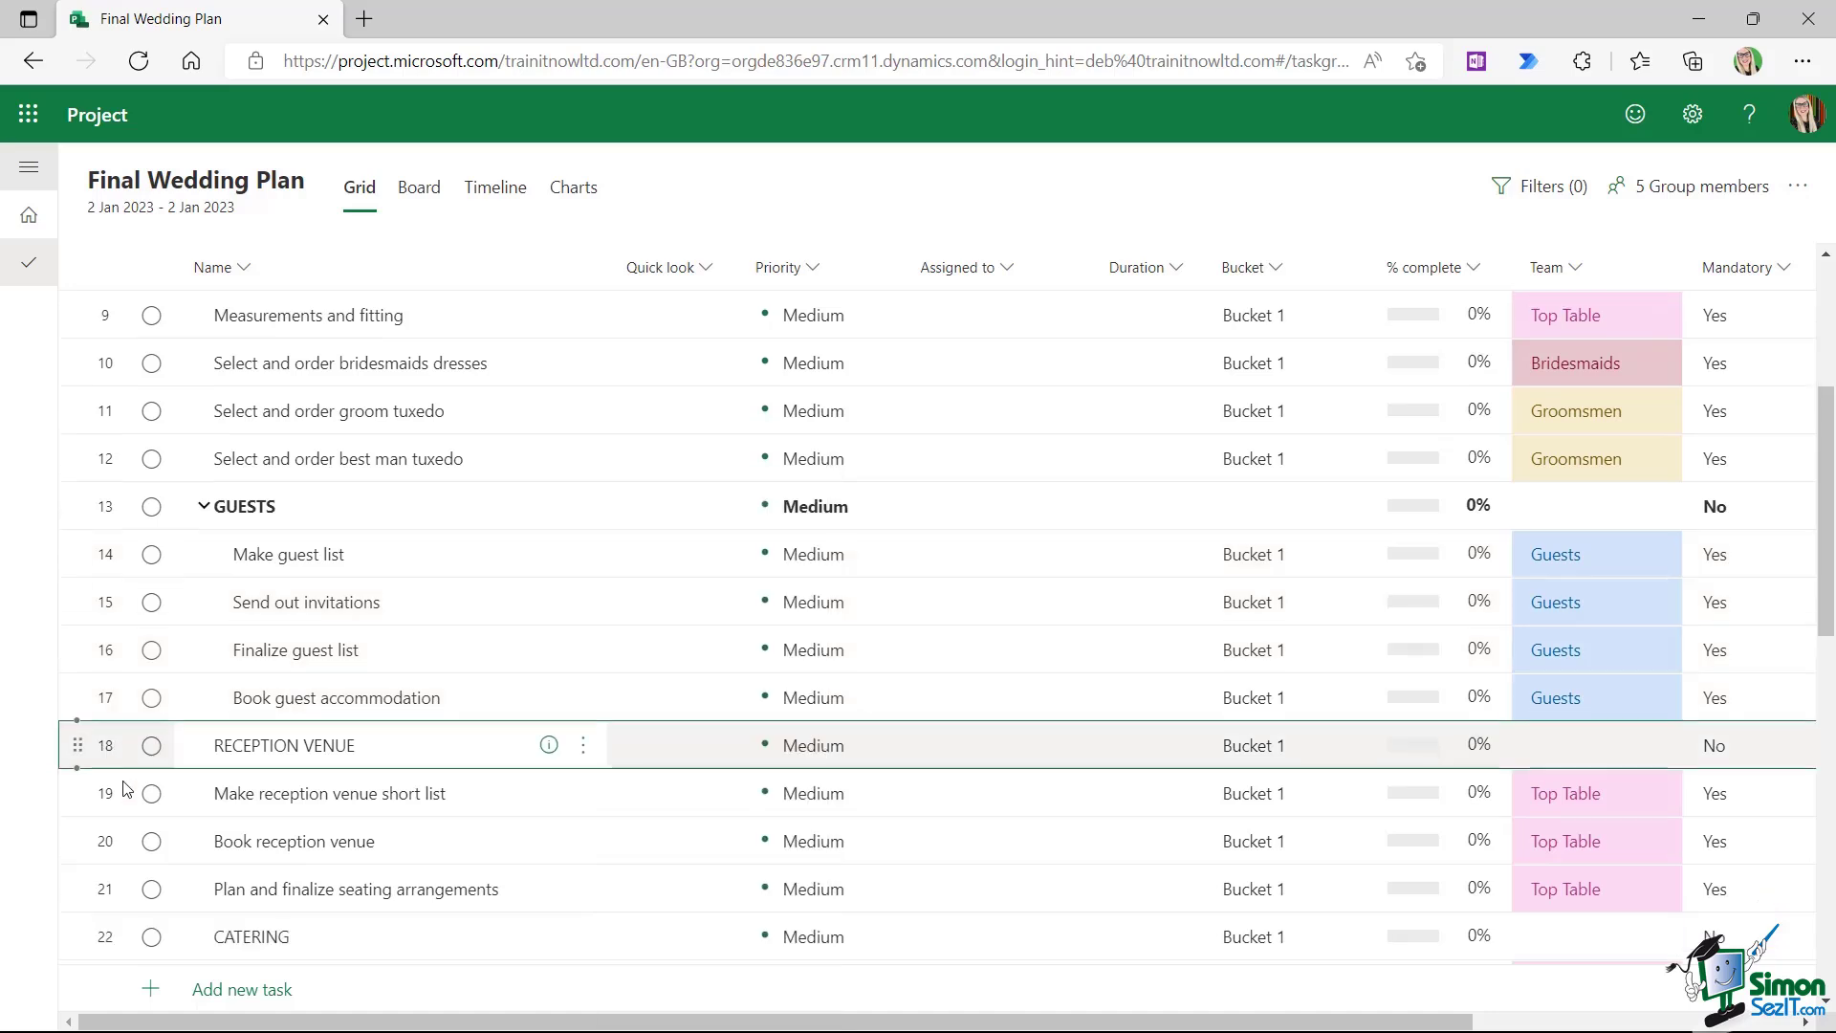
Nest the caterer, baker and florist tasks under CATERING and FLOWERS, then the remaining sections
scroll("down", 3)
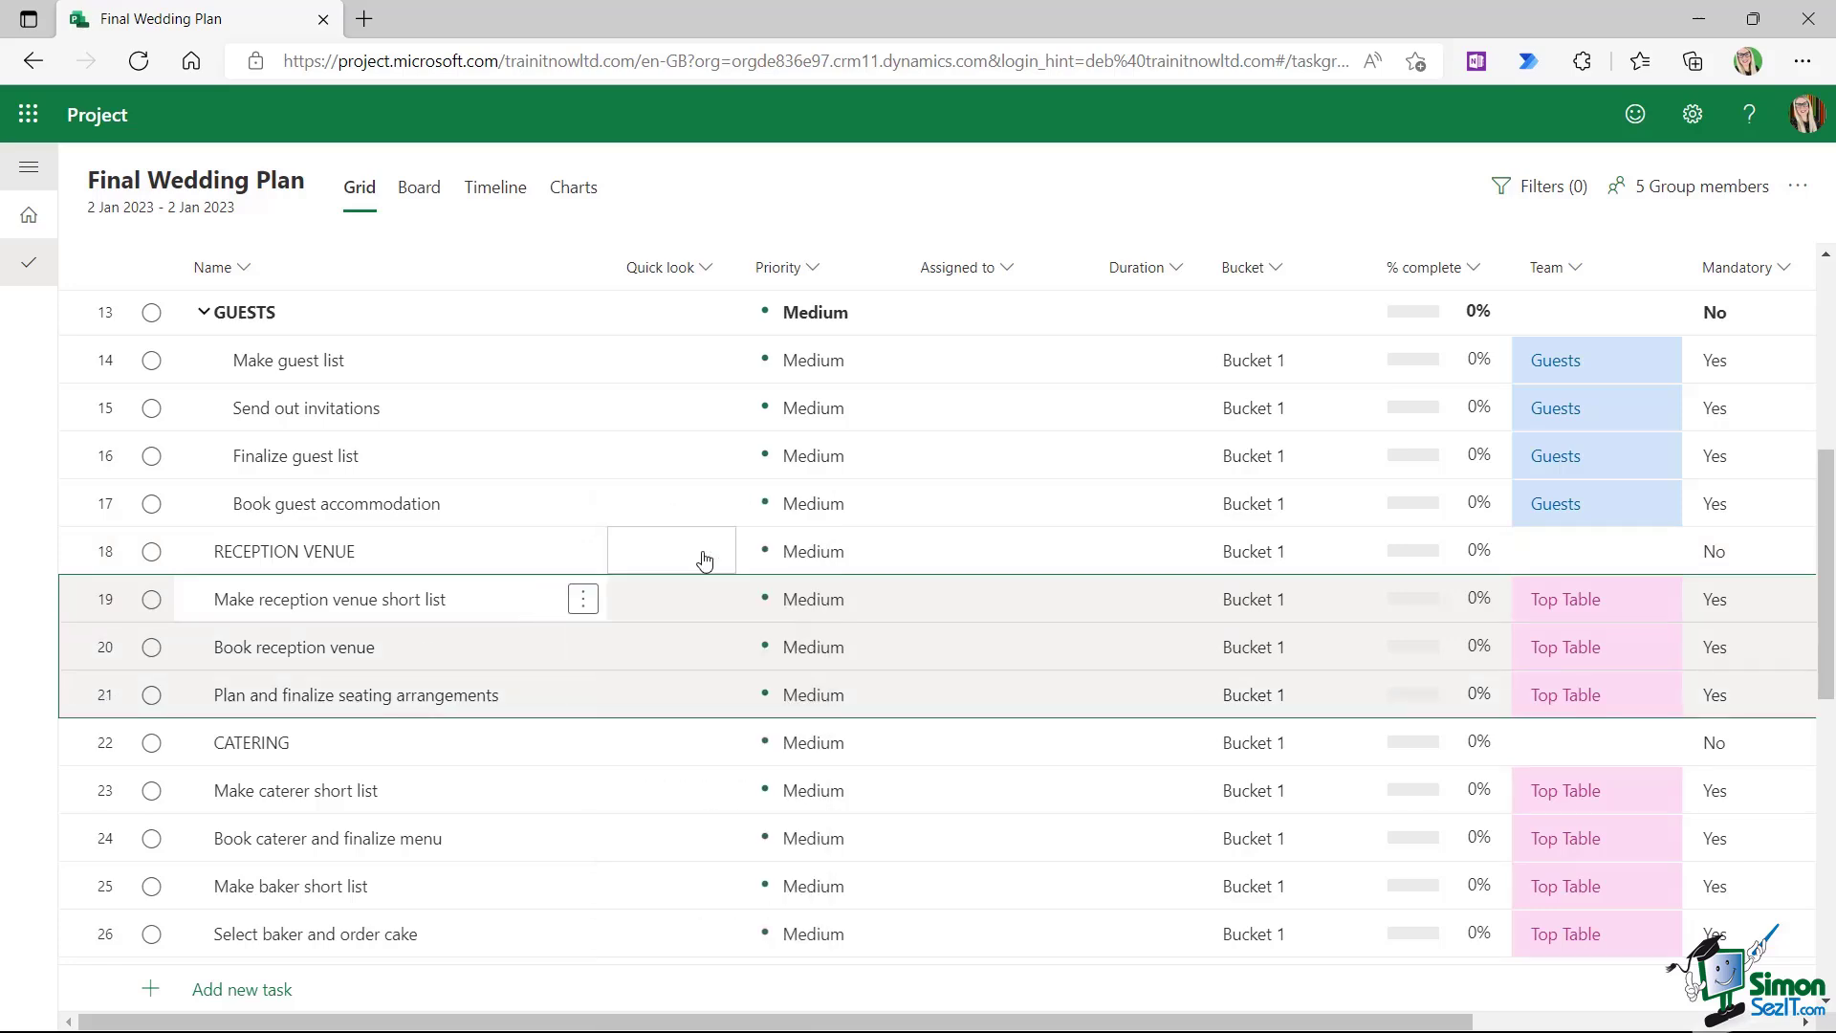
scroll("down", 3)
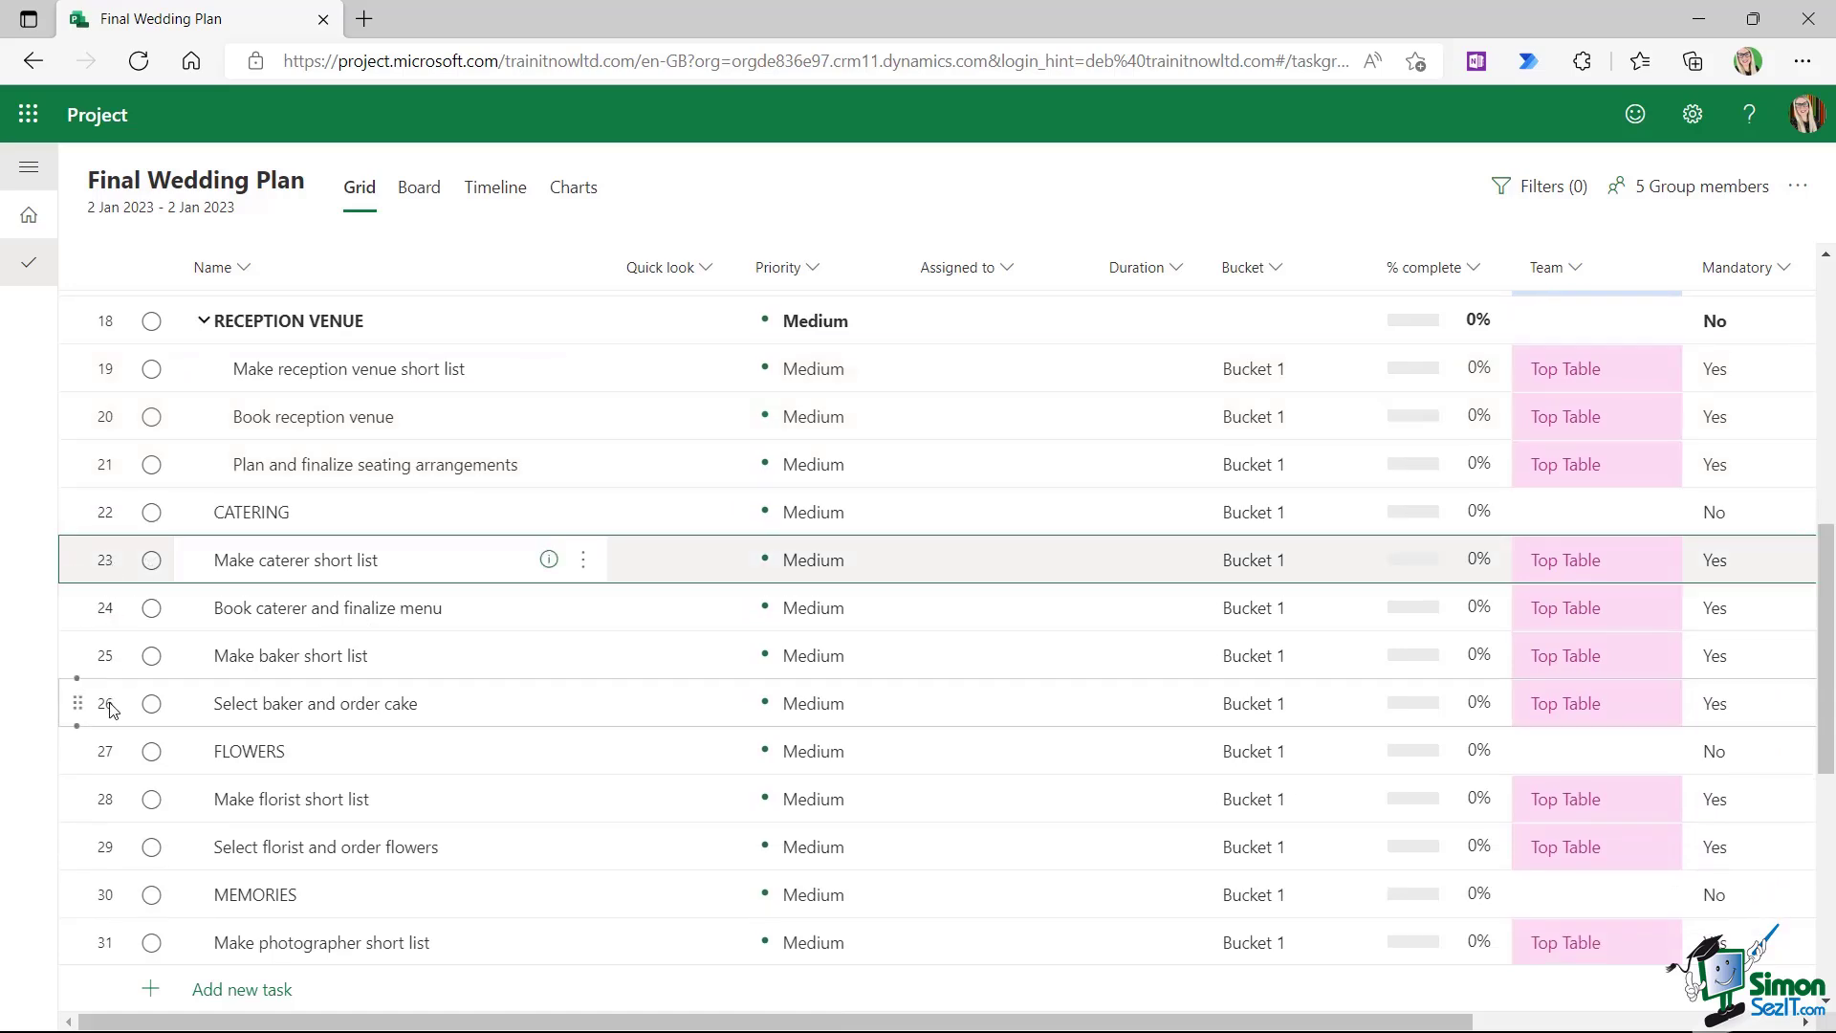
left_click(583, 559)
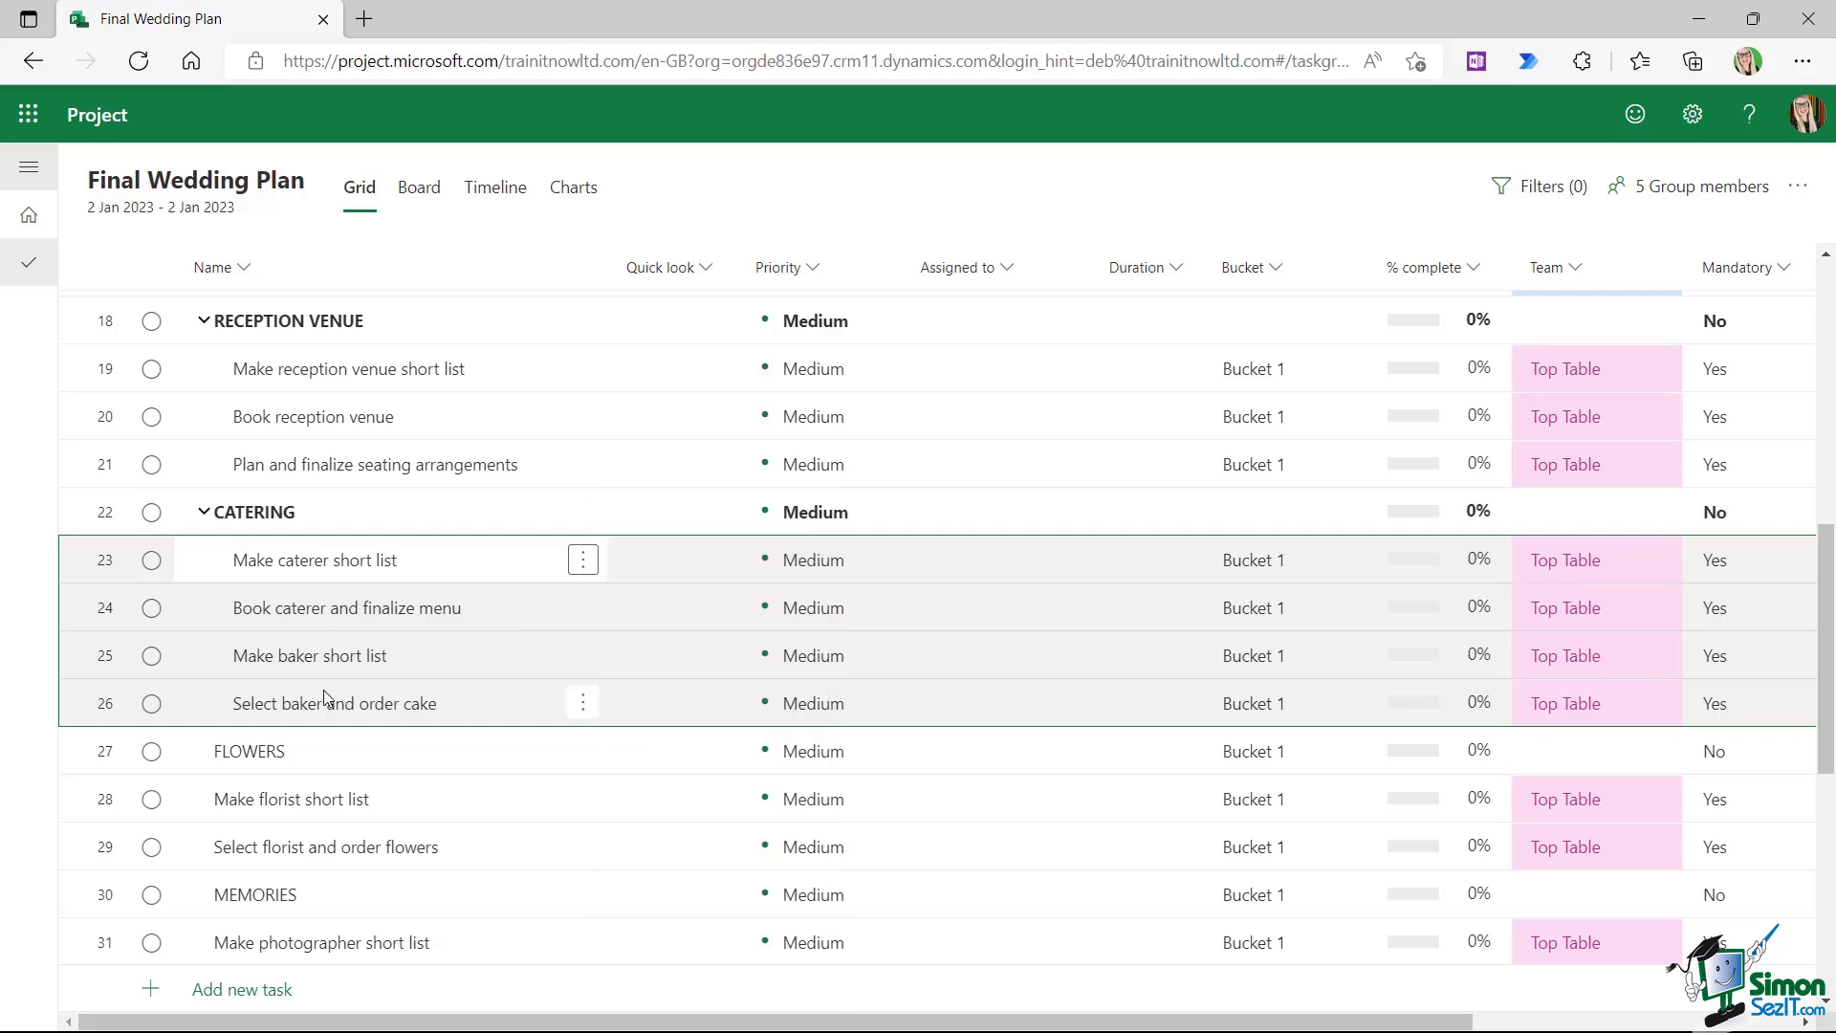
scroll("down", 3)
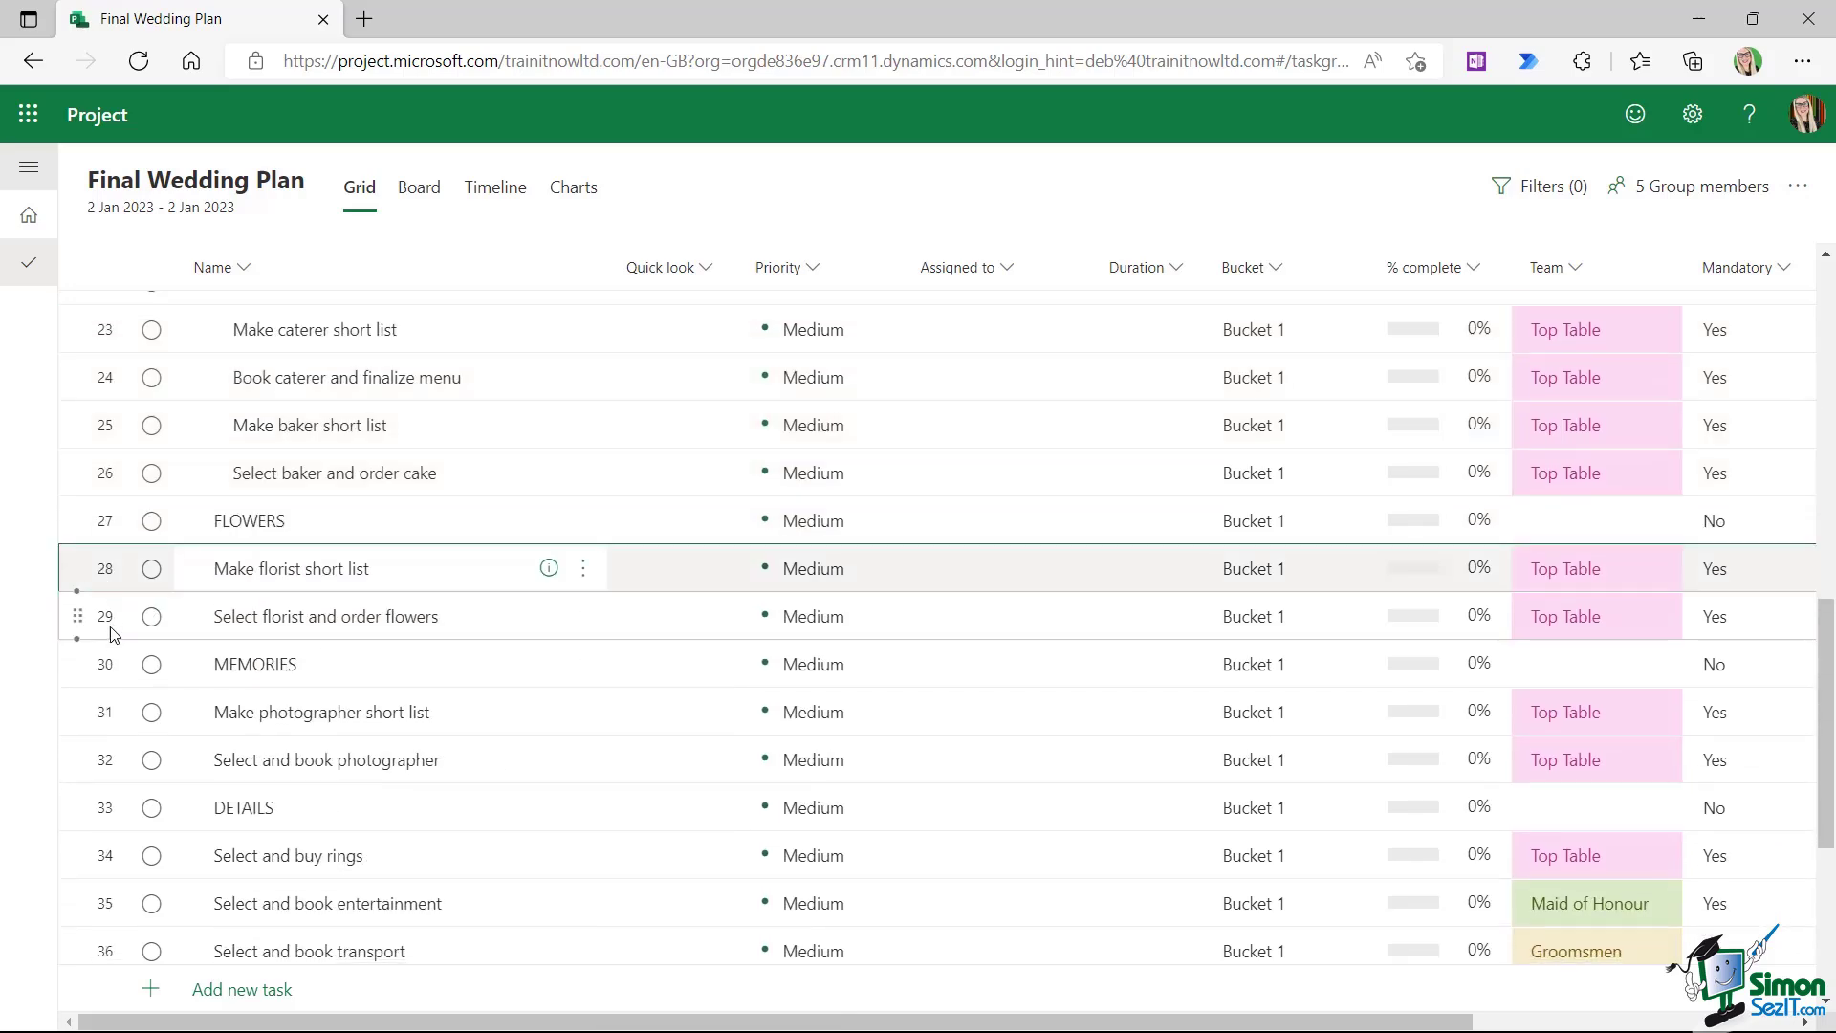
left_click(583, 568)
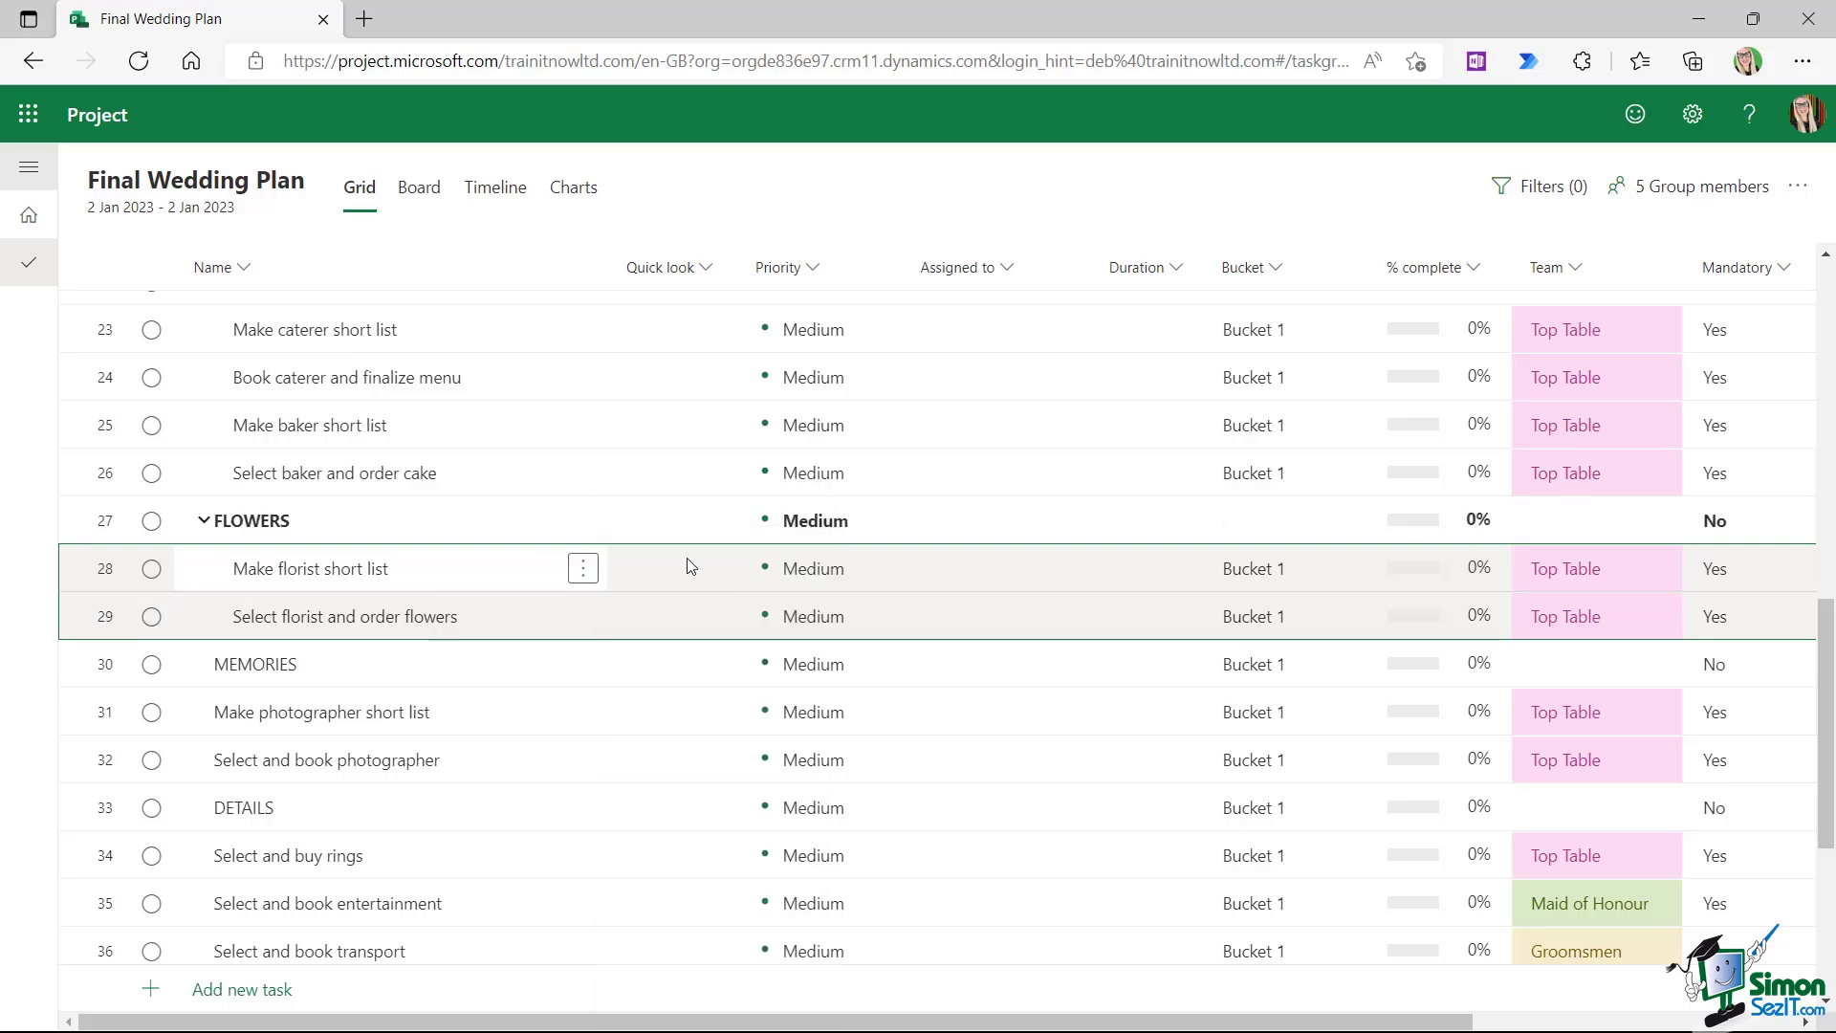
scroll("down", 3)
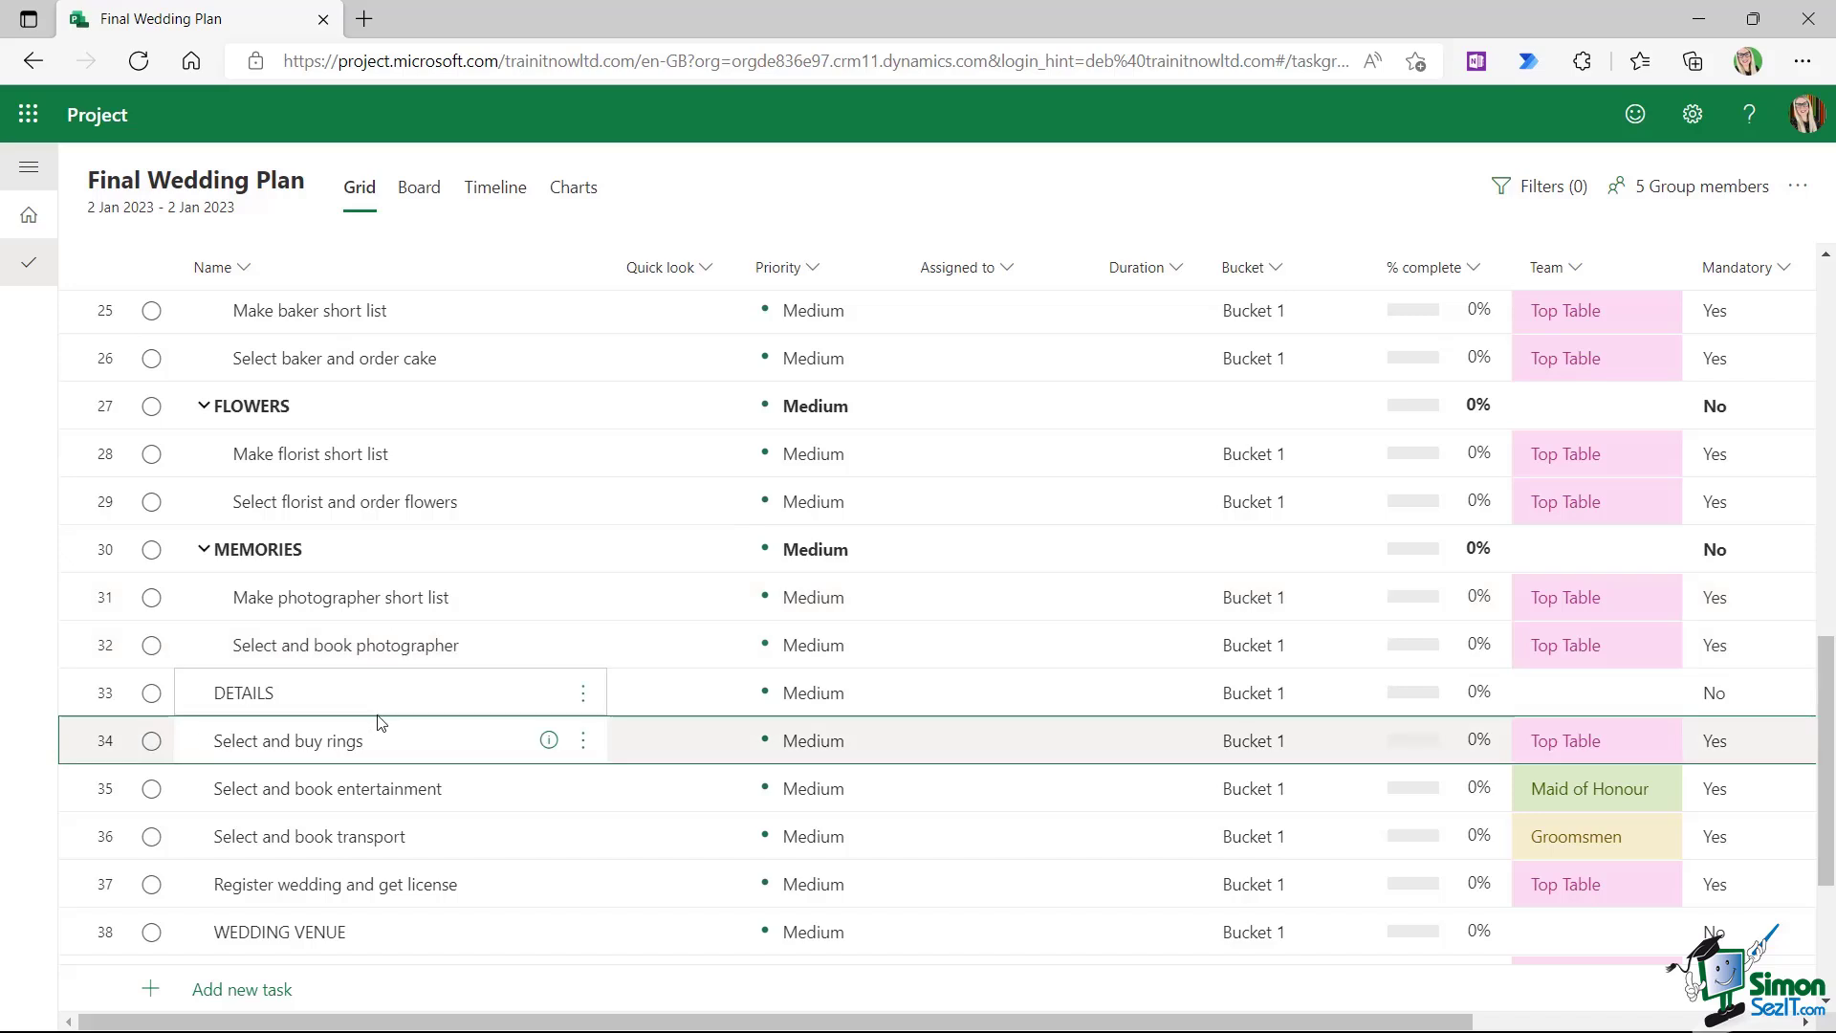
scroll("down", 3)
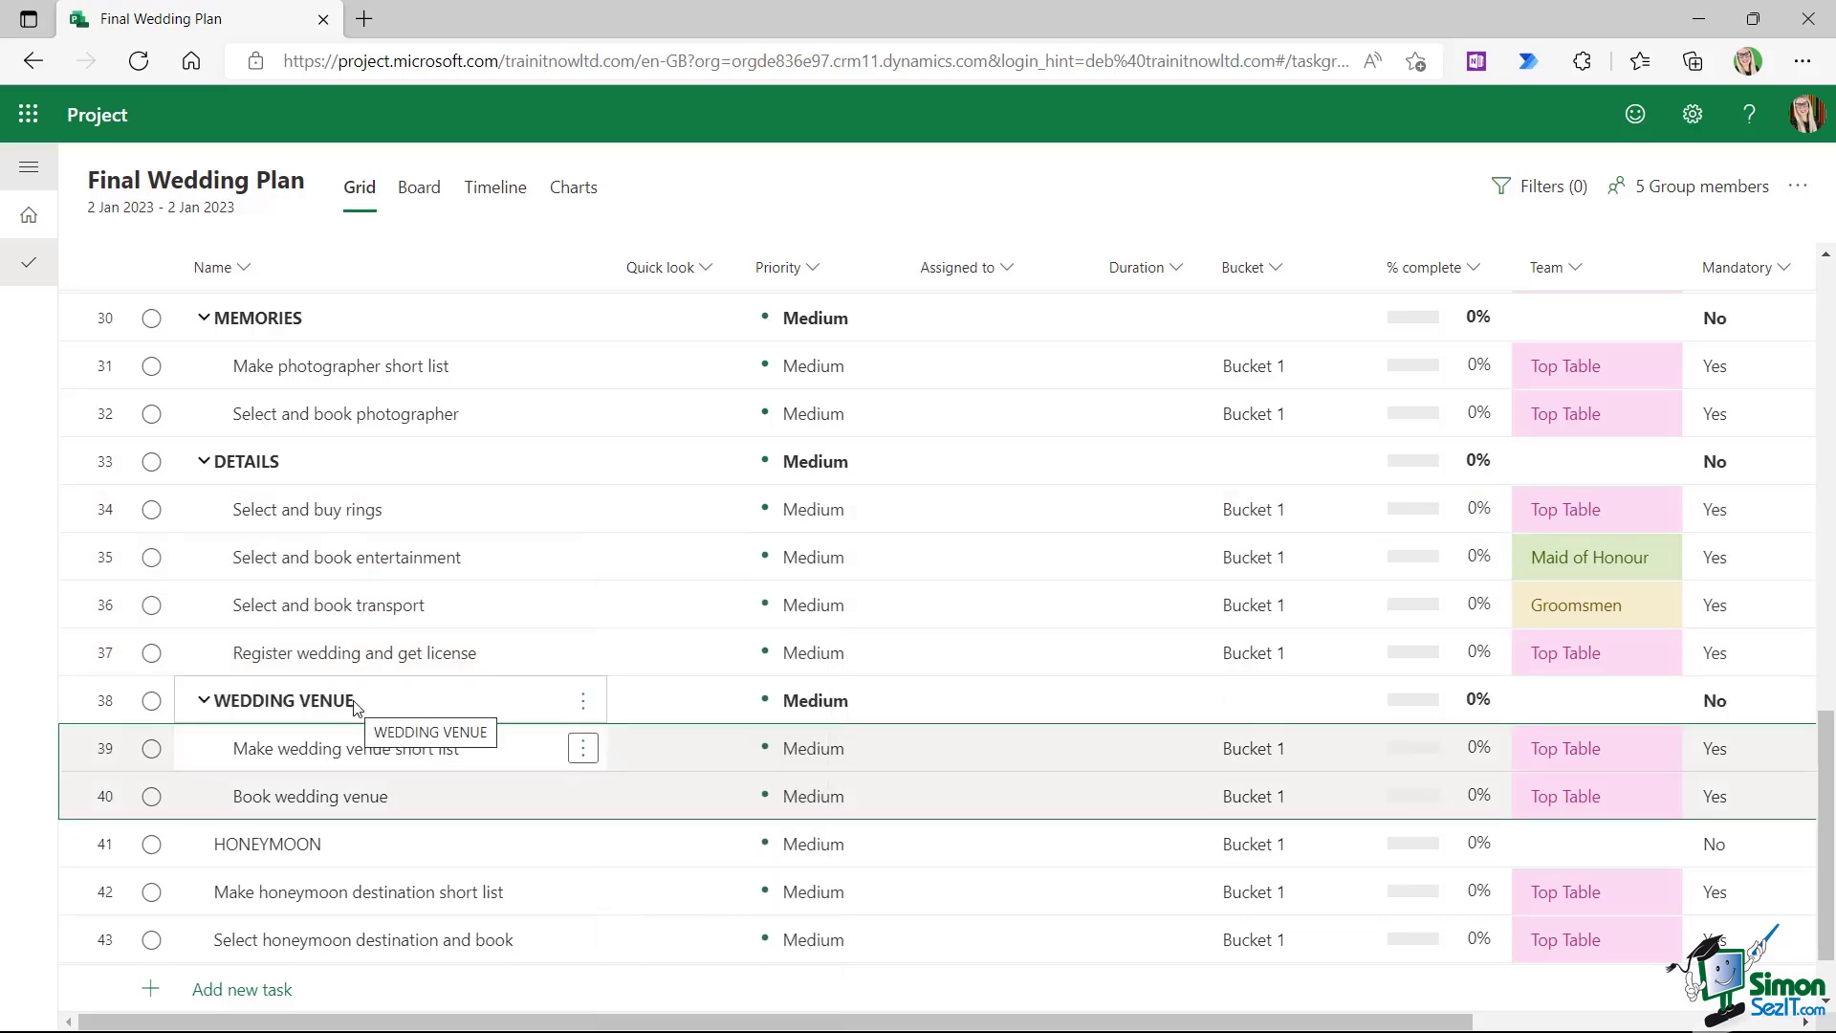
scroll("down", 3)
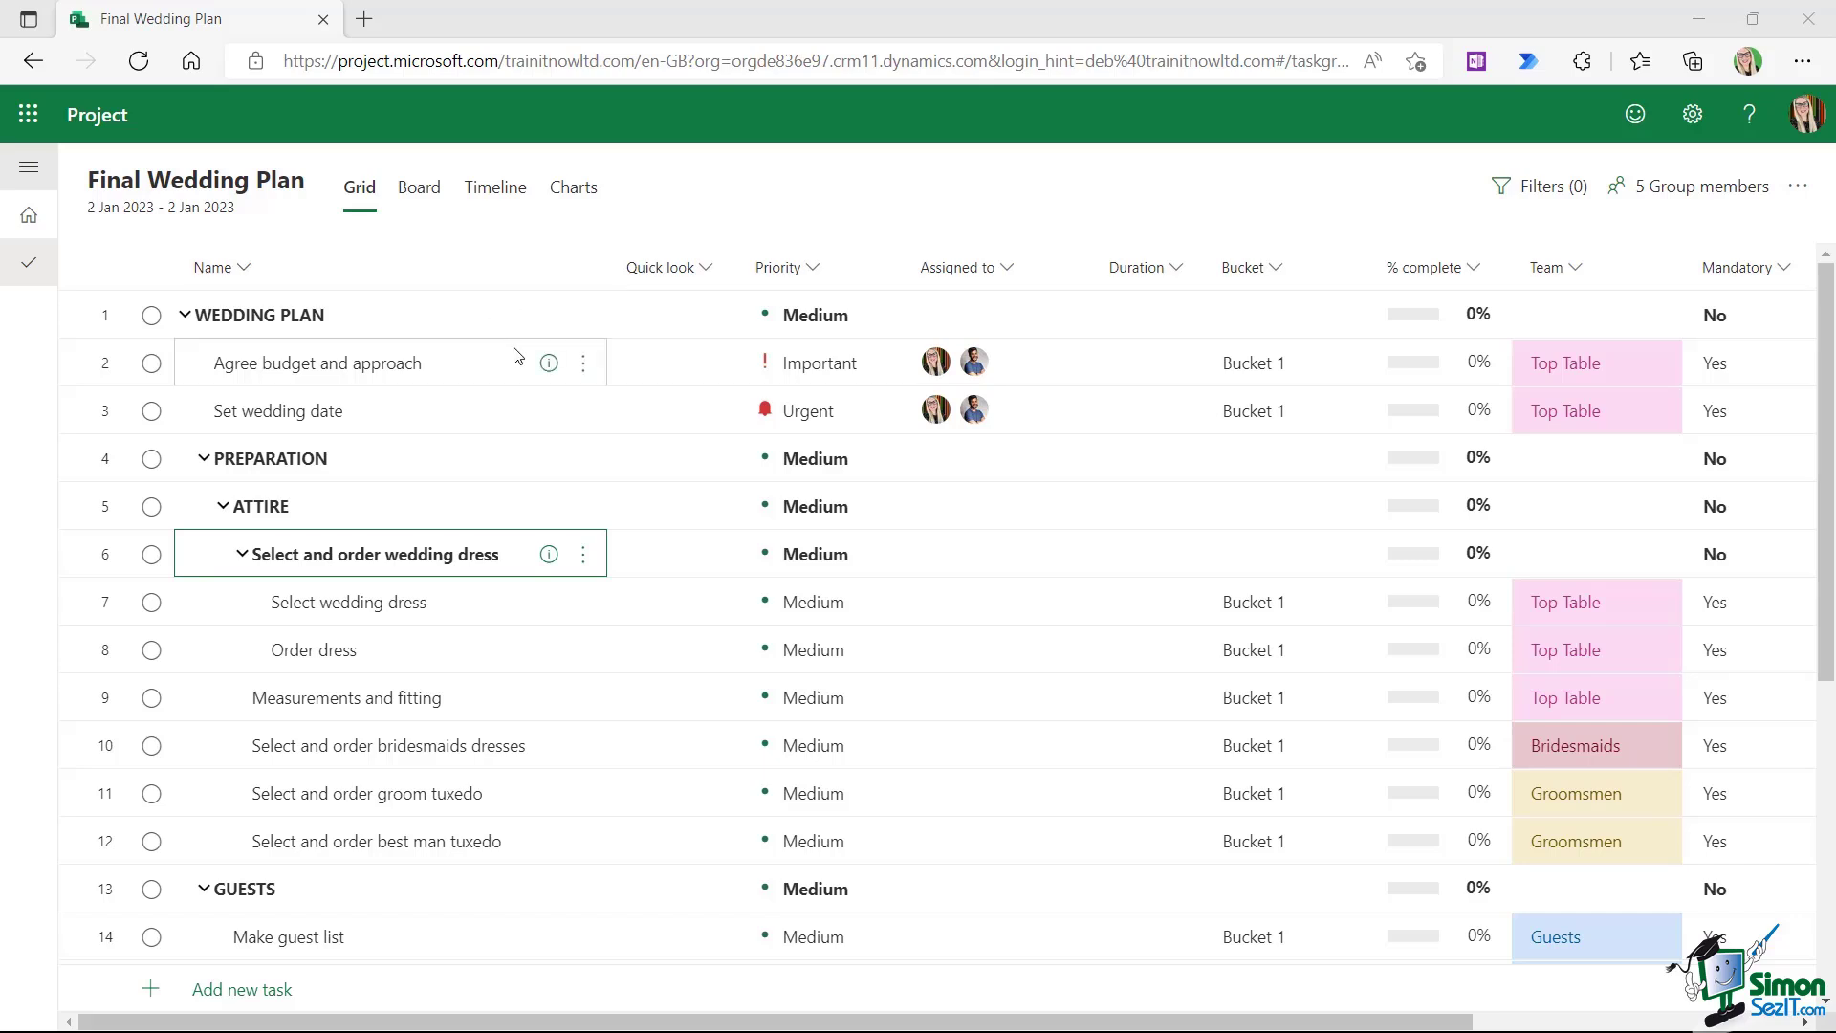
Expand the RECEPTION VENUE section to show its subtasks and collapse the GUESTS section
scroll("down", 3)
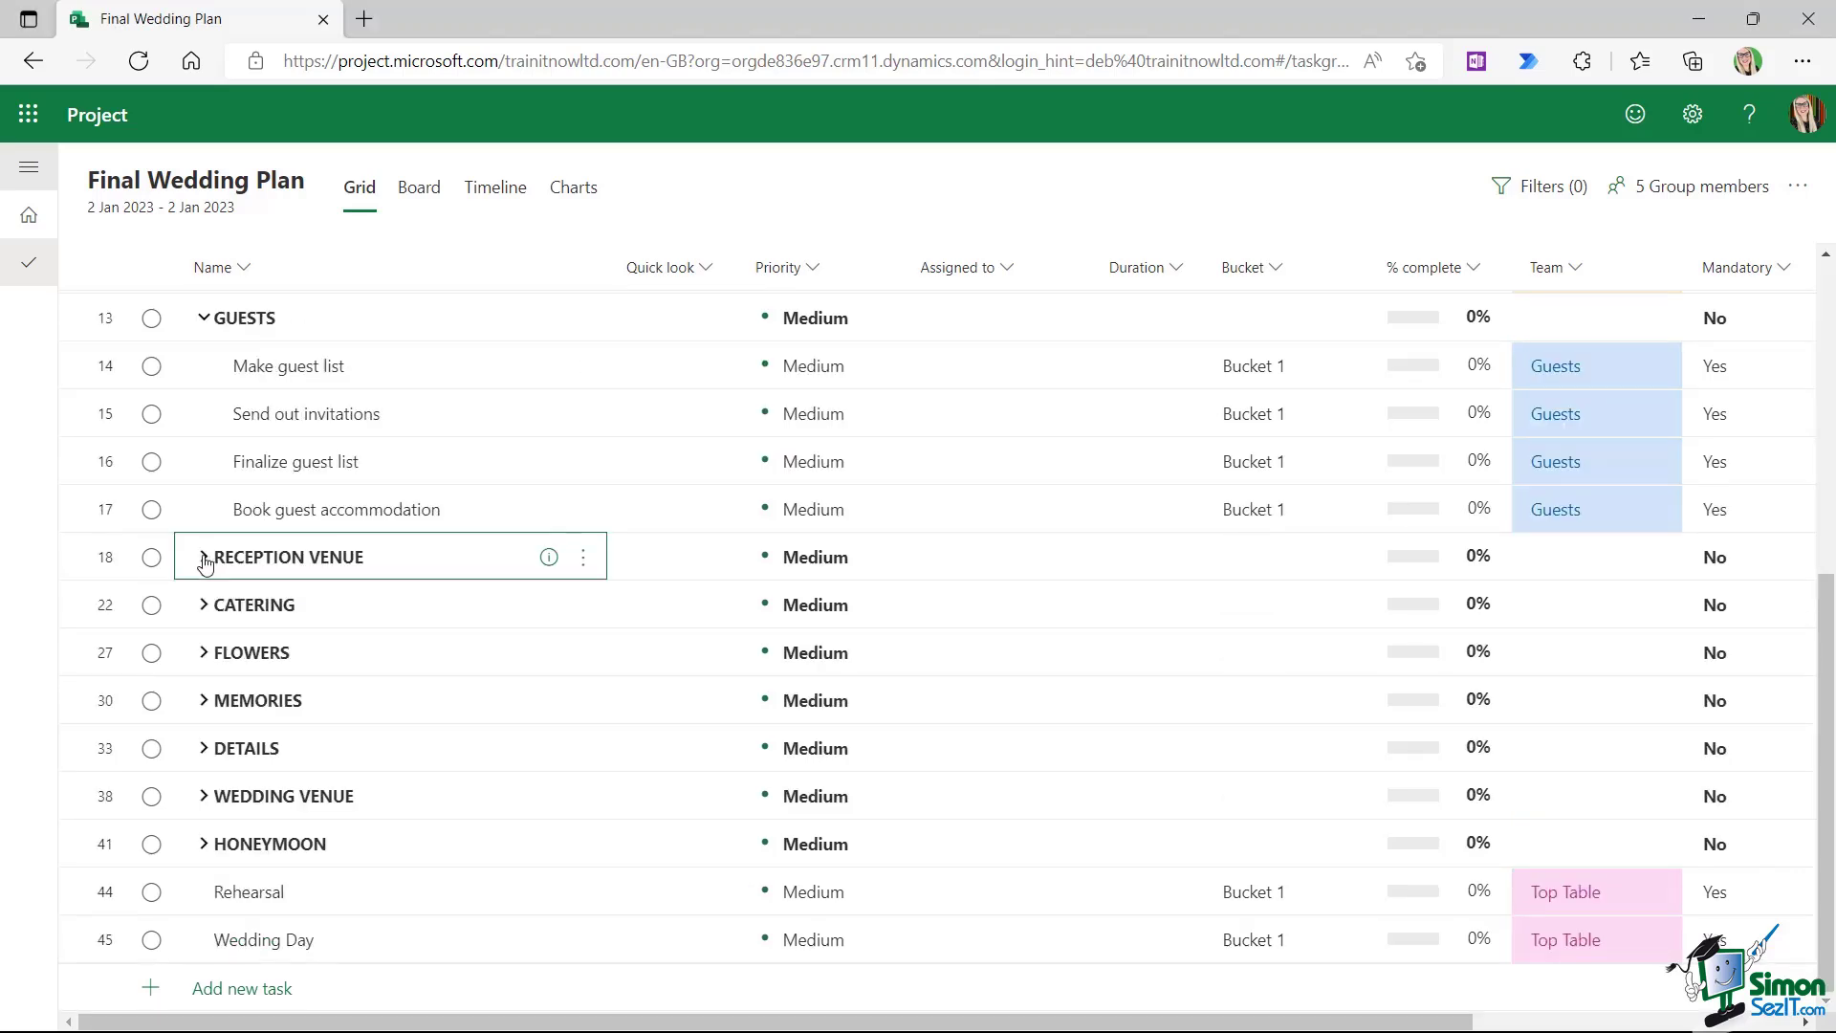
left_click(203, 556)
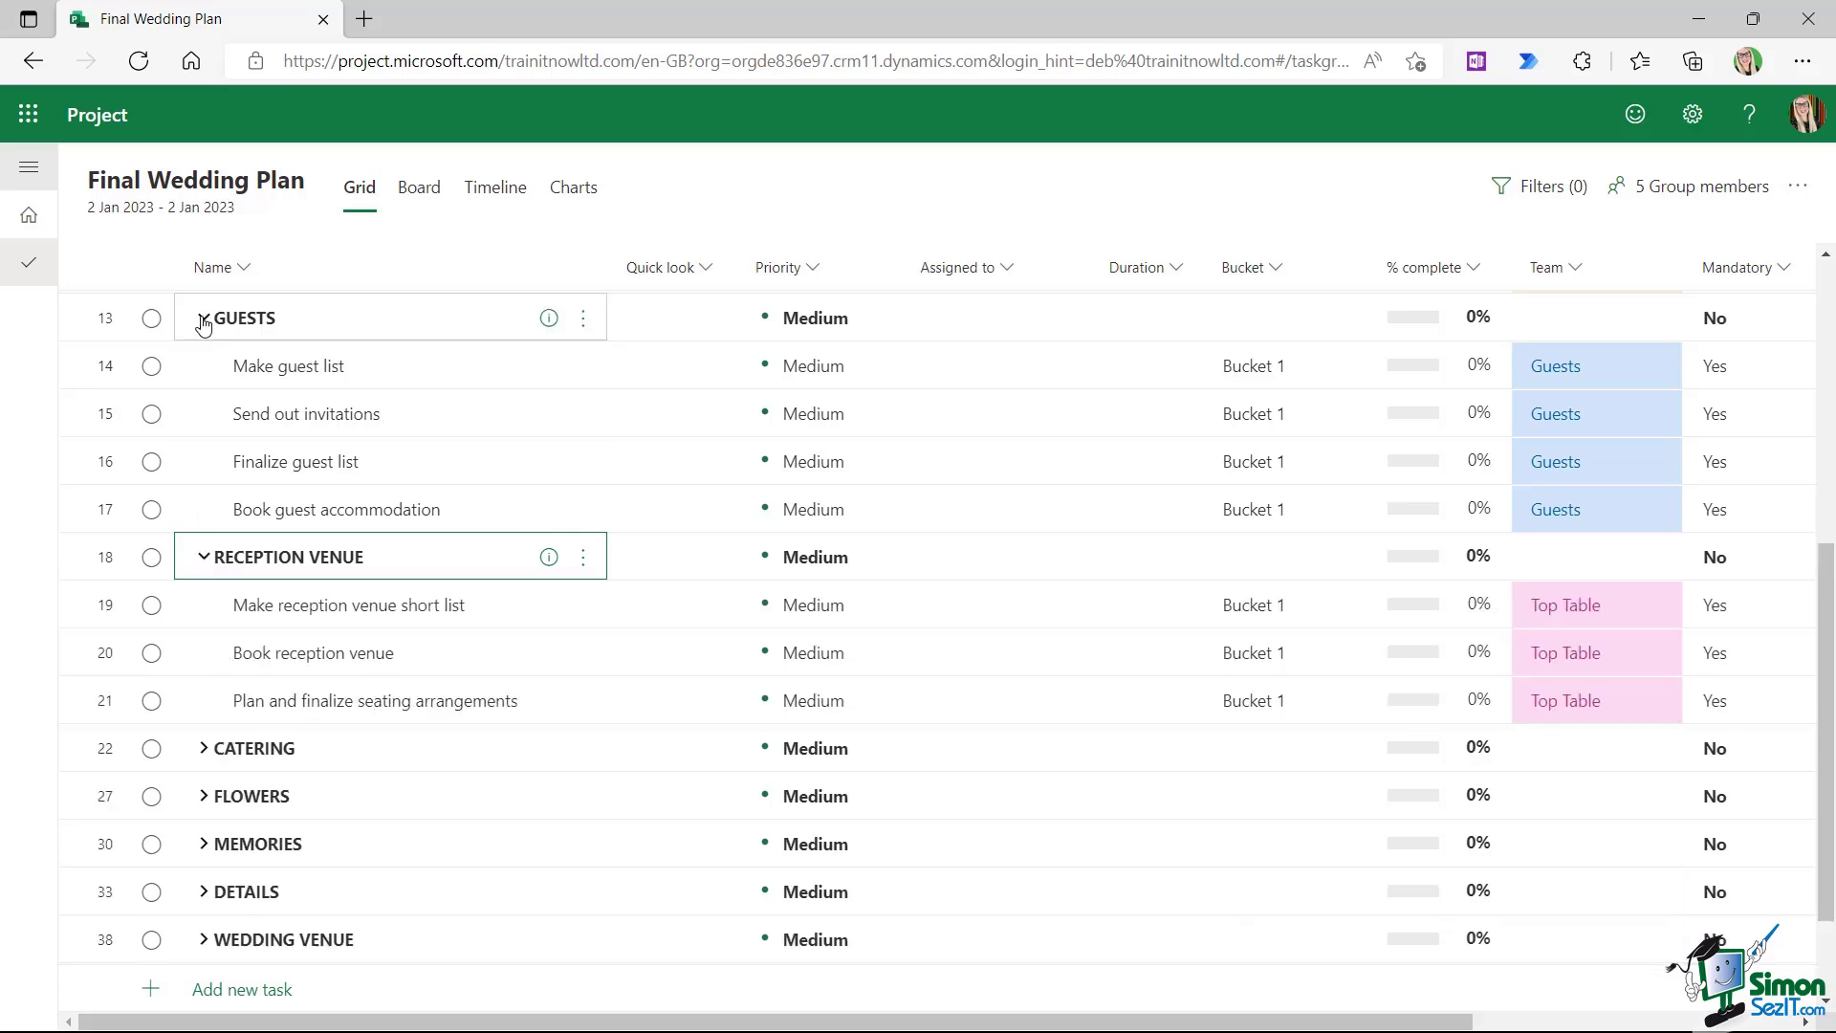
left_click(202, 317)
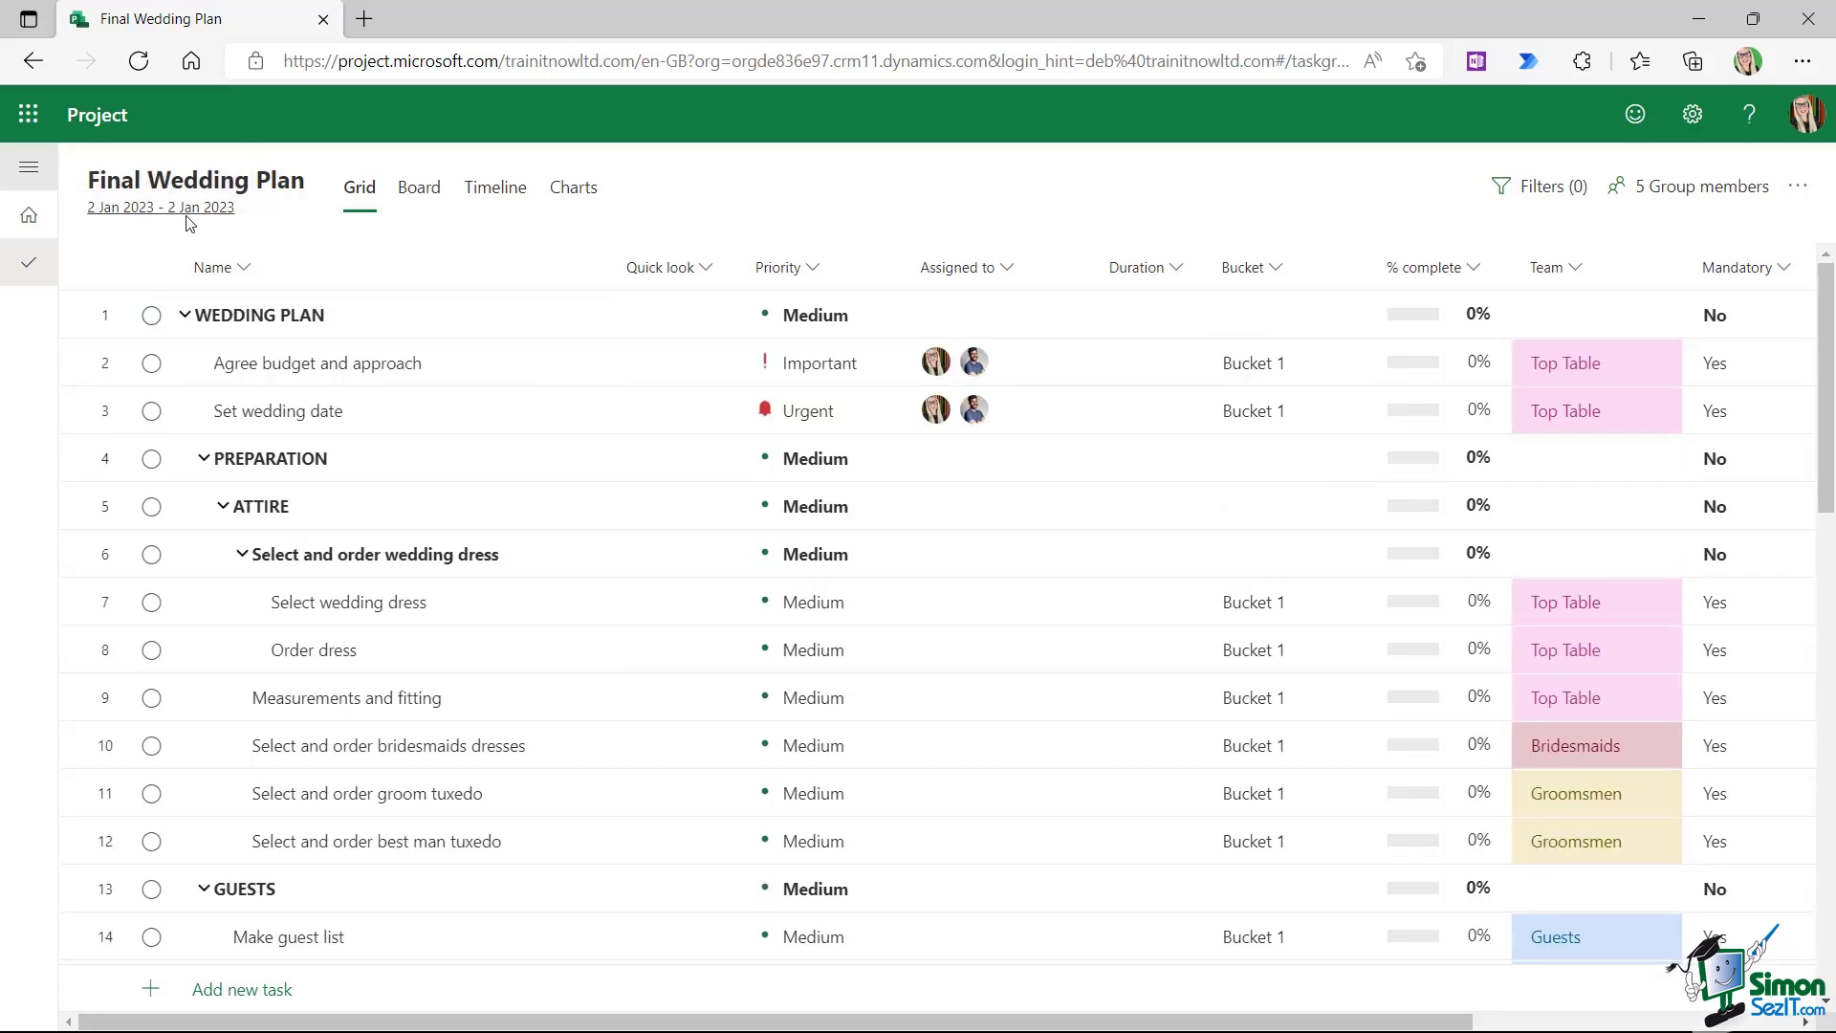
mouse_move(123, 230)
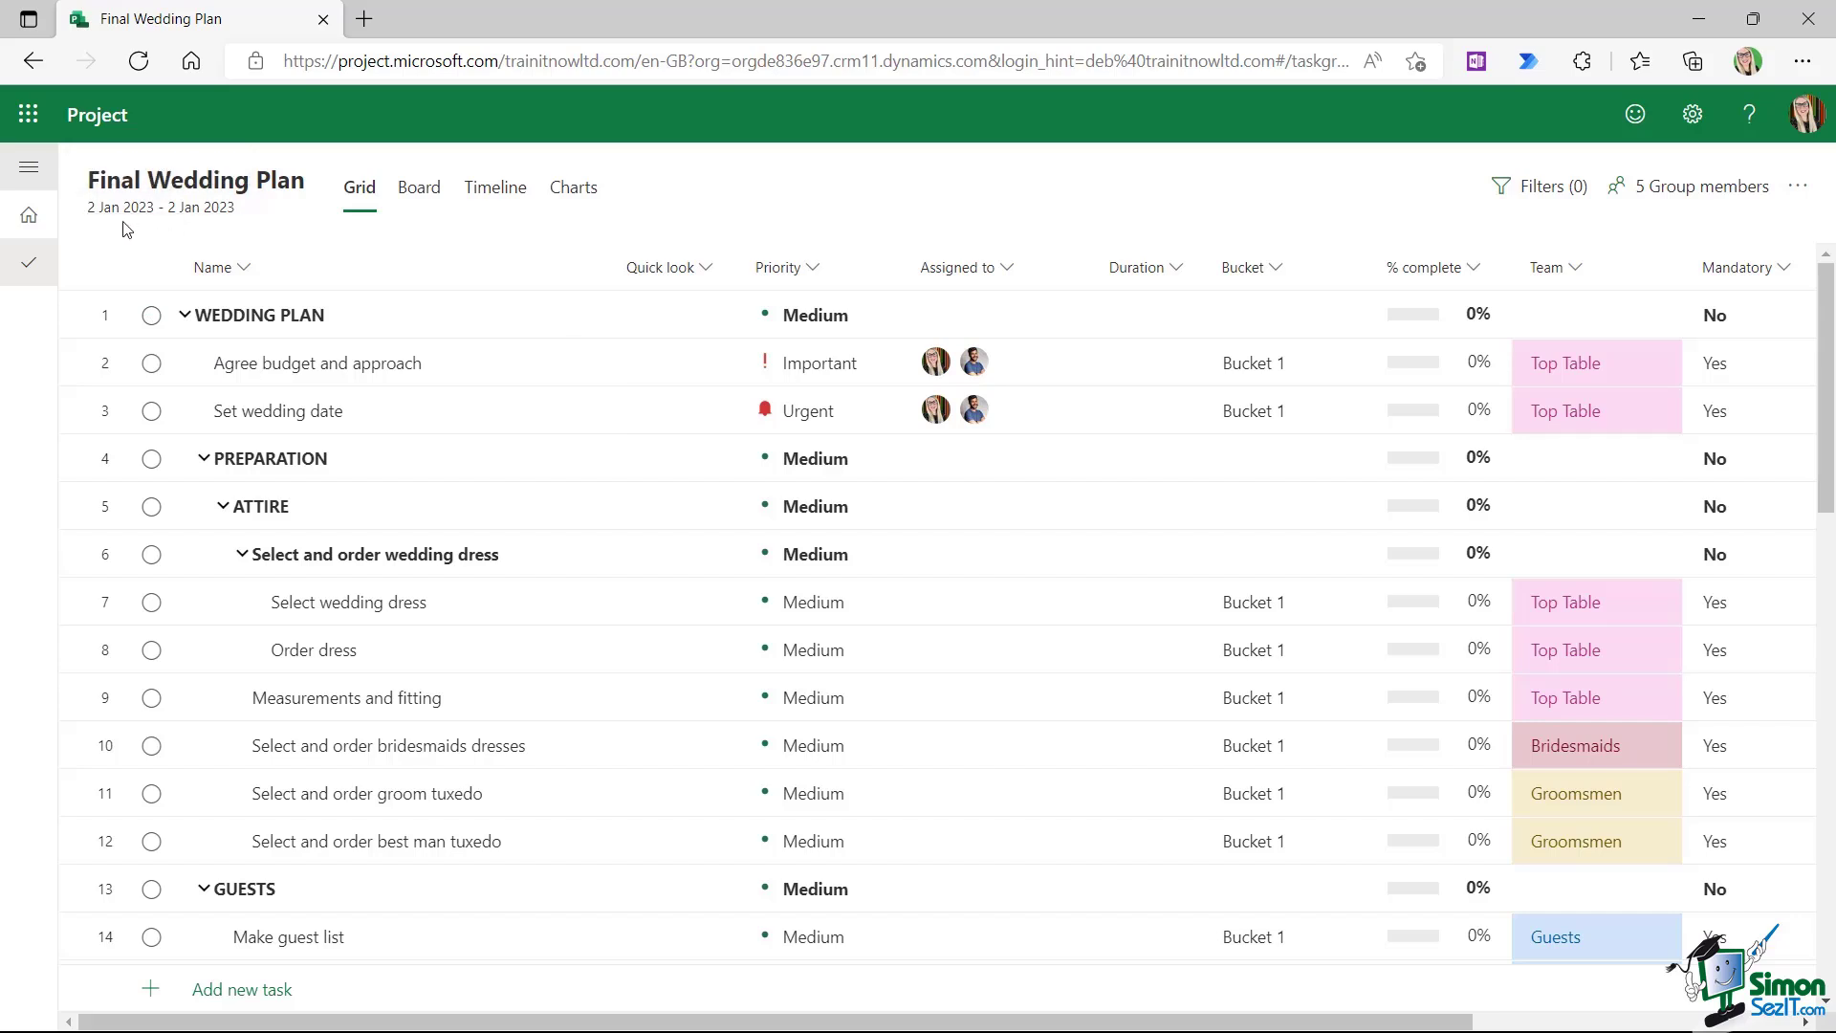
left_click(1130, 697)
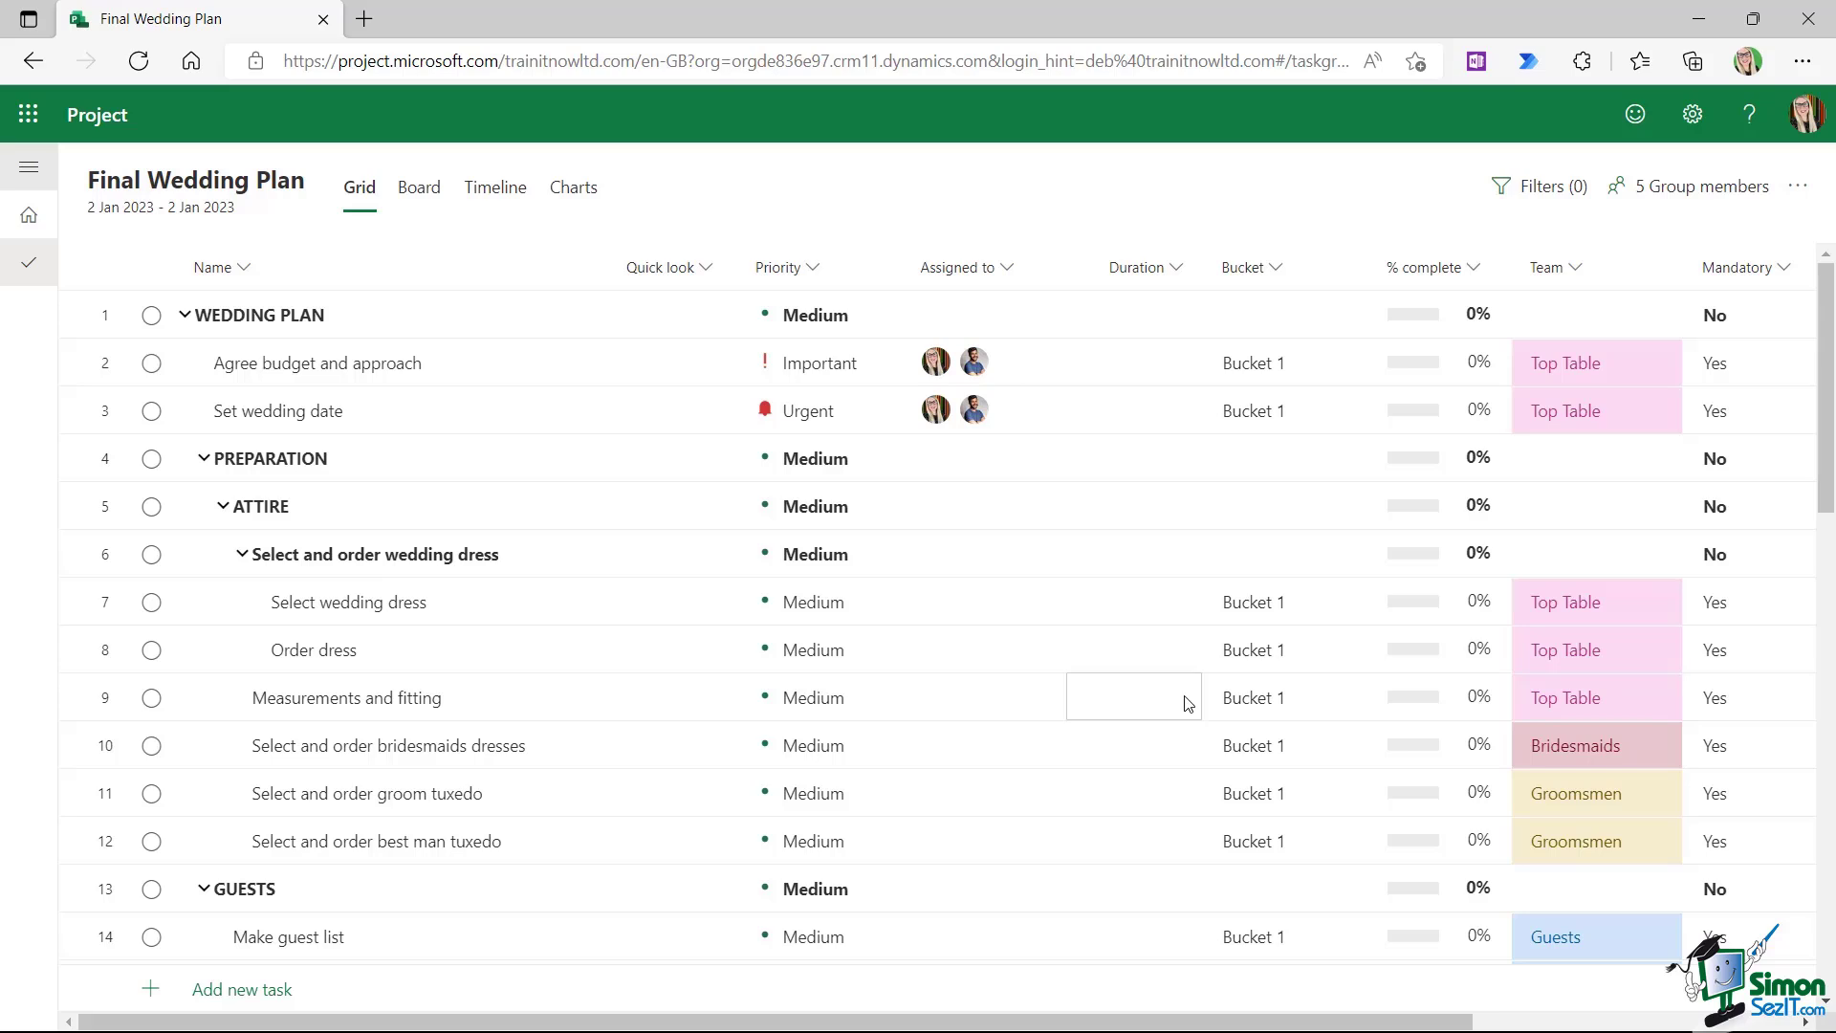